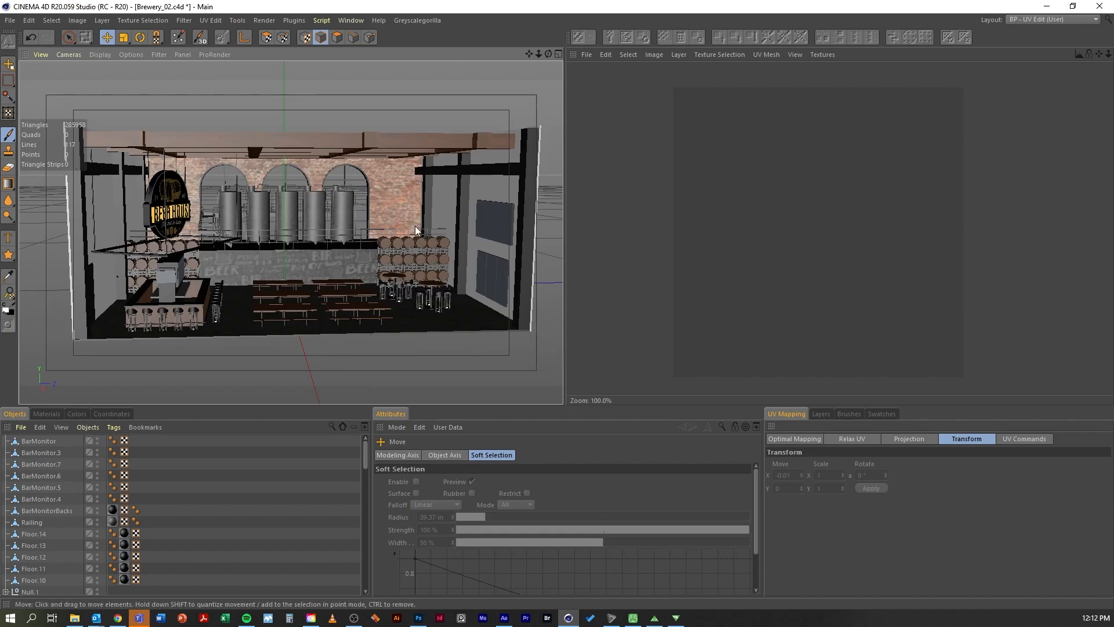
mouse_move(384, 285)
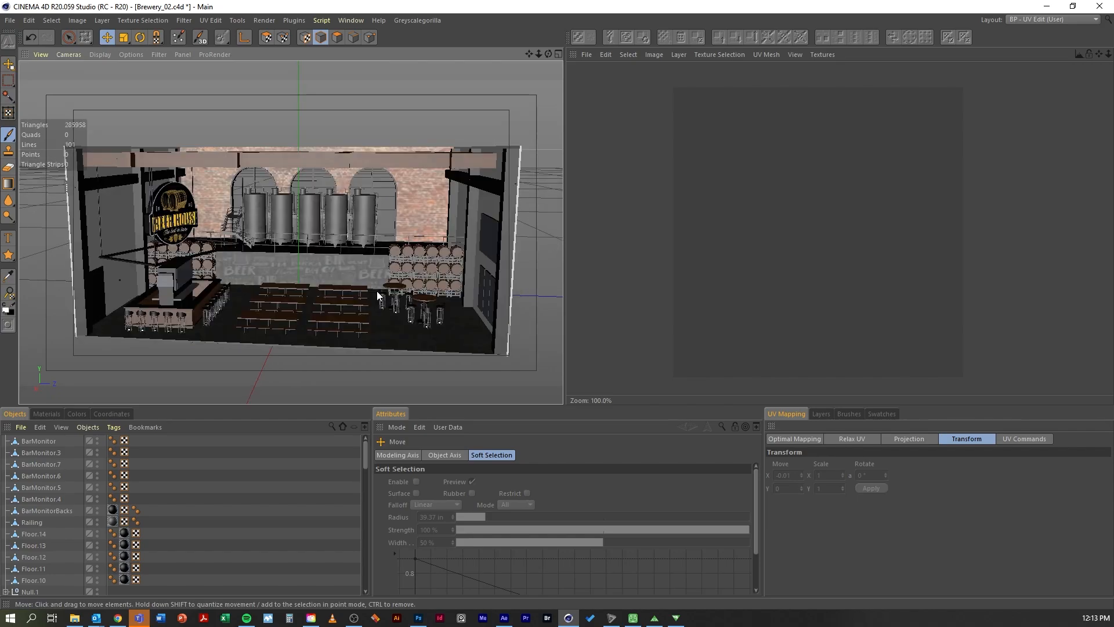
mouse_move(402, 308)
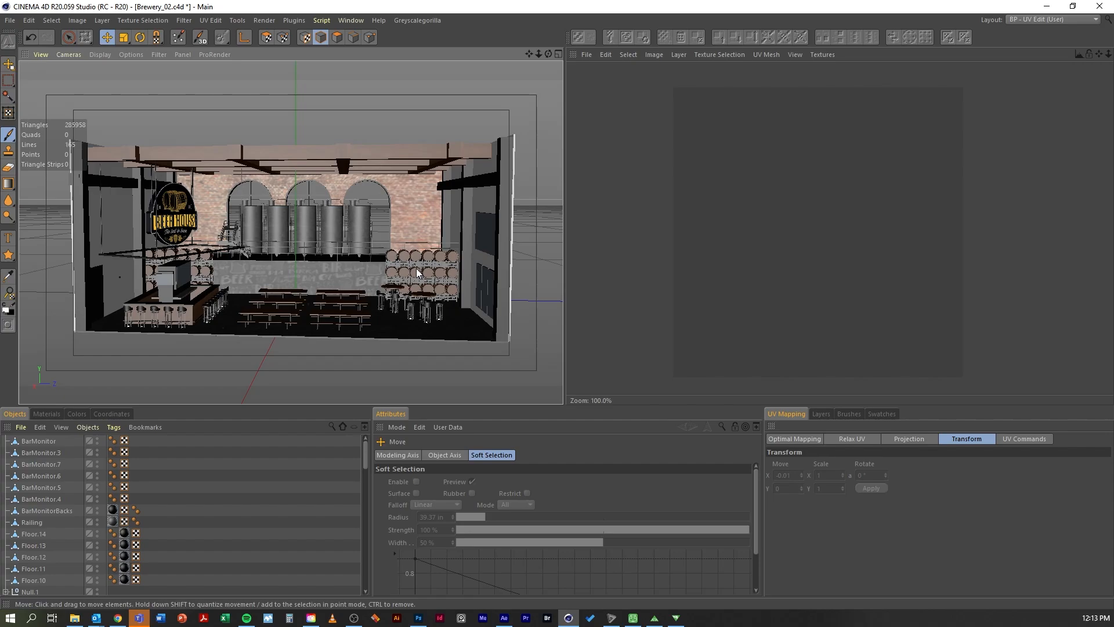
mouse_move(293, 208)
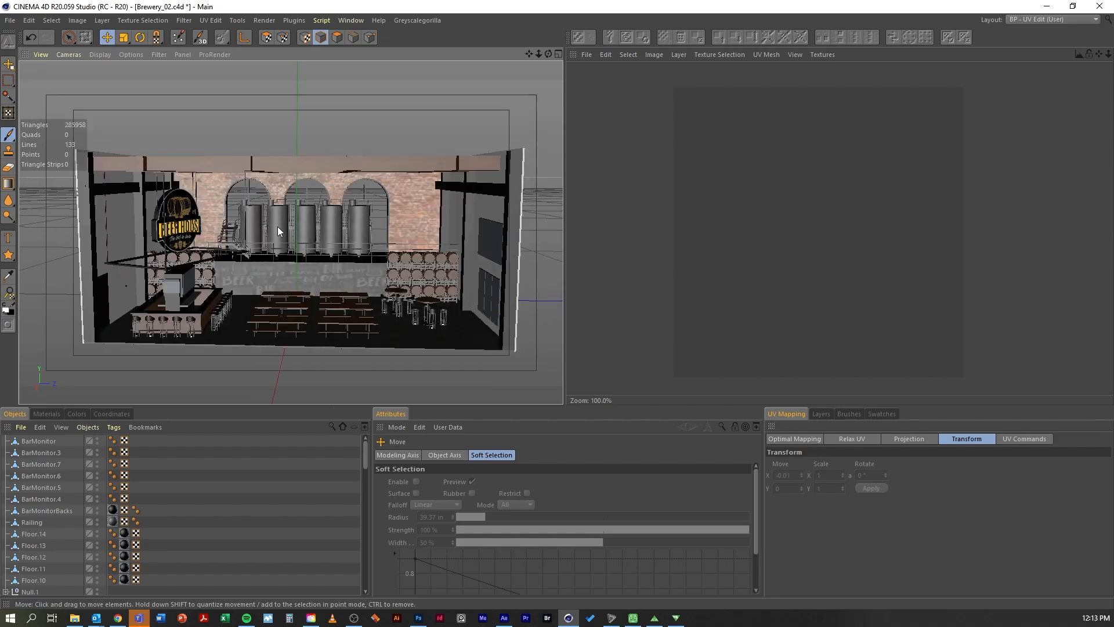
Select Tank3 and isolate one vertical face strip in its UV layout
left_click(305, 228)
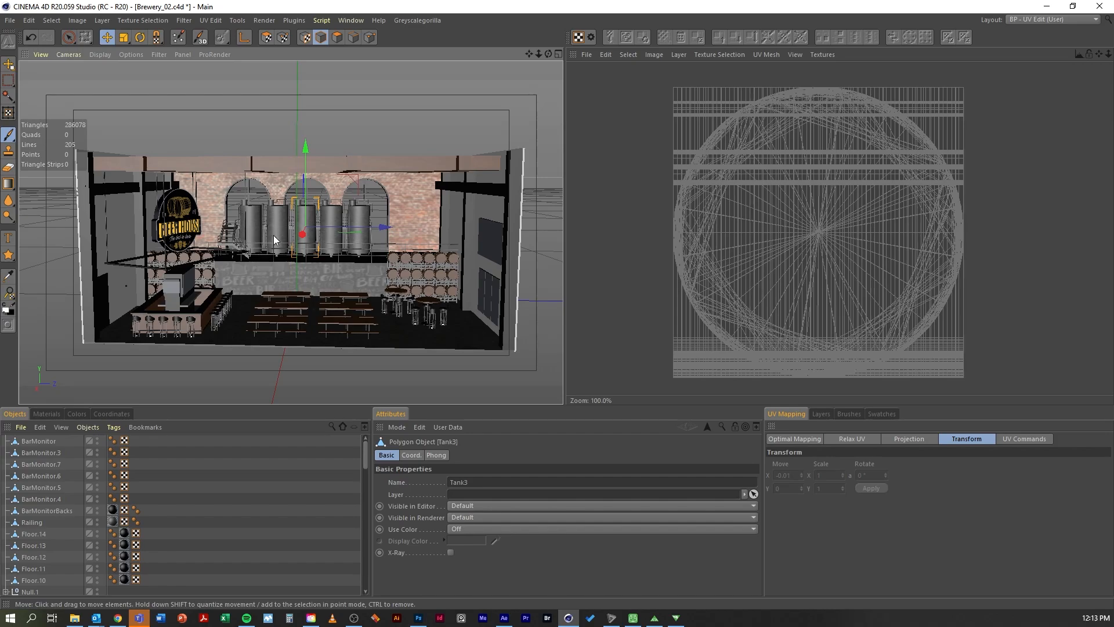
mouse_move(343, 265)
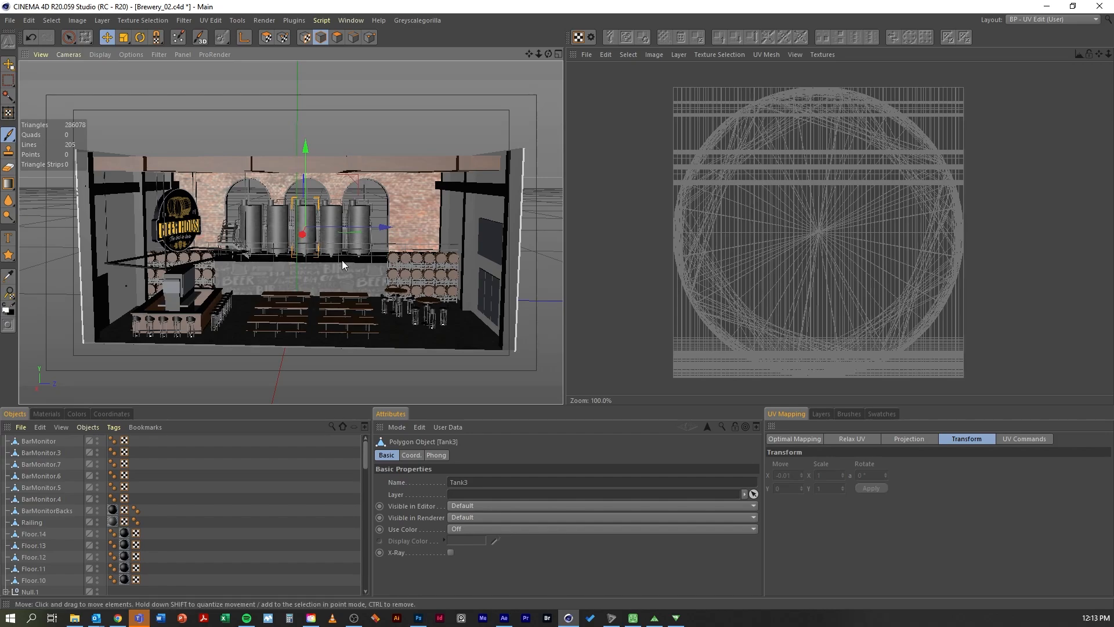
mouse_move(414, 127)
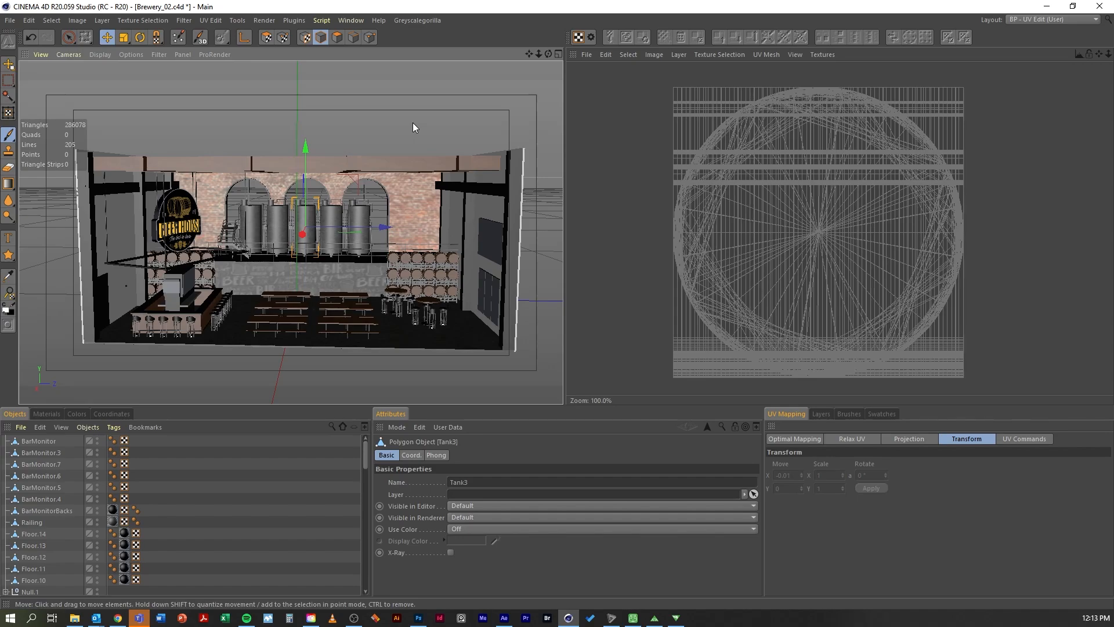
mouse_move(321, 235)
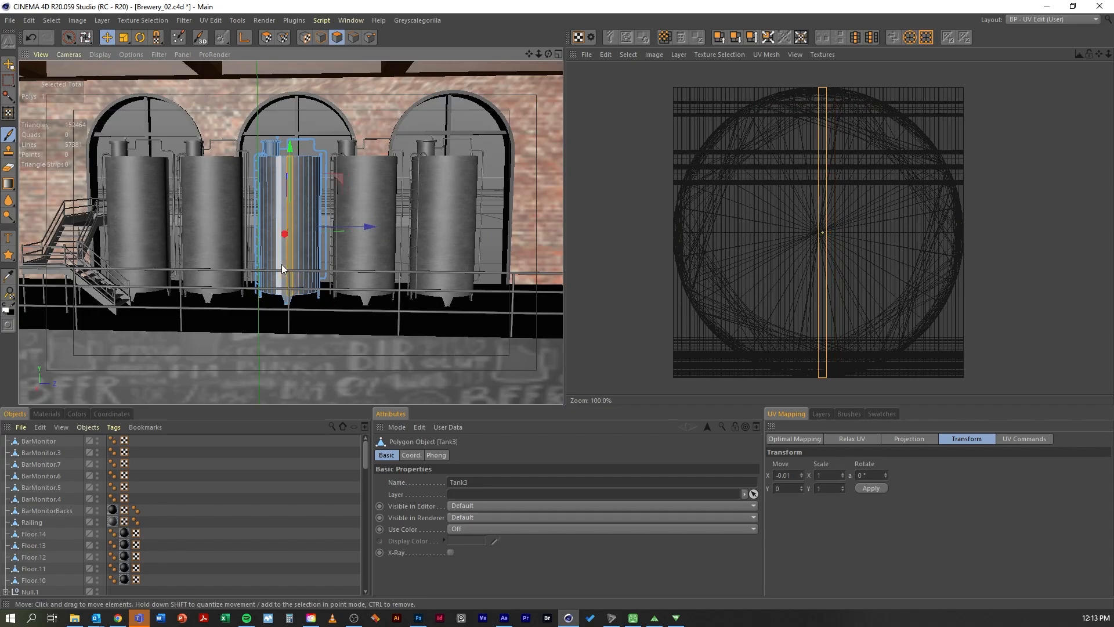
left_click_drag(285, 234, 284, 234)
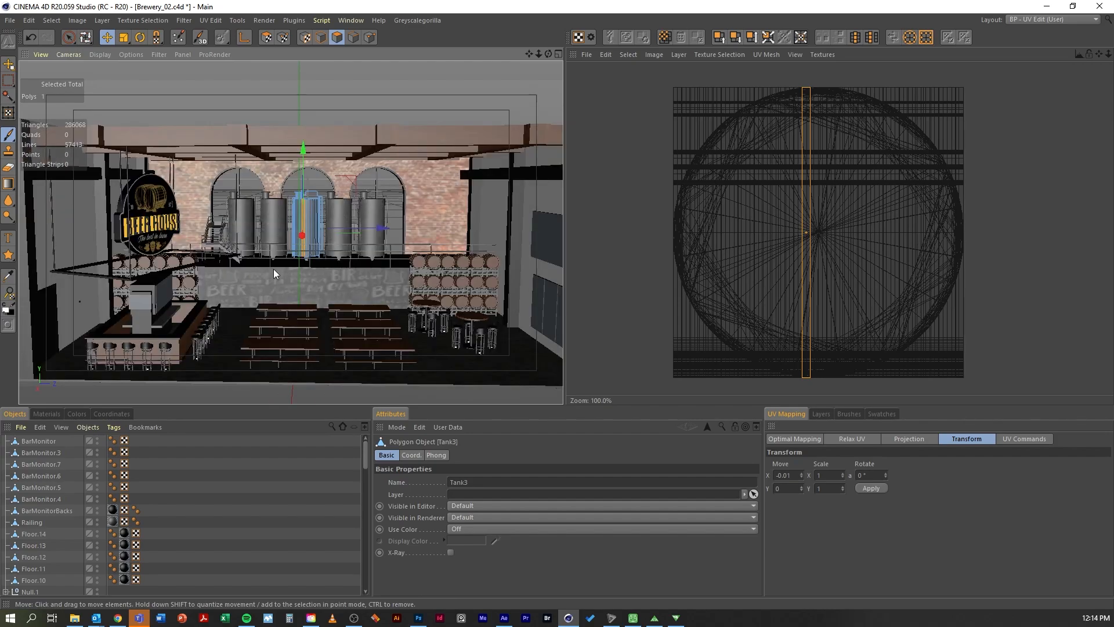
Switch to the open TanksSeperate.c4d document from the Window menu
left_click(350, 20)
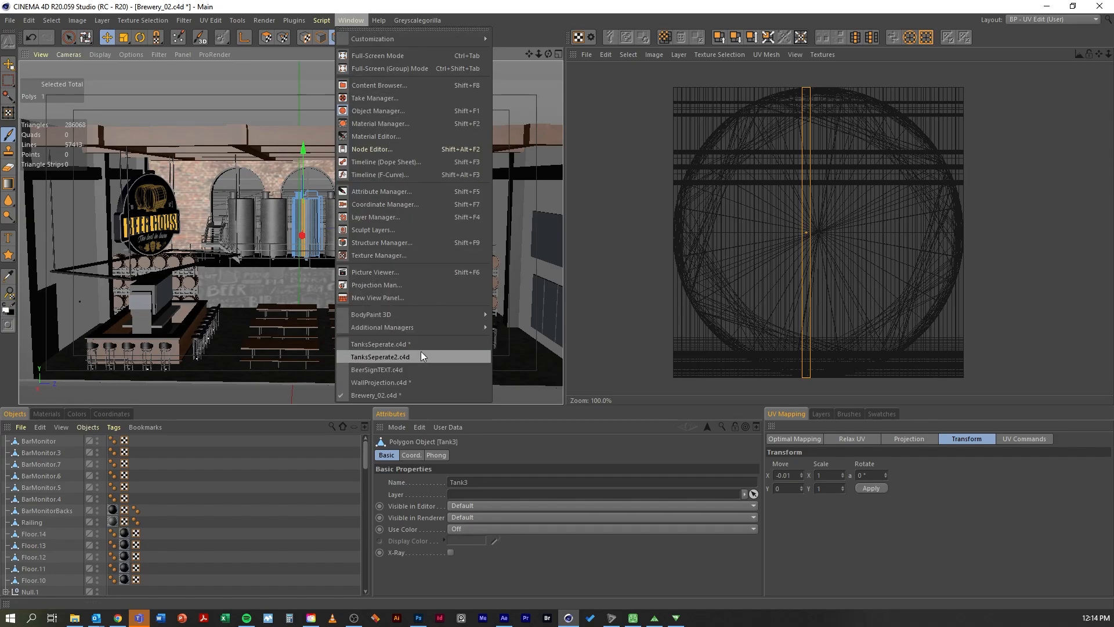
left_click(380, 356)
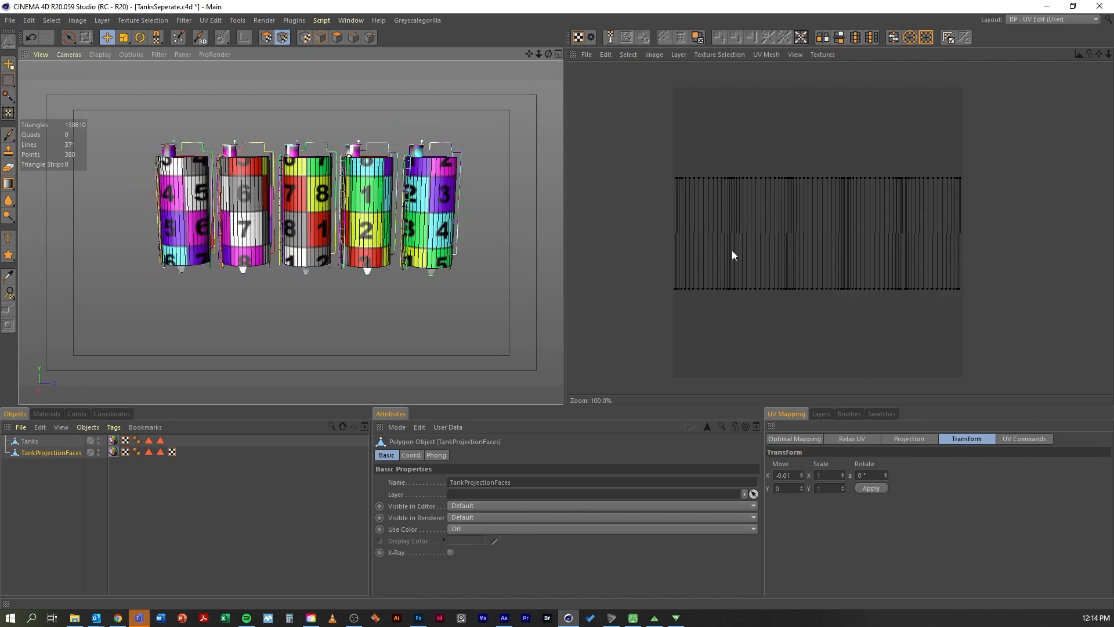
mouse_move(689, 296)
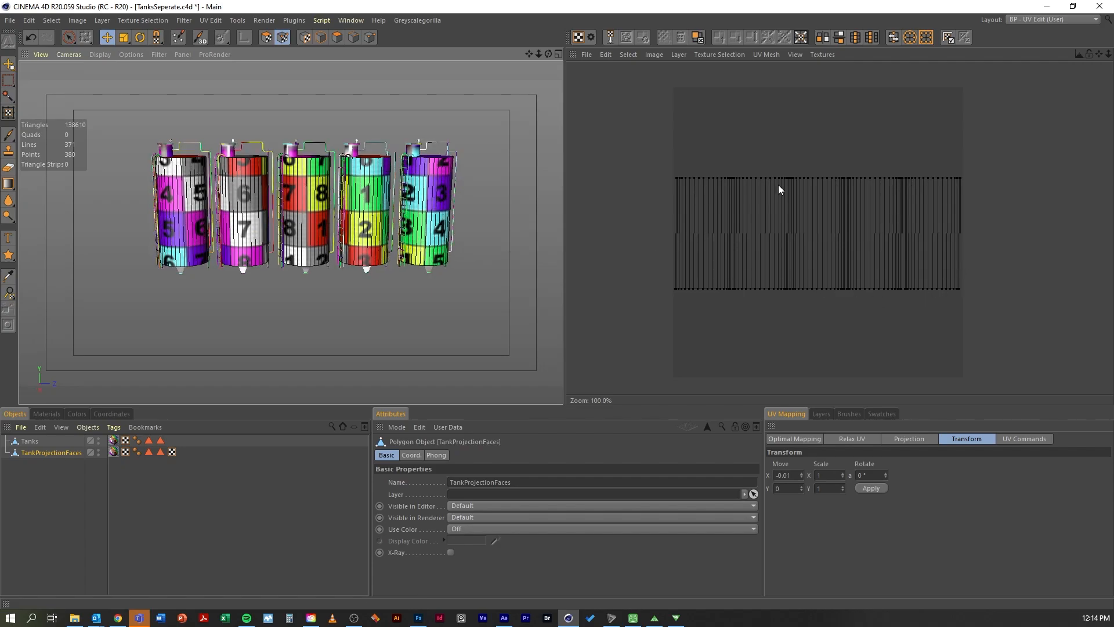
mouse_move(762, 343)
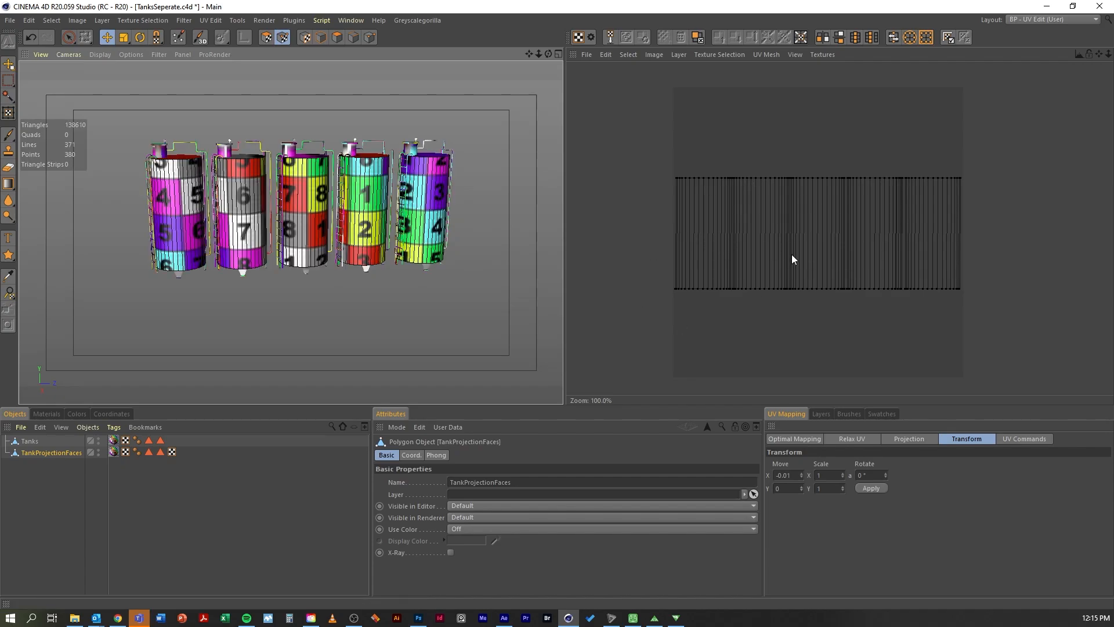
mouse_move(764, 229)
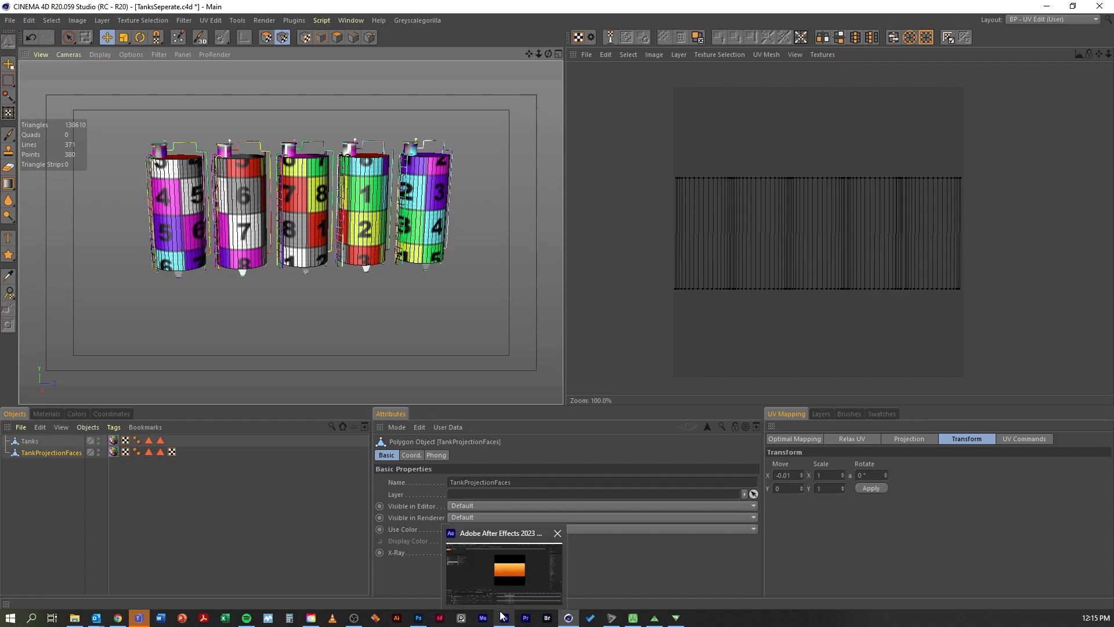
Switch to After Effects and view the Tanks_UV_05 composition
left_click(502, 617)
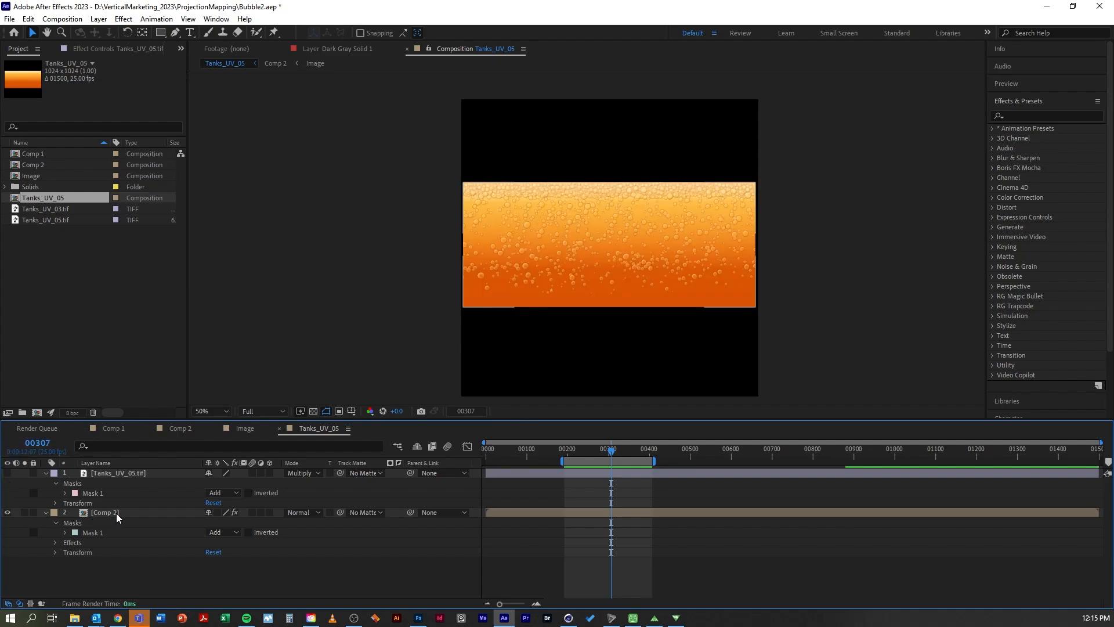
left_click(105, 513)
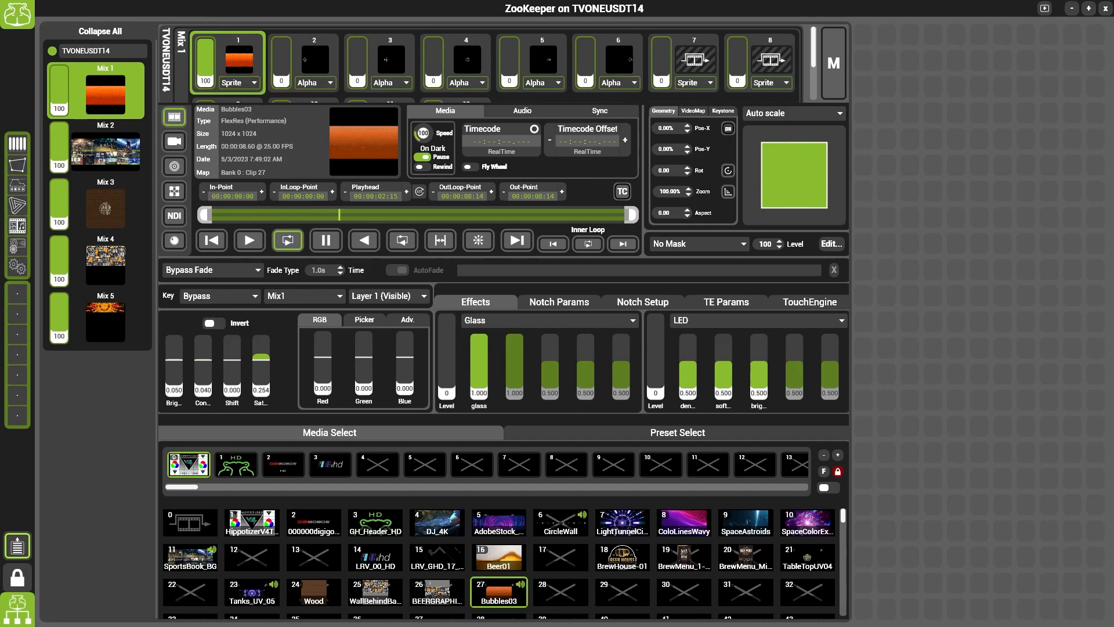
mouse_move(17, 243)
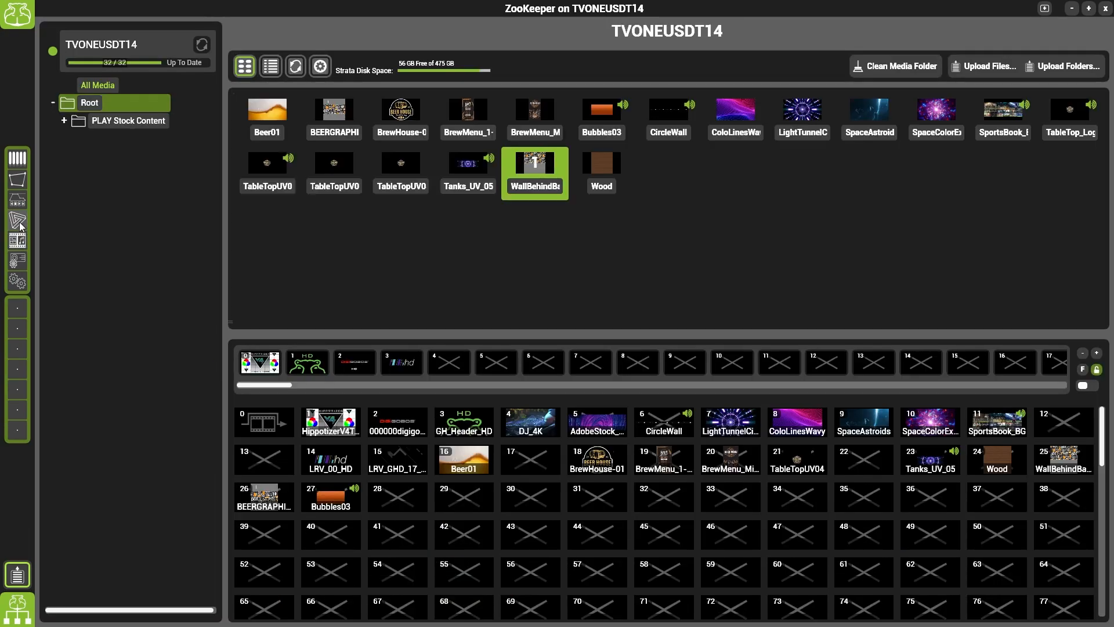
mouse_move(17, 220)
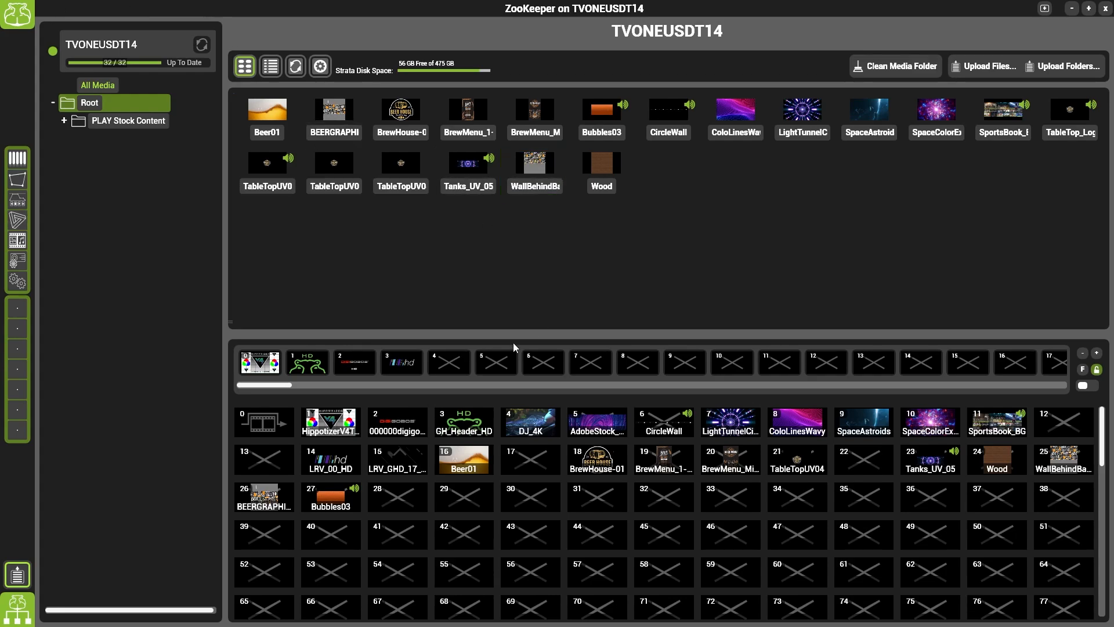
Select the Bubbles03 clip in ZooKeeper's media bank
left_click(329, 496)
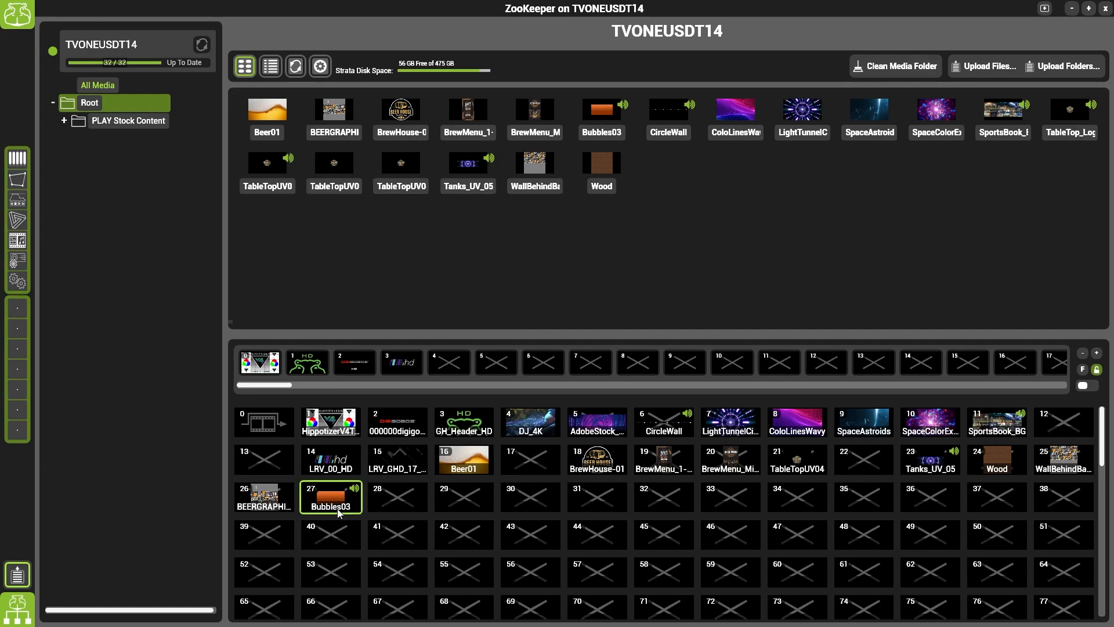
mouse_move(340, 468)
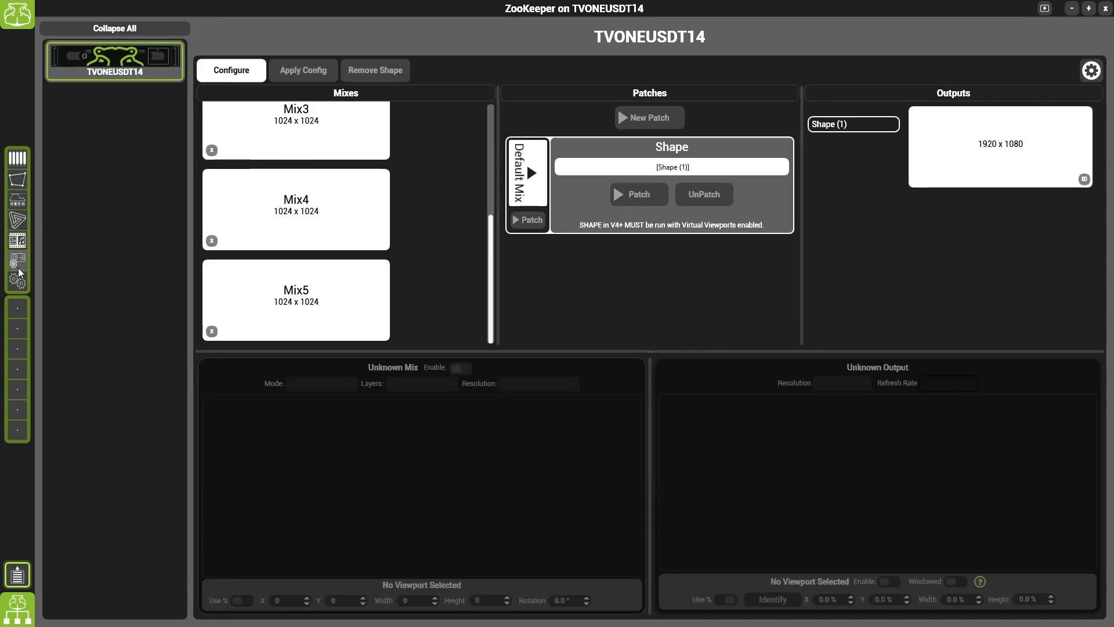
left_click(295, 147)
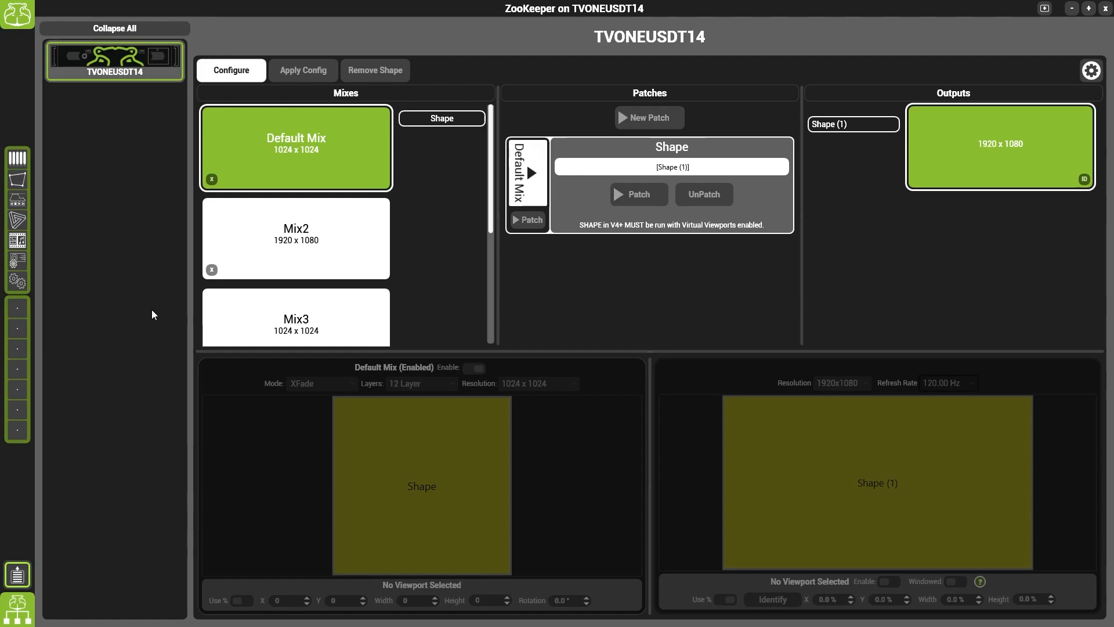
mouse_move(142, 335)
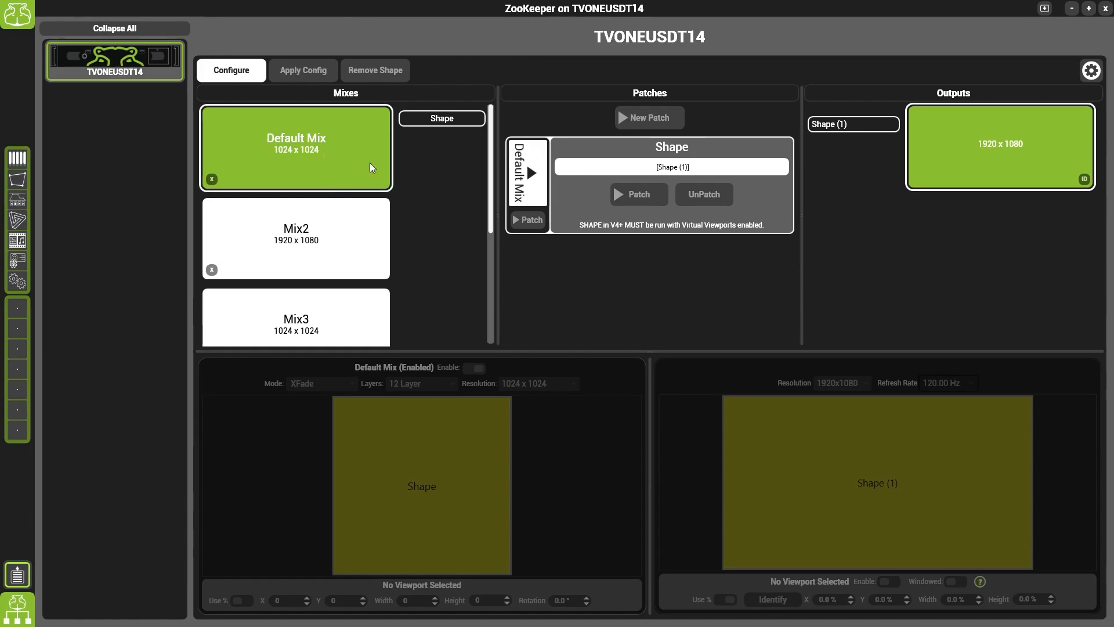
left_click(670, 167)
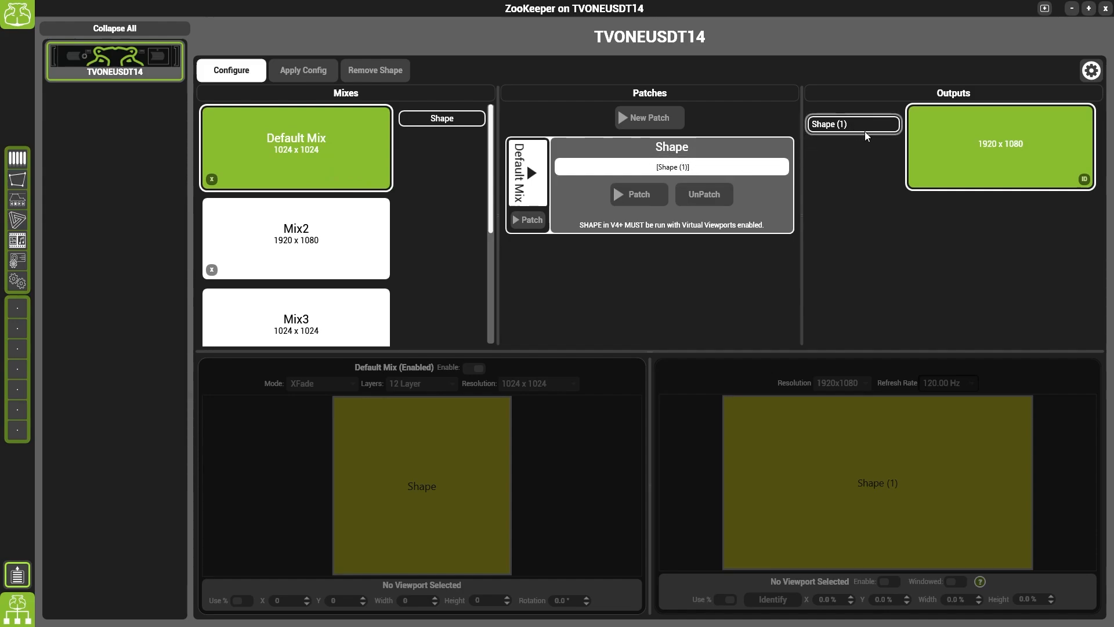
mouse_move(898, 223)
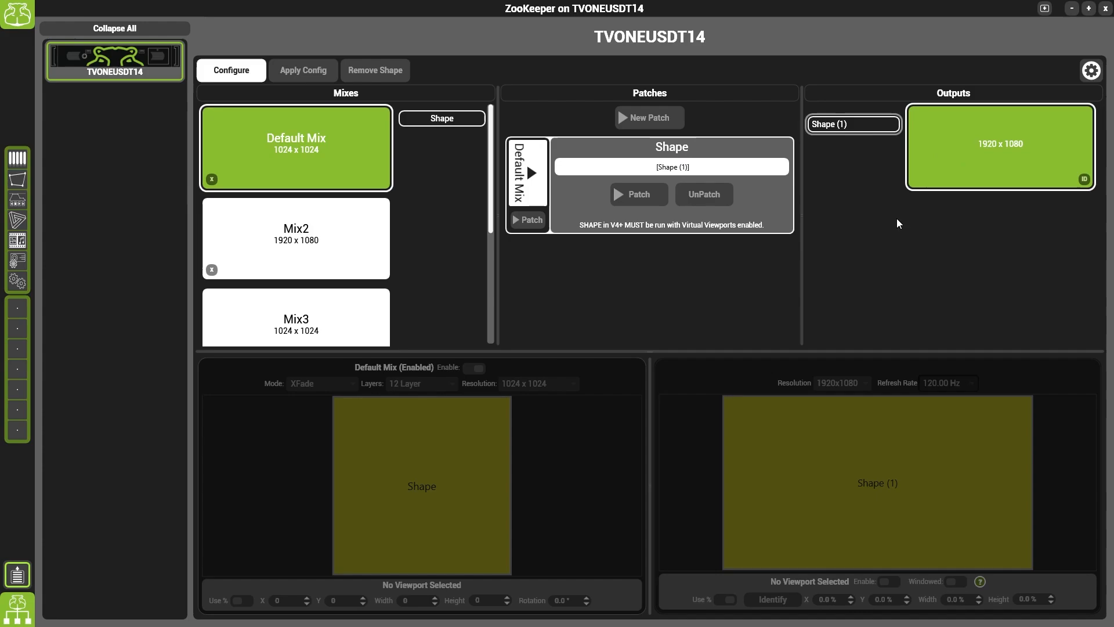
mouse_move(476, 418)
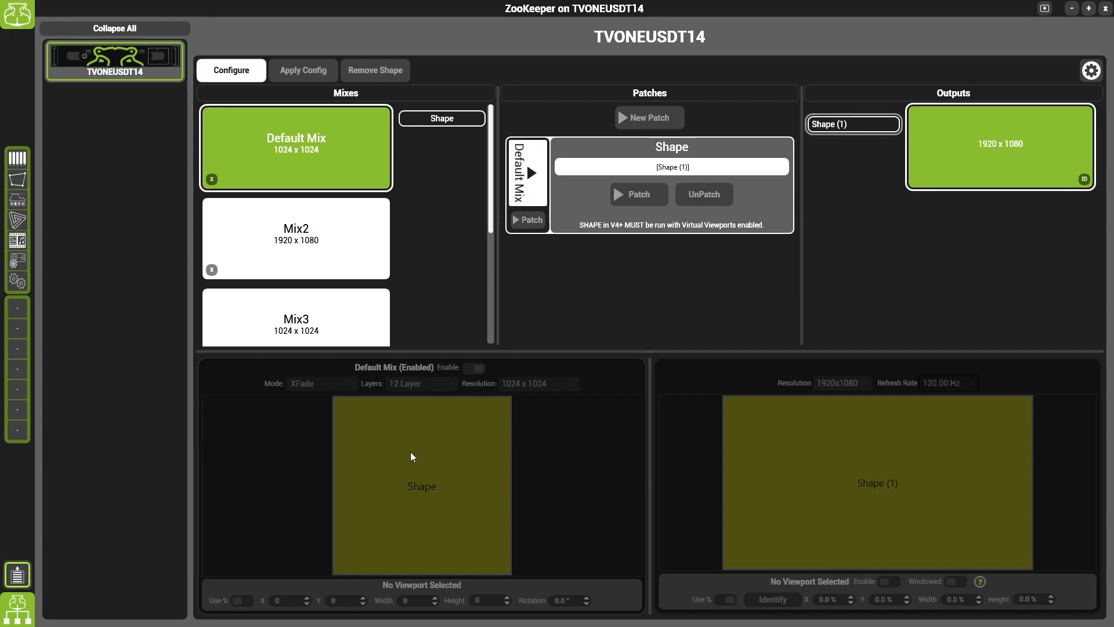
mouse_move(490, 414)
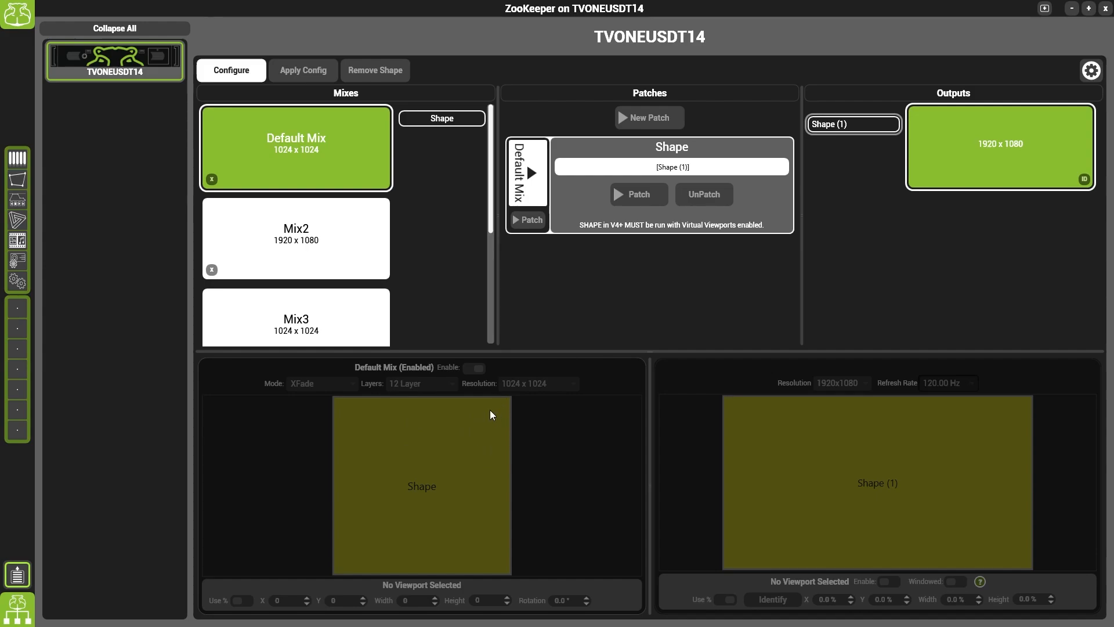
mouse_move(503, 393)
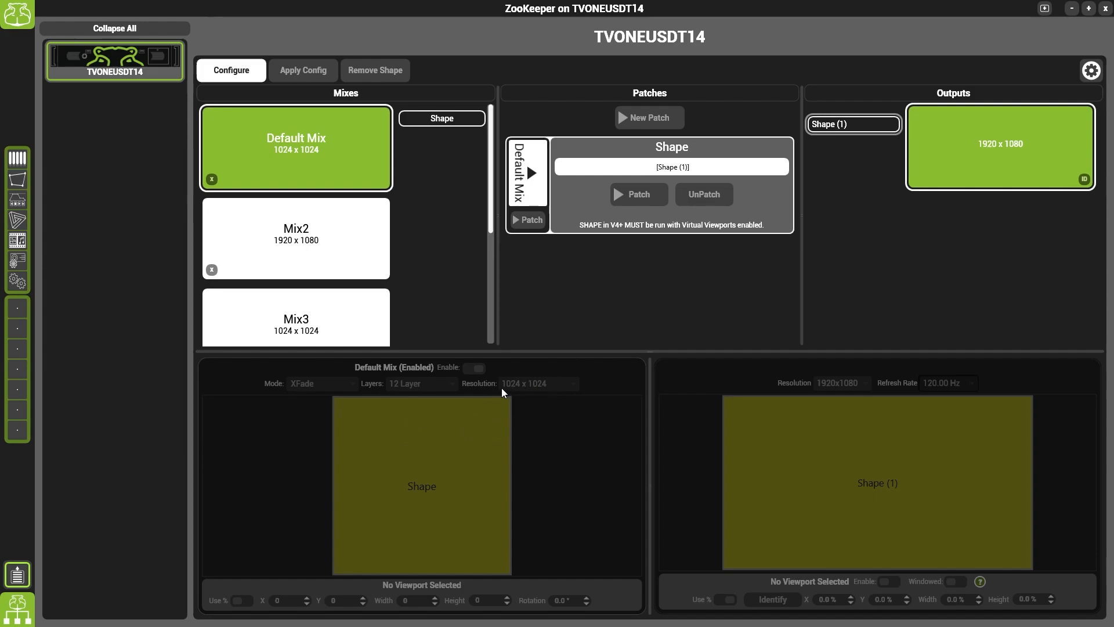
mouse_move(513, 395)
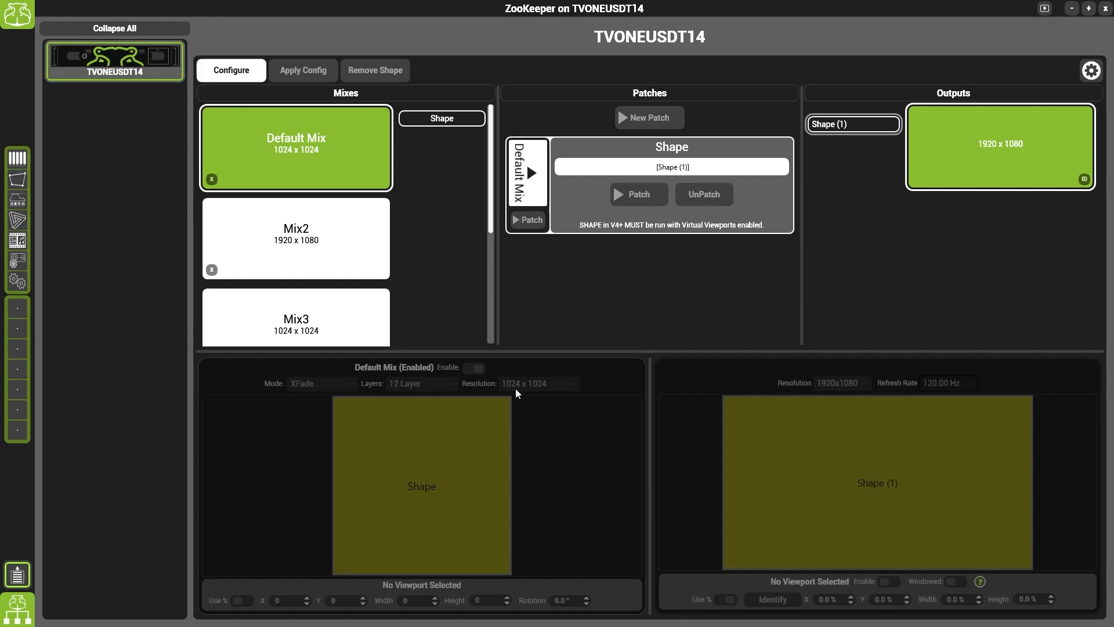
mouse_move(520, 392)
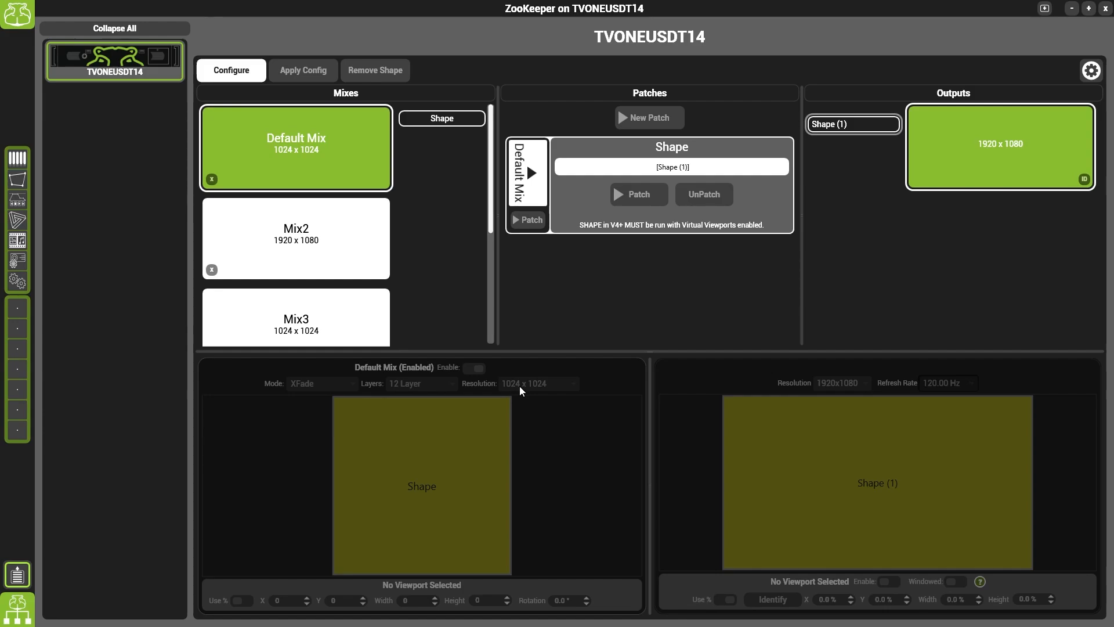
mouse_move(511, 390)
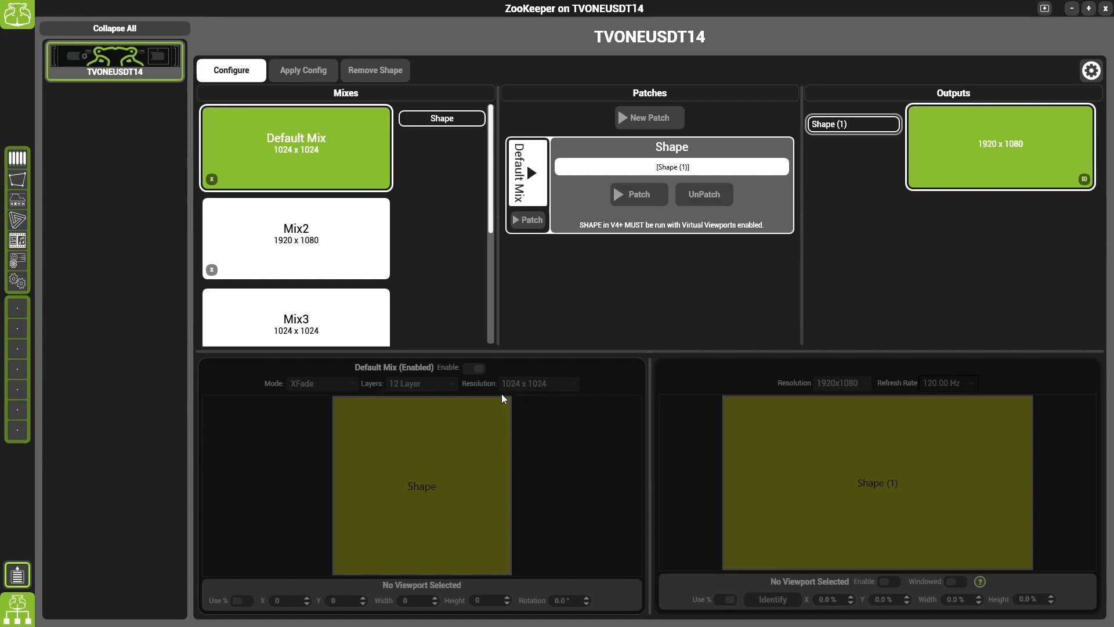
mouse_move(416, 472)
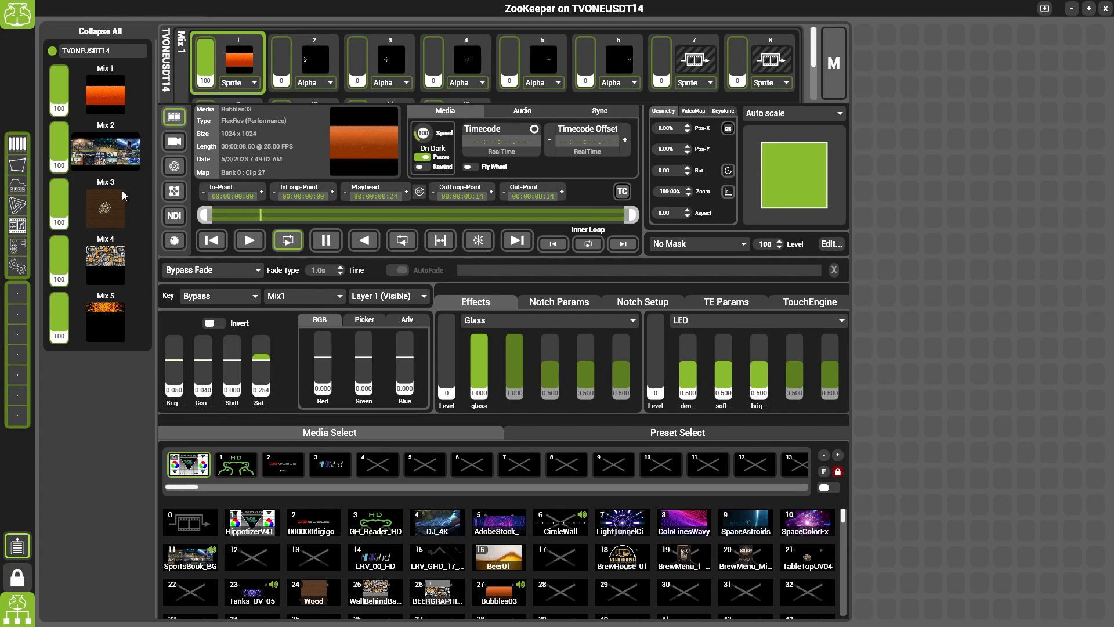
Switch ZooKeeper from the Configure page to the Mix control page
left_click(104, 94)
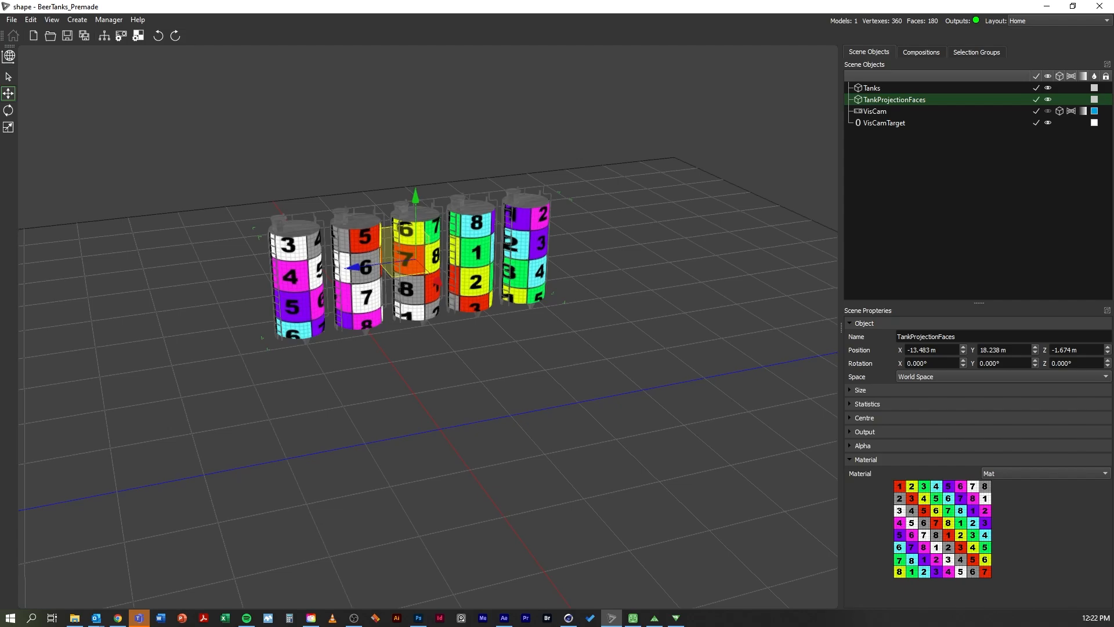
mouse_move(210, 468)
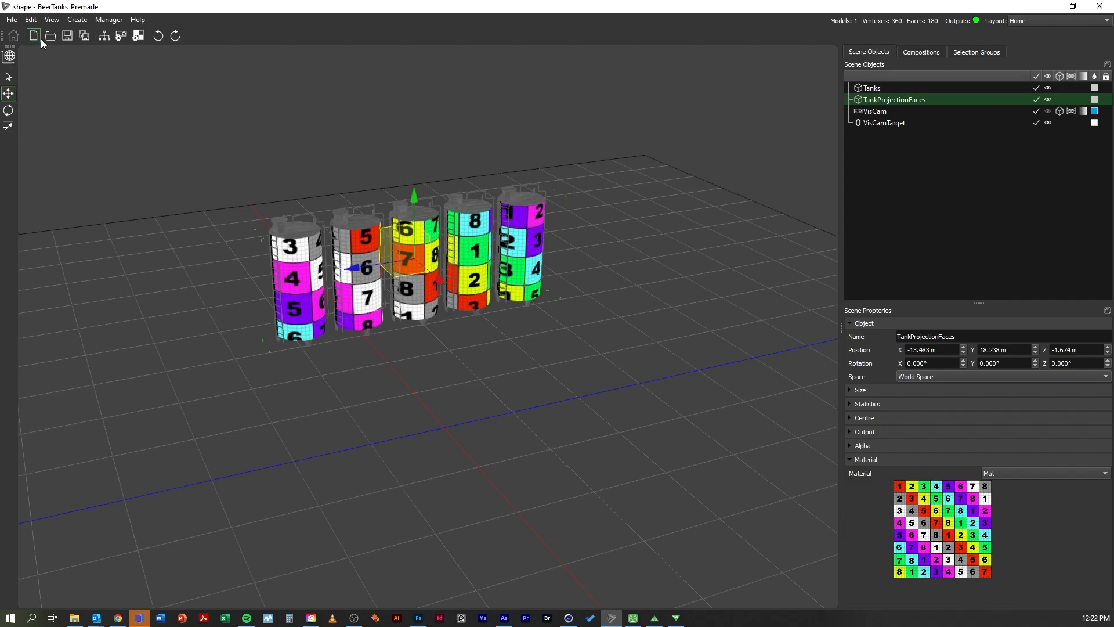
mouse_move(12, 19)
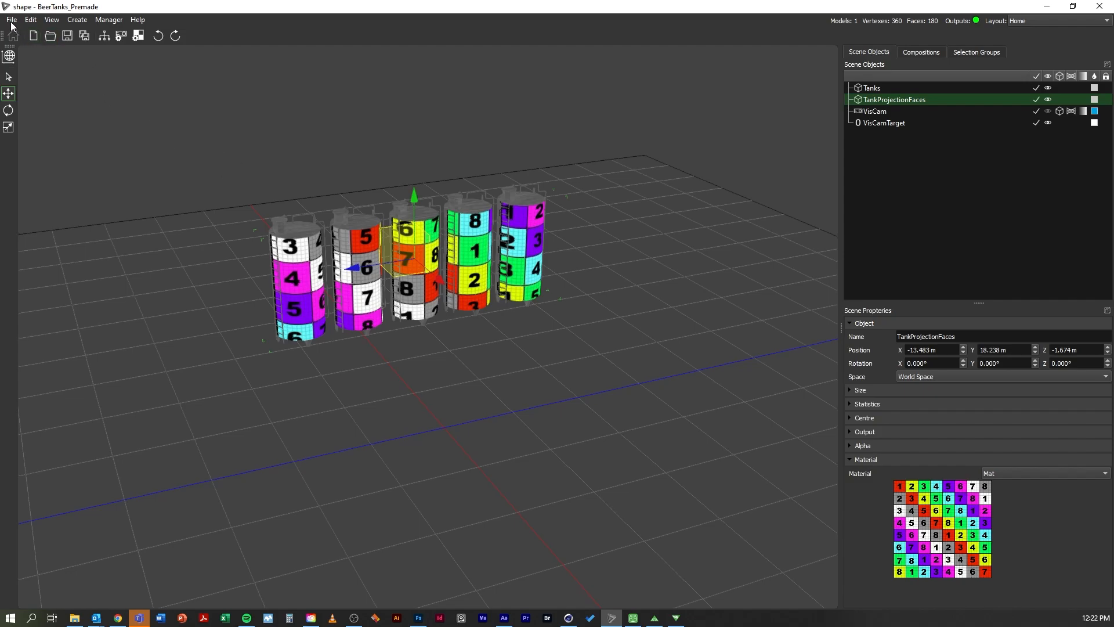
Bring up the BeerTanks_Premade scene in Hippotizer Shape
left_click(12, 20)
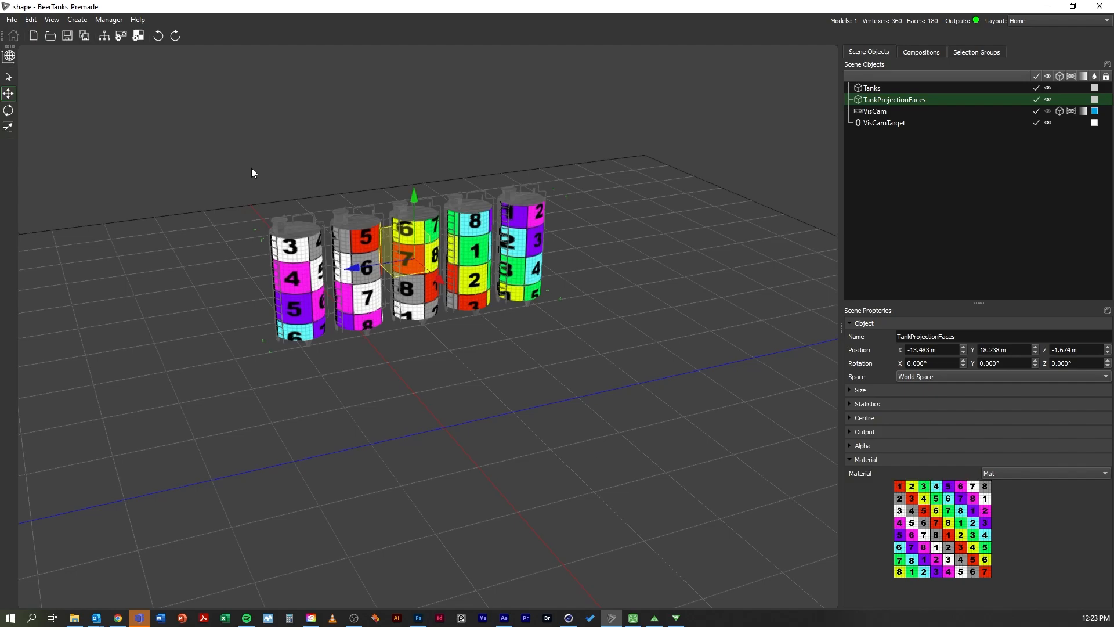
mouse_move(374, 281)
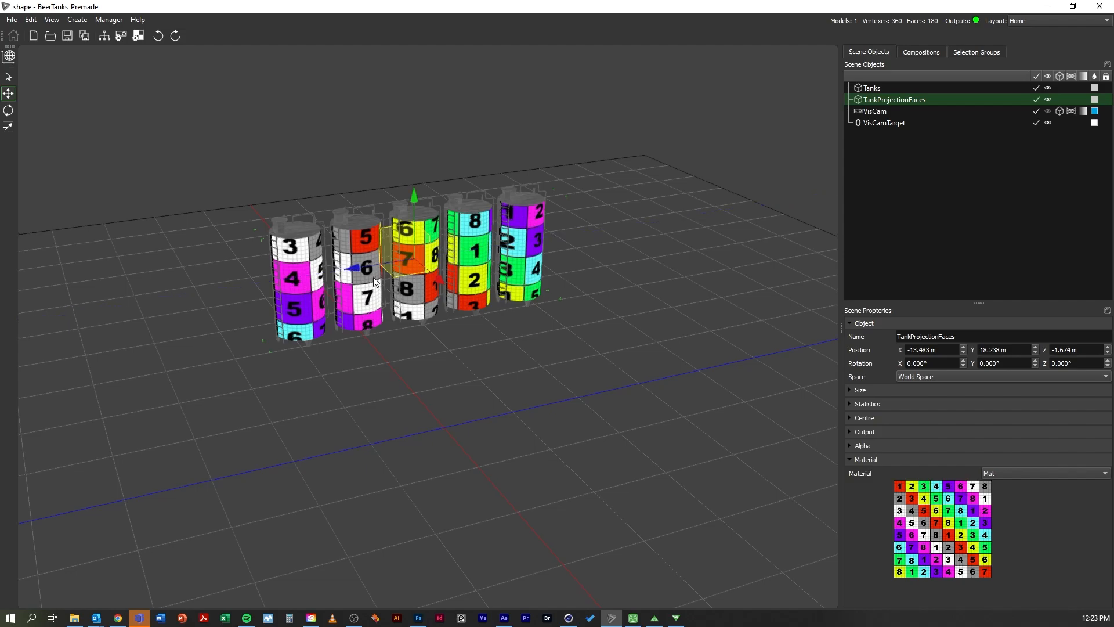
mouse_move(703, 201)
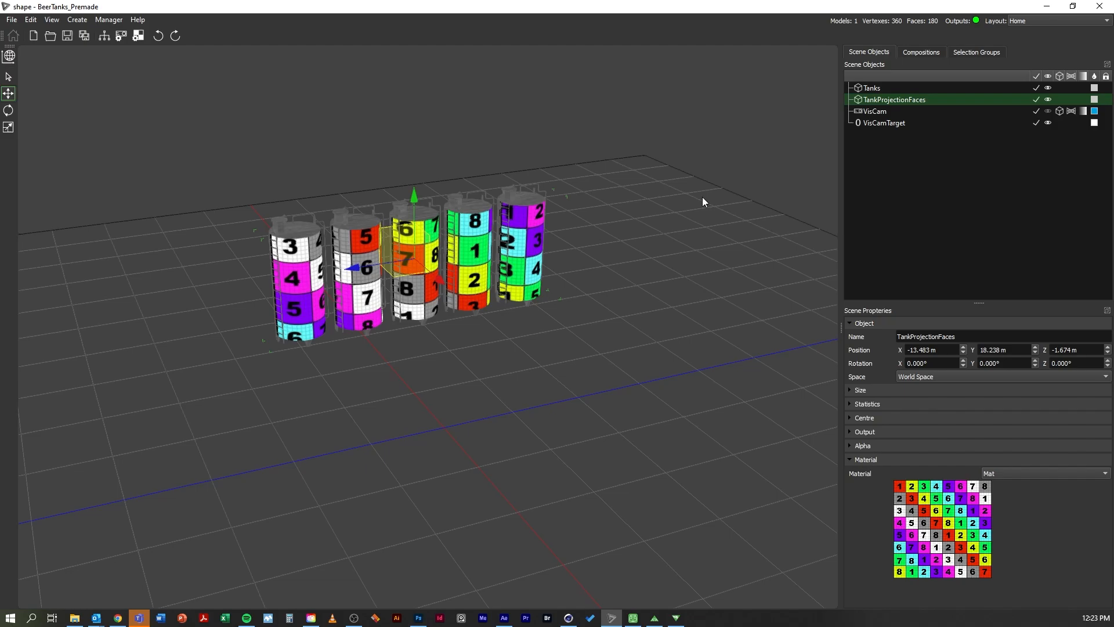
mouse_move(457, 325)
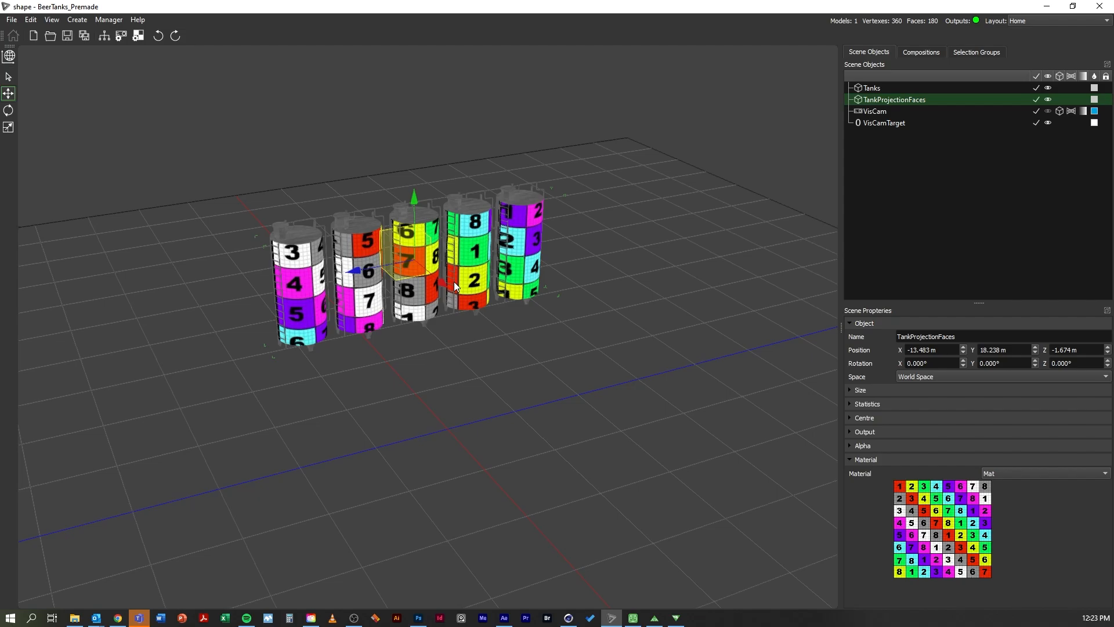
mouse_move(299, 290)
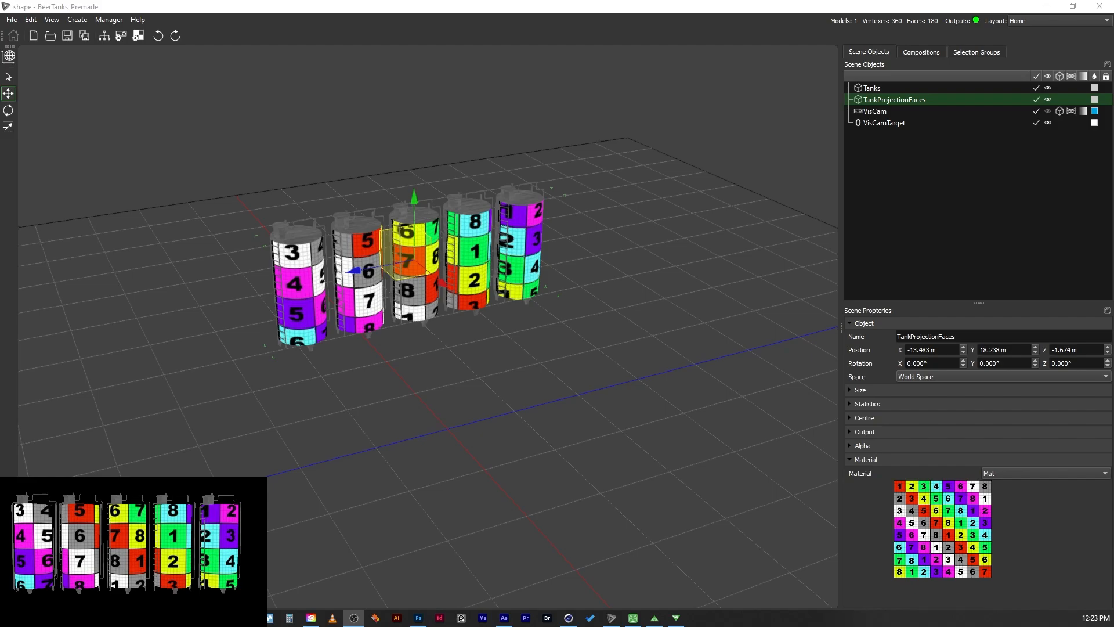
mouse_move(448, 317)
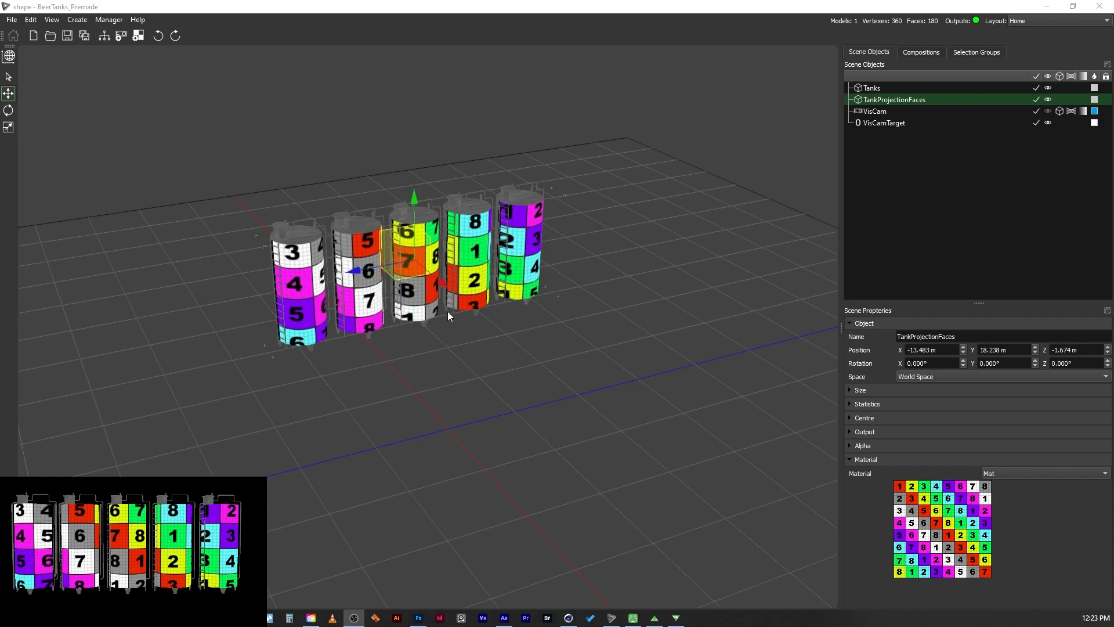
mouse_move(257, 291)
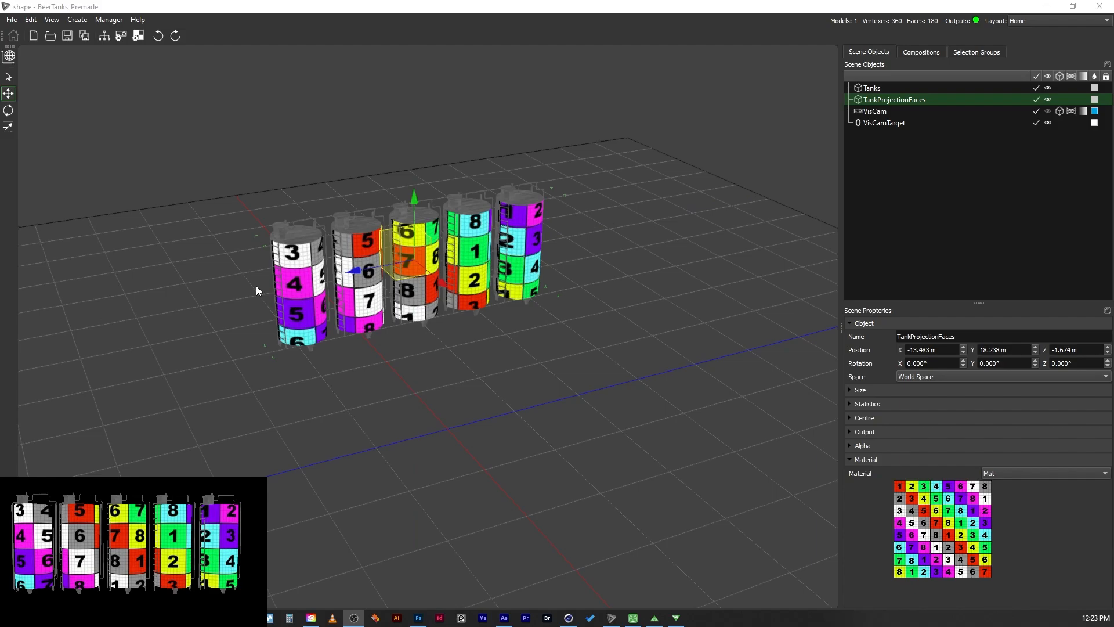
mouse_move(118, 59)
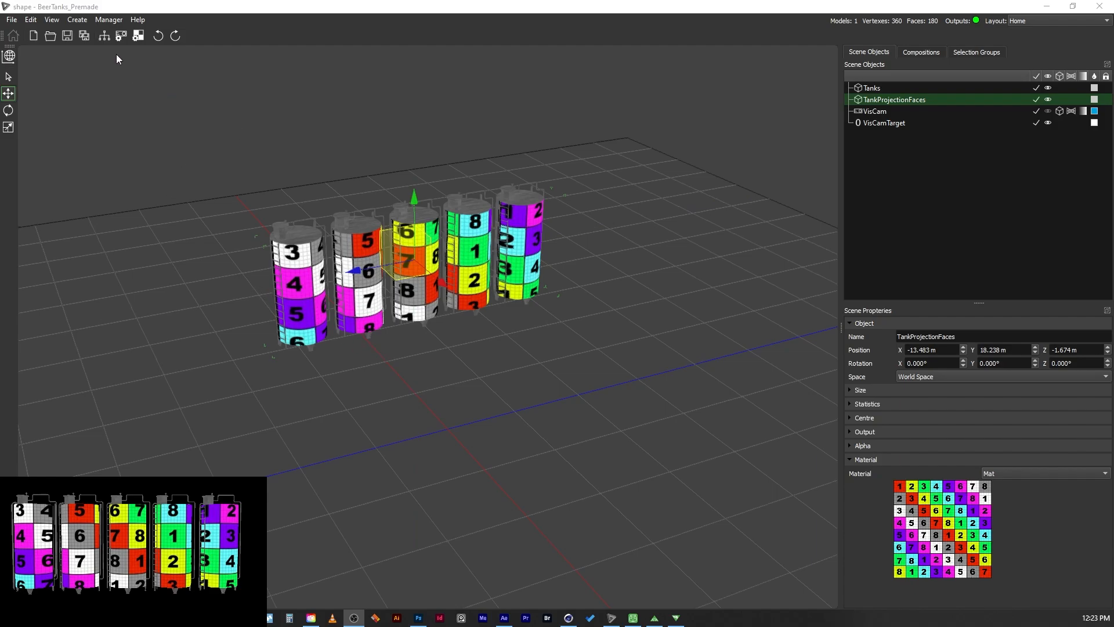
left_click(103, 36)
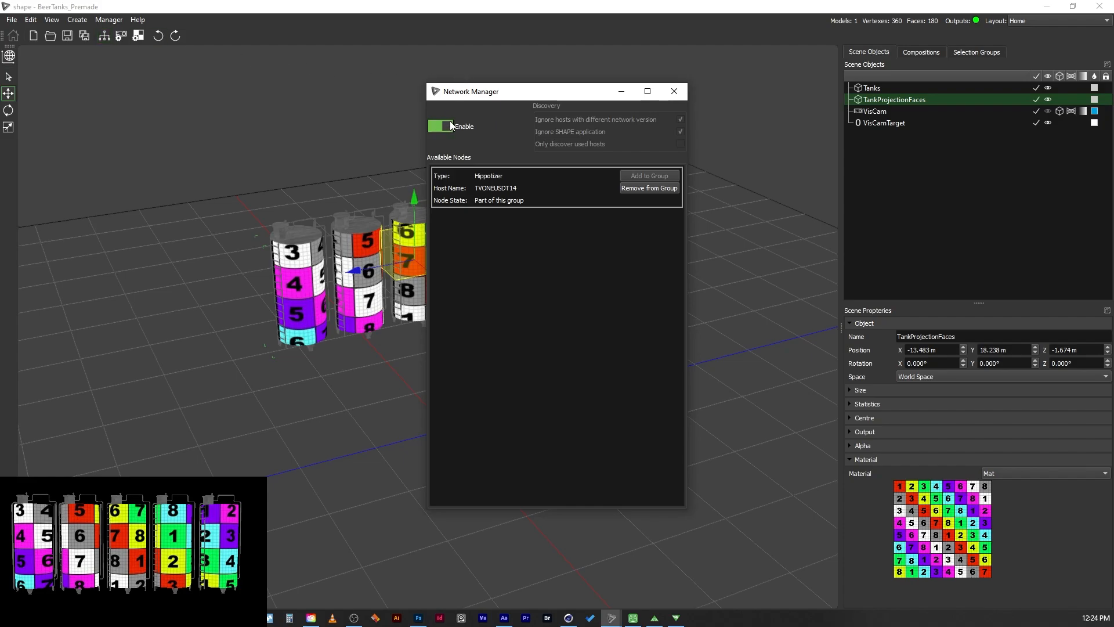
left_click(672, 91)
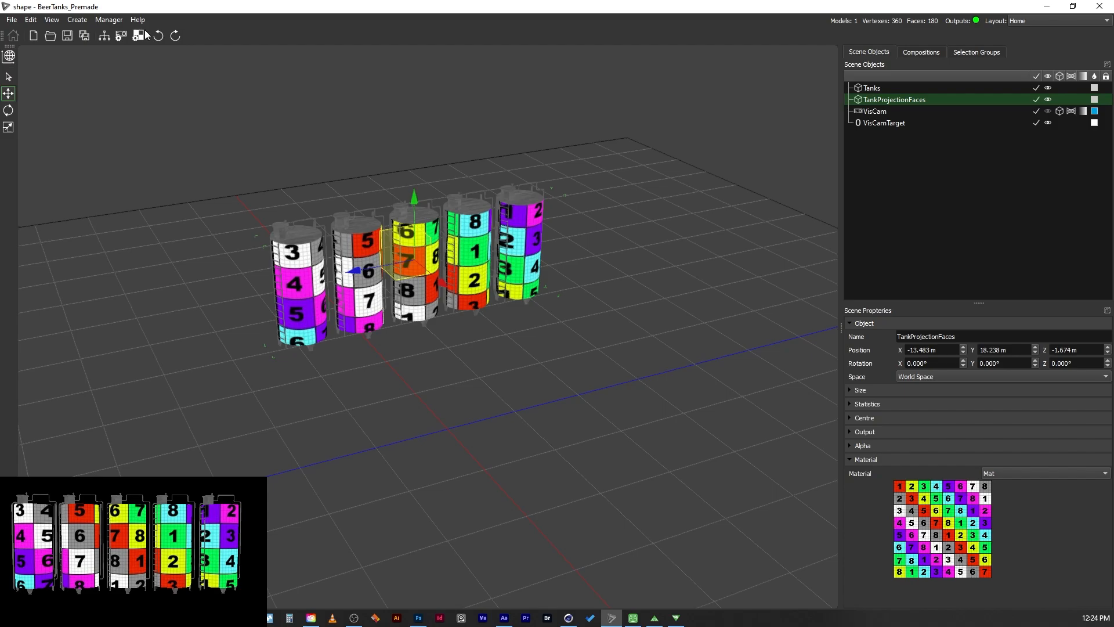
left_click(109, 19)
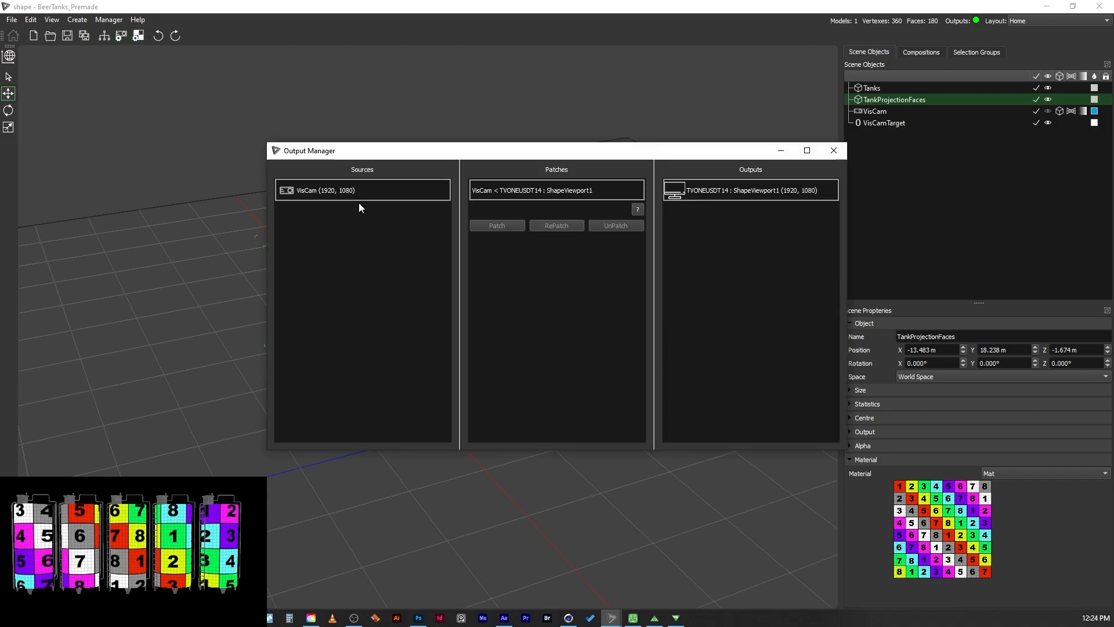
mouse_move(640, 187)
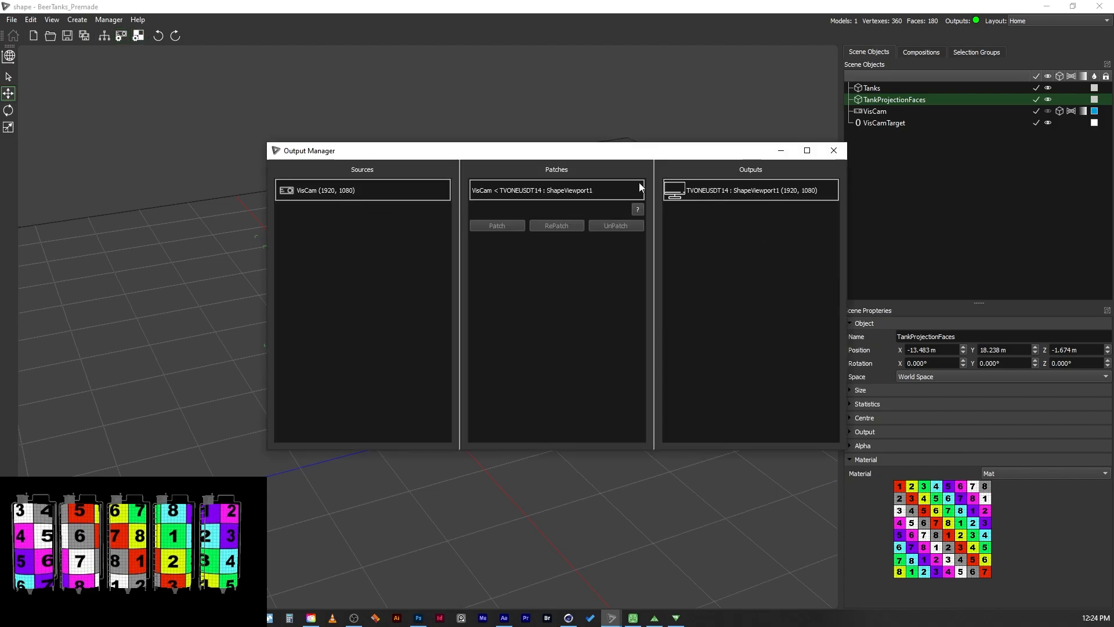
mouse_move(833, 150)
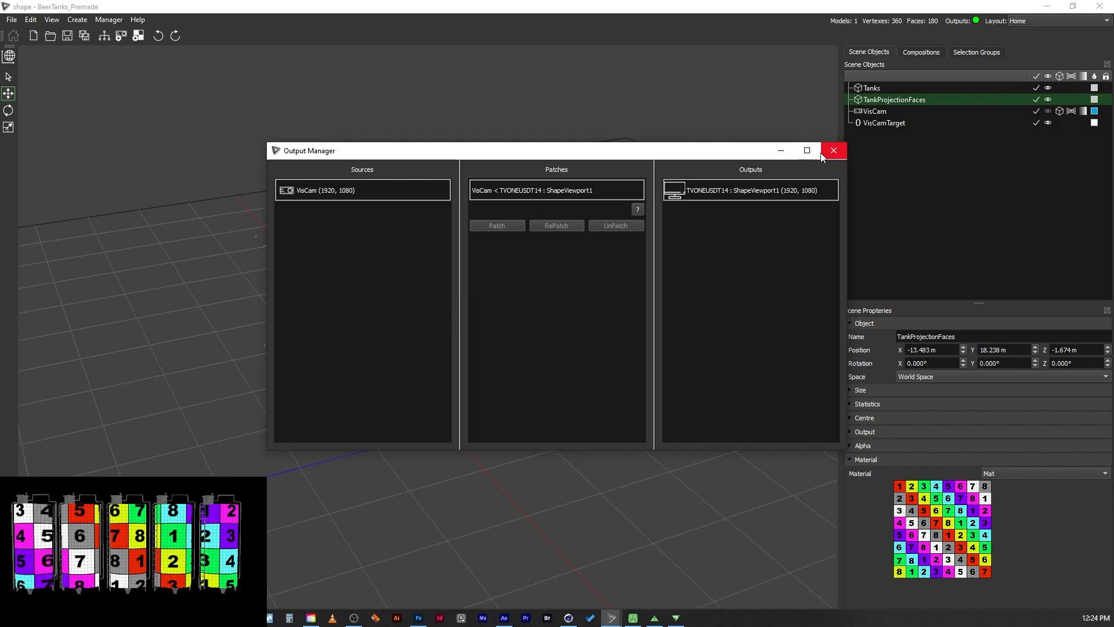
left_click(833, 150)
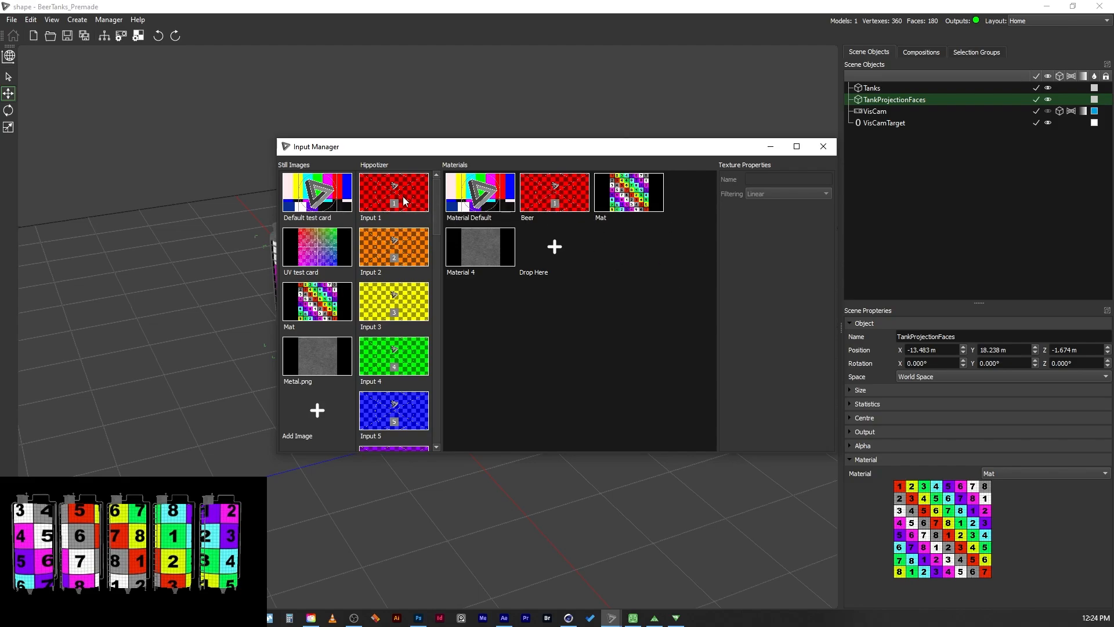
mouse_move(702, 175)
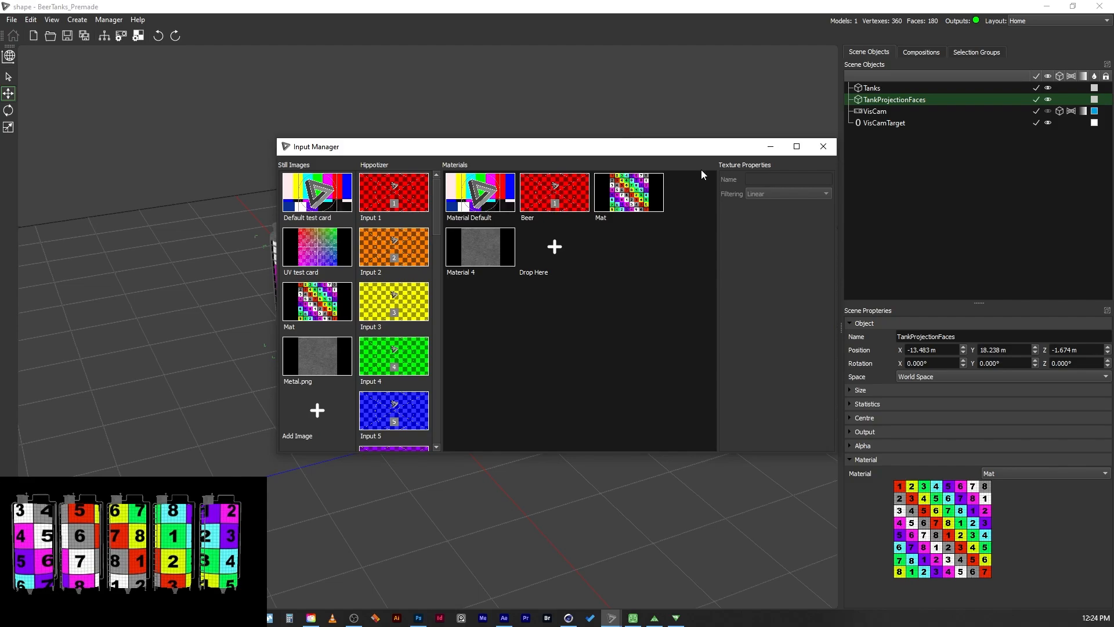
left_click(554, 192)
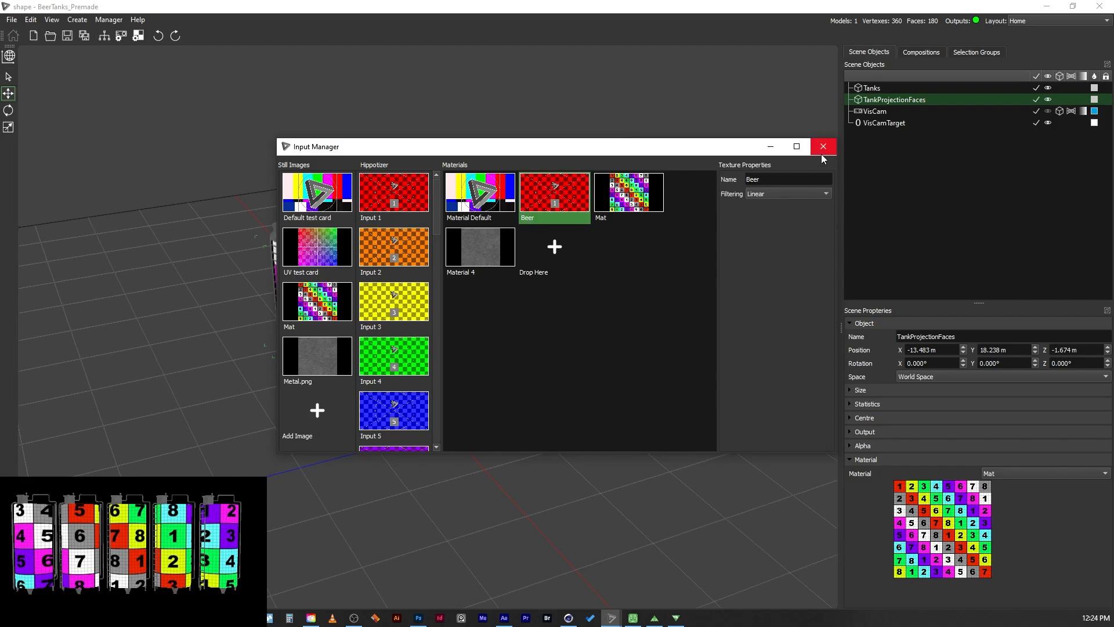
left_click(823, 146)
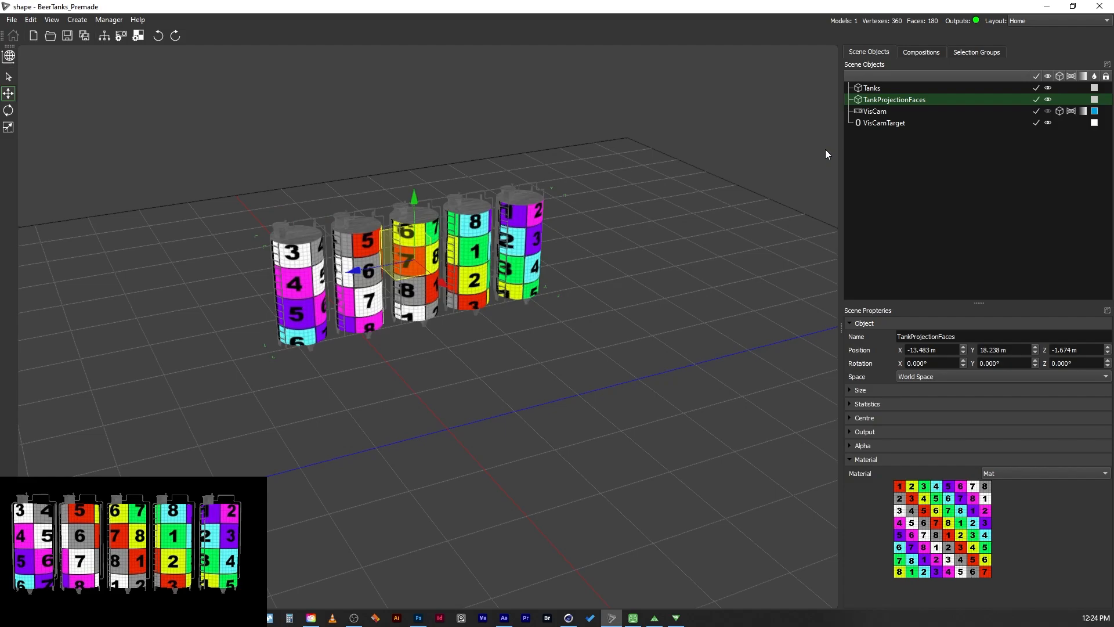
mouse_move(700, 371)
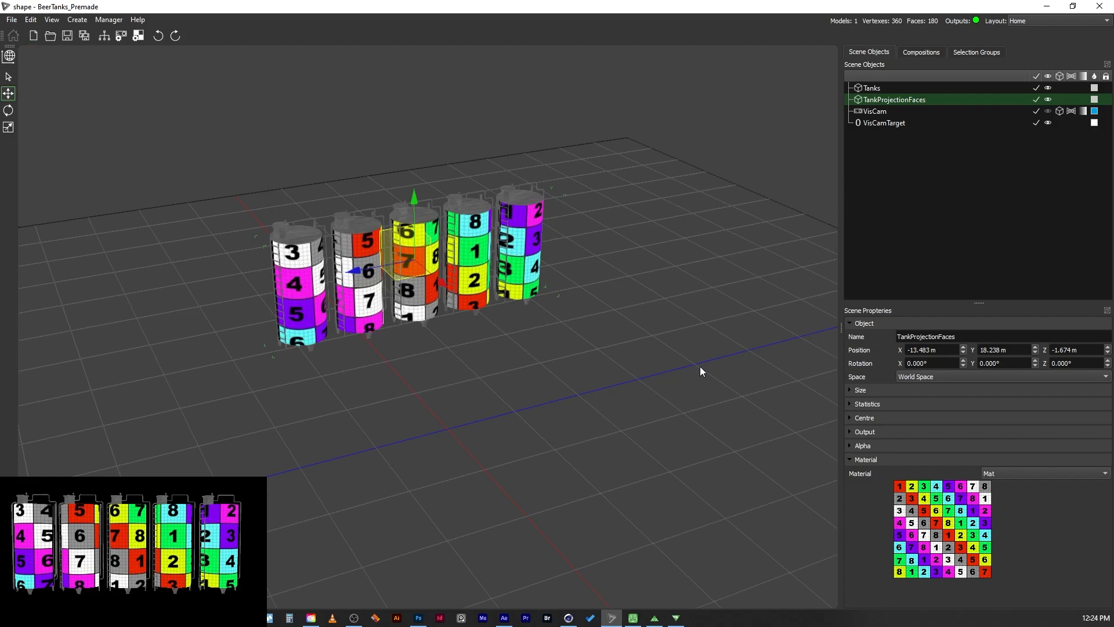
mouse_move(654, 188)
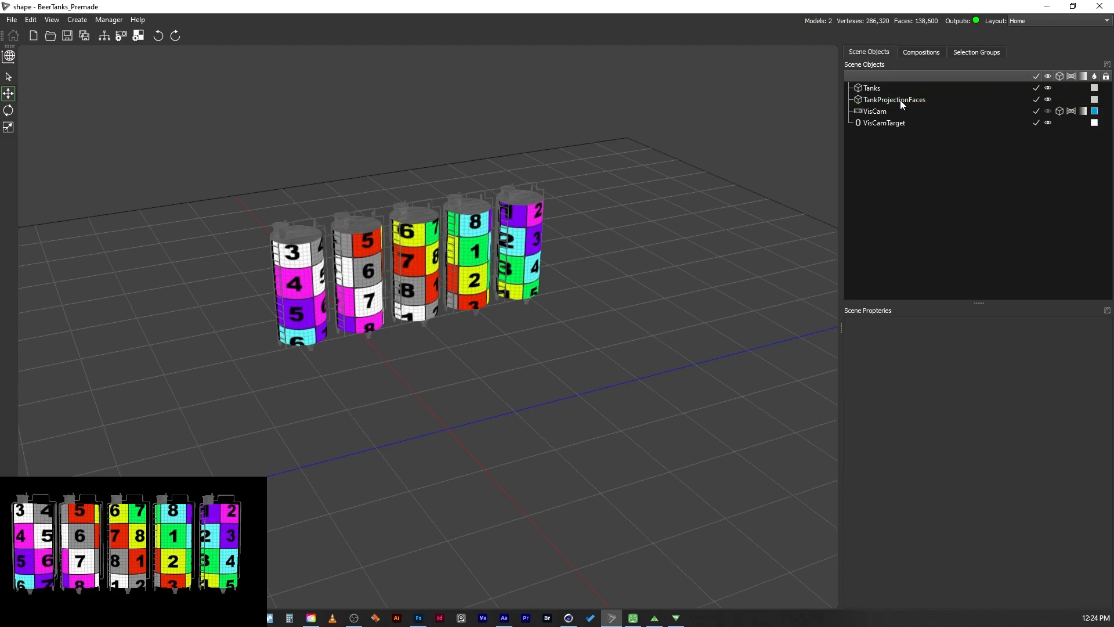
Set the TankProjectionFaces object's material to Beer
left_click(894, 99)
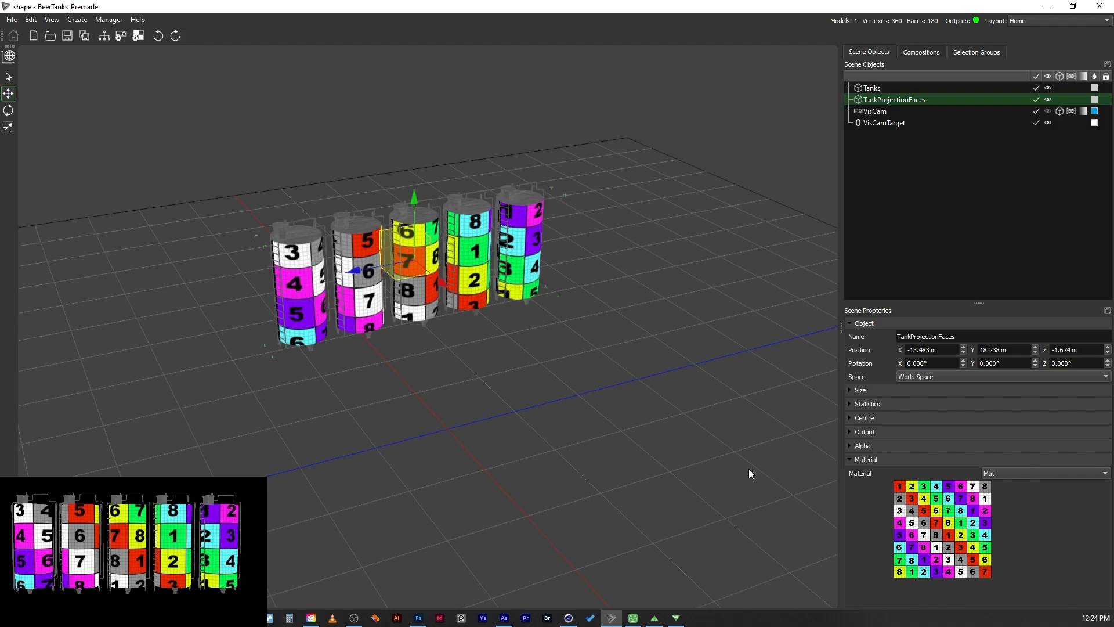
mouse_move(865, 499)
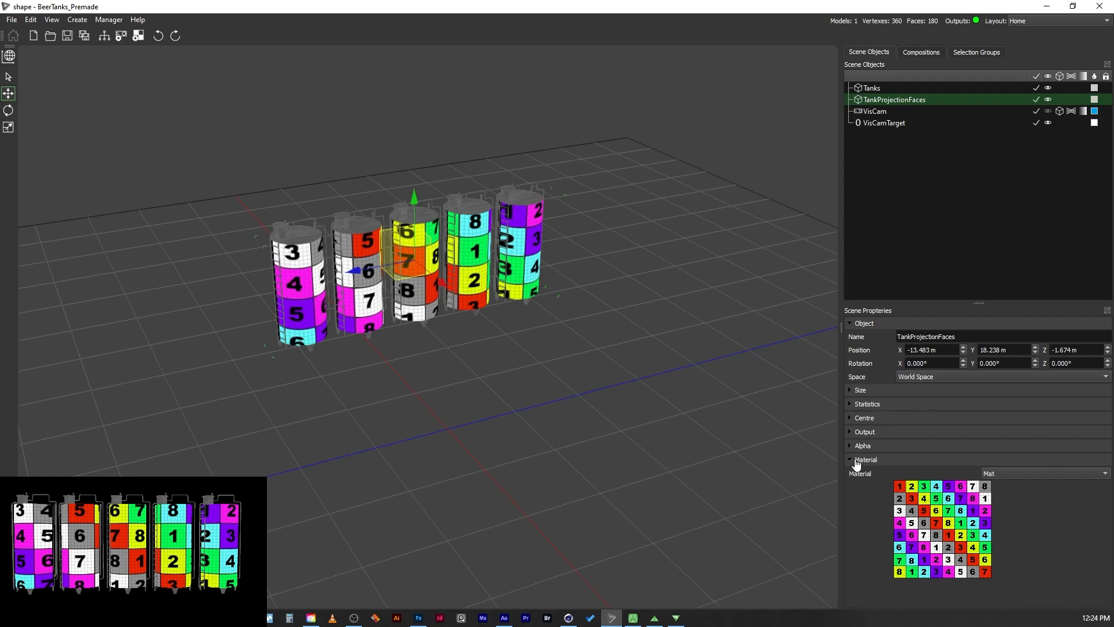
mouse_move(1026, 491)
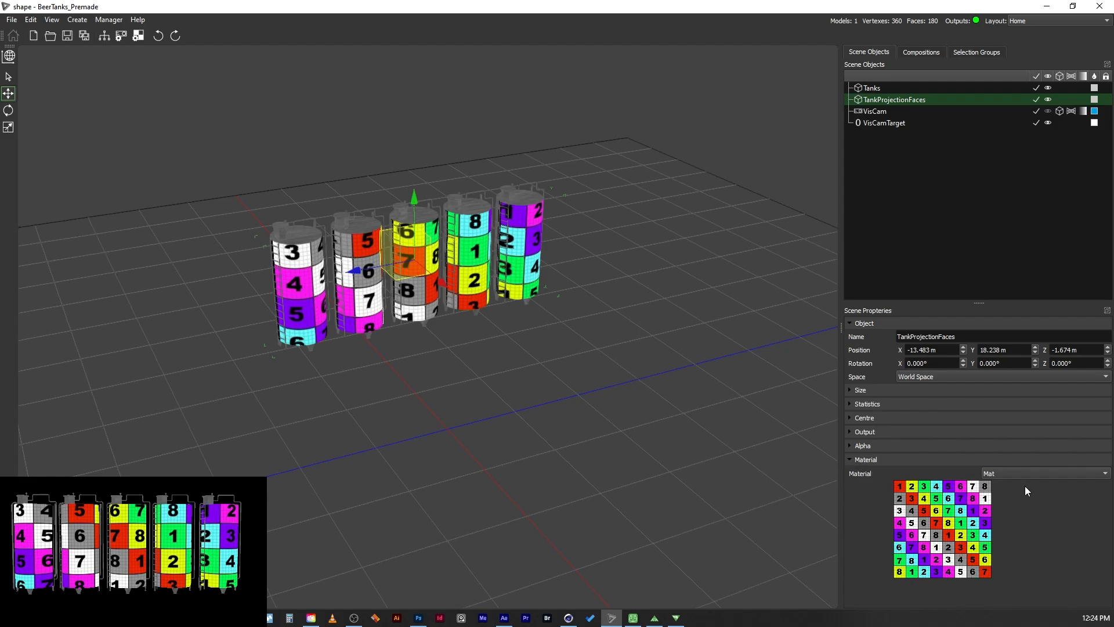
left_click(1041, 472)
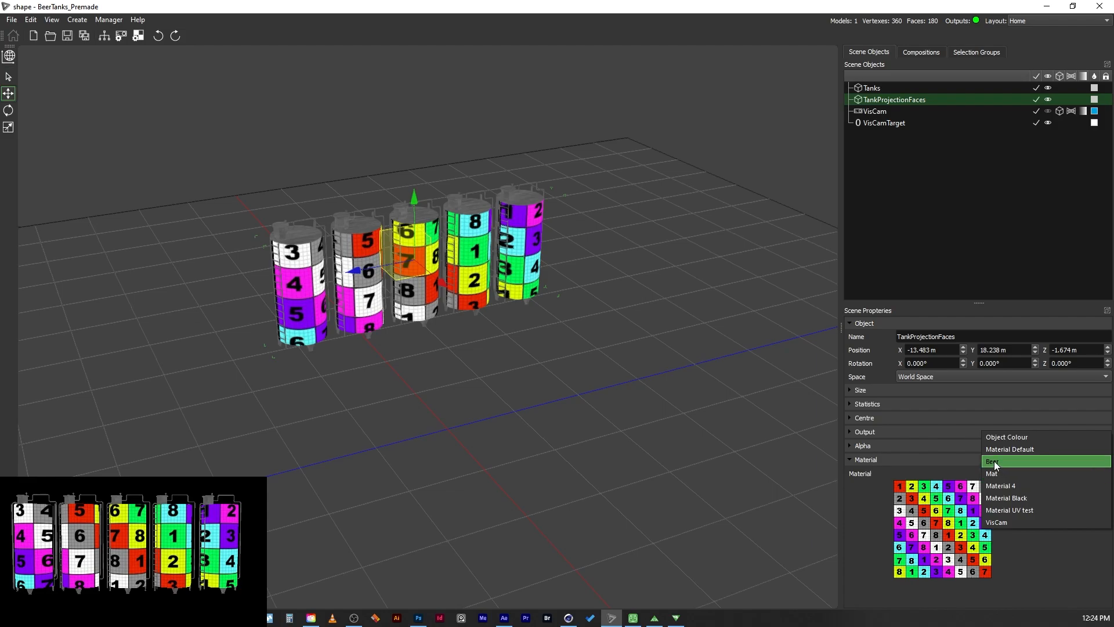
left_click(994, 461)
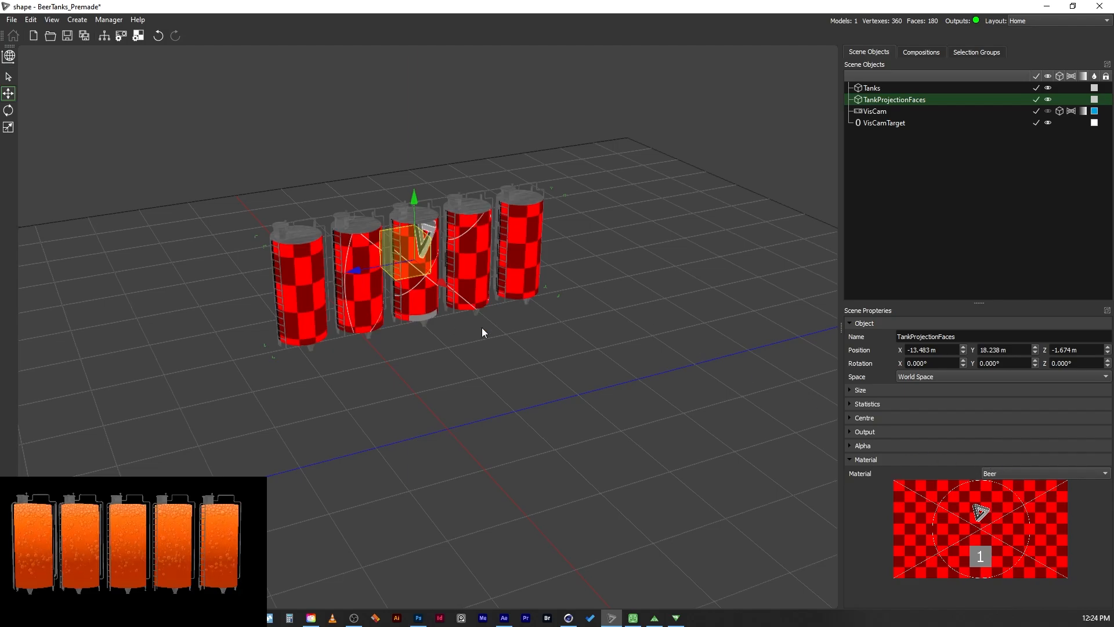
mouse_move(315, 505)
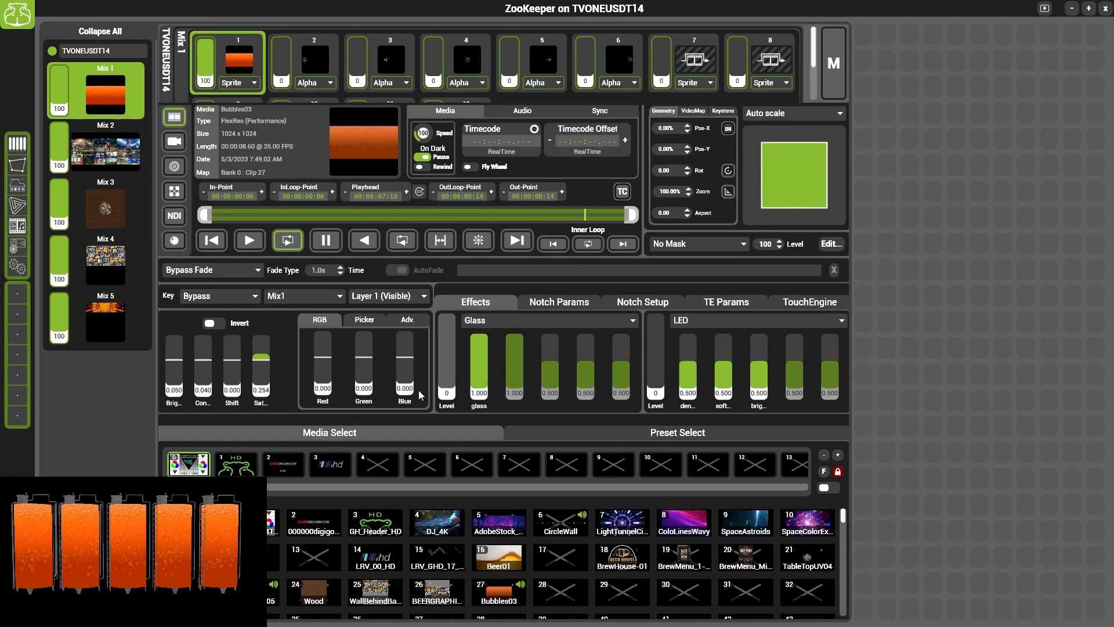
left_click_drag(231, 373, 232, 338)
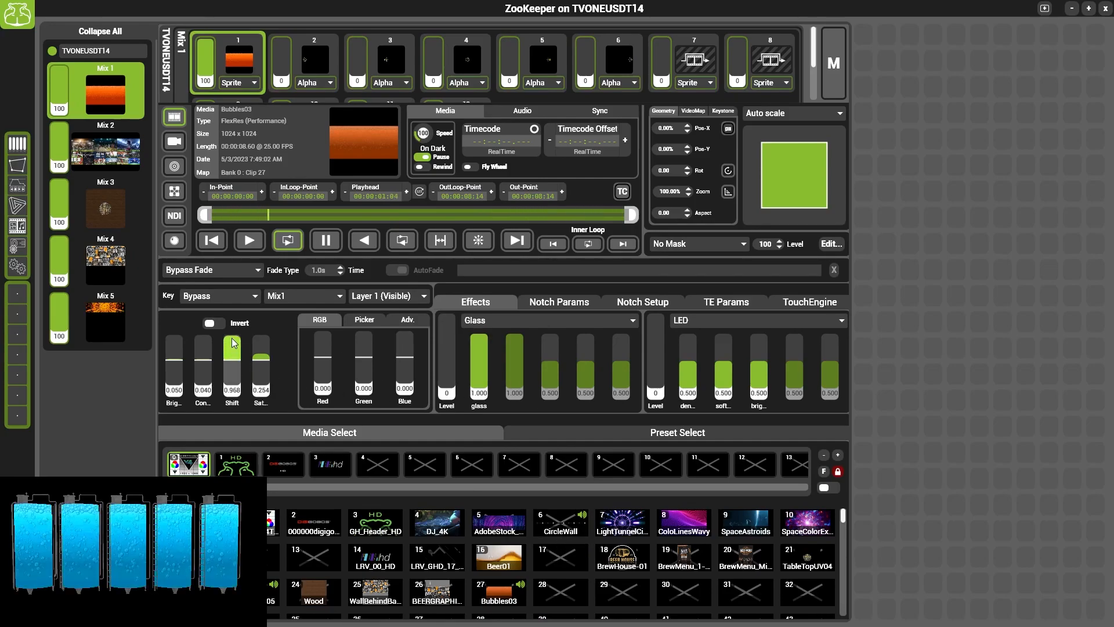
left_click_drag(232, 343, 232, 358)
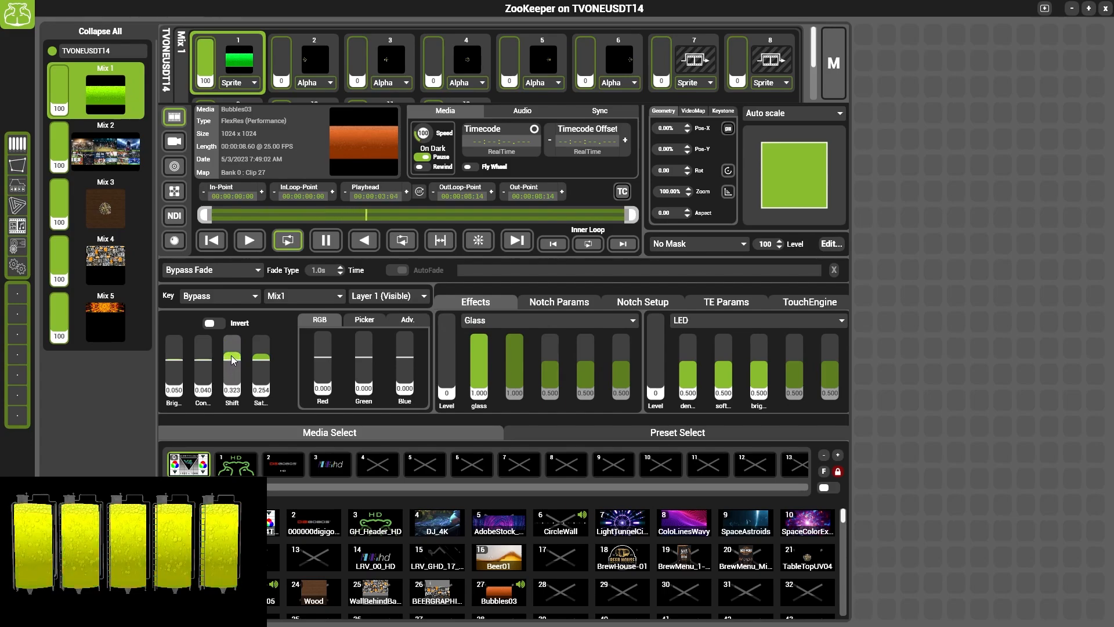
left_click_drag(231, 366, 231, 350)
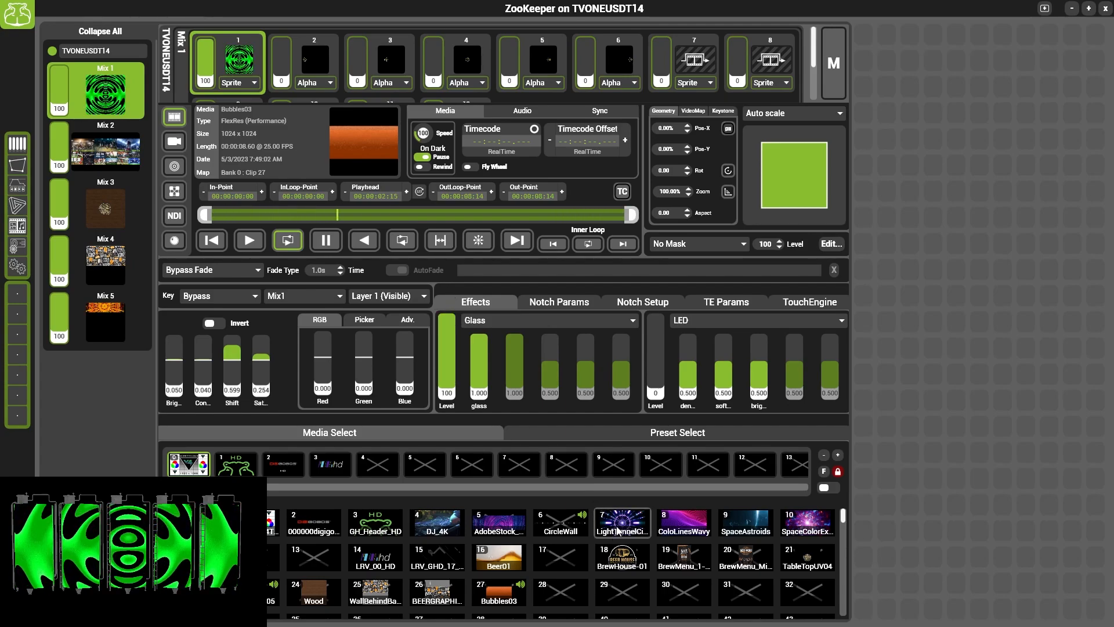
left_click(621, 522)
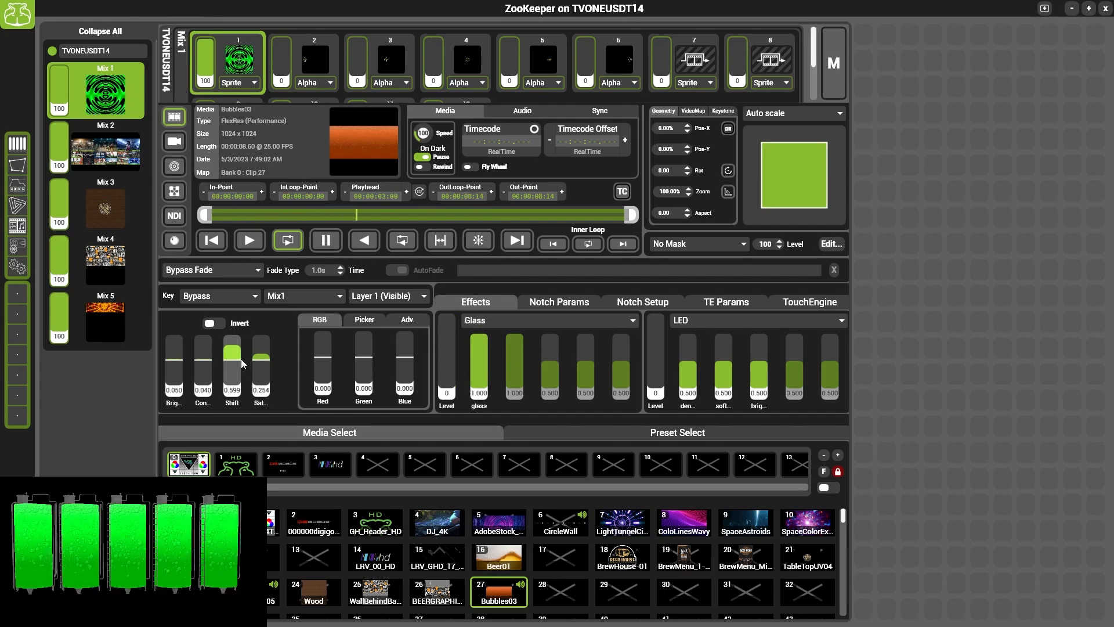
left_click_drag(232, 351, 231, 362)
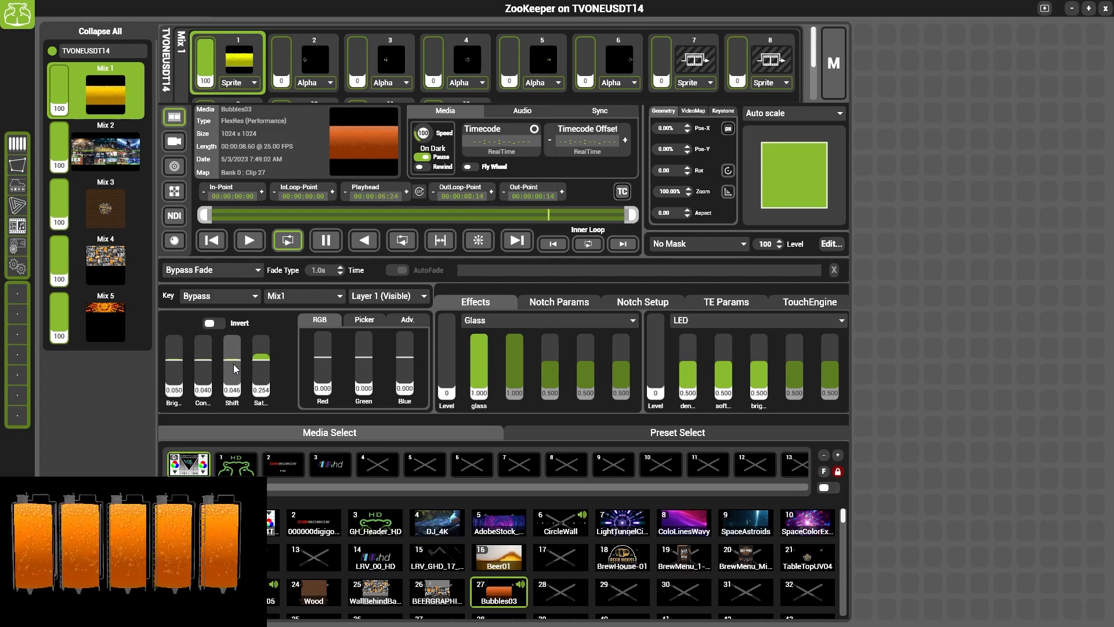
left_click_drag(232, 359, 232, 380)
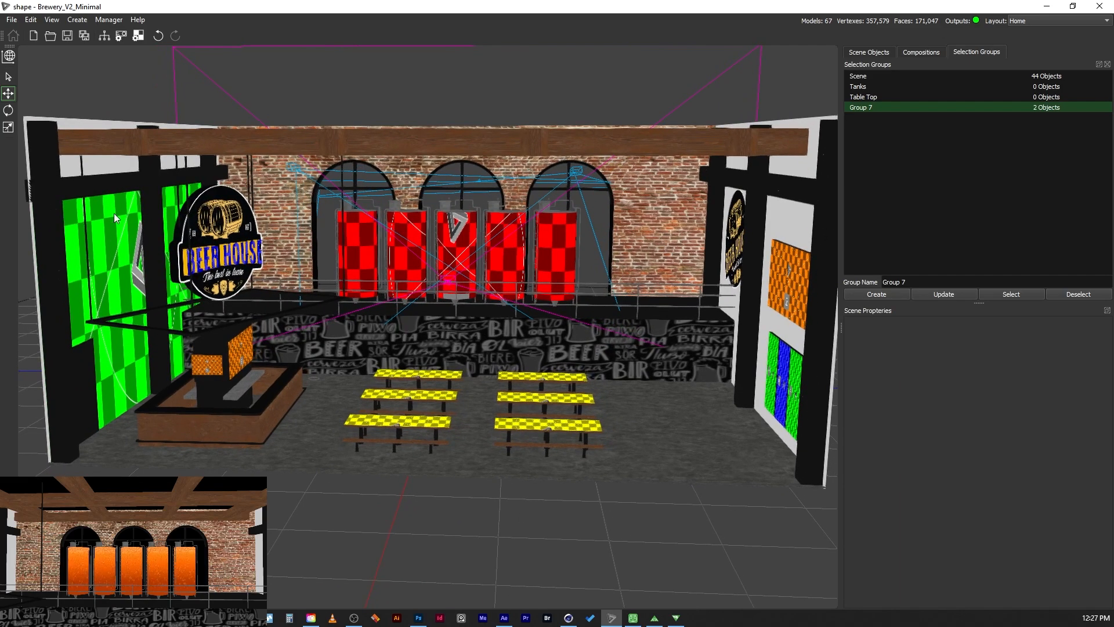
mouse_move(460, 450)
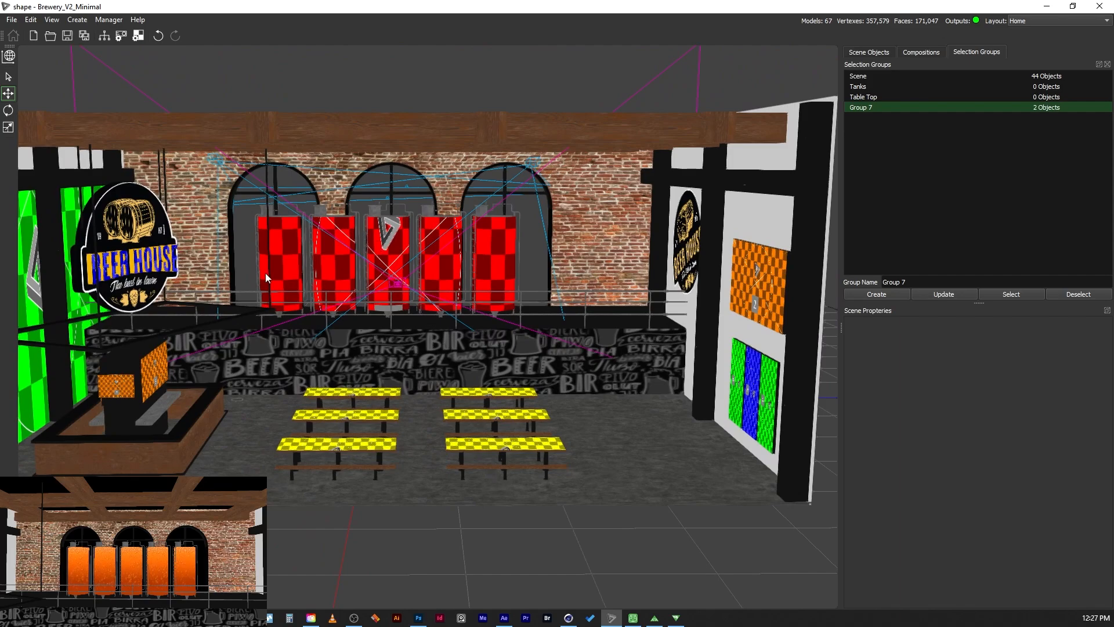
mouse_move(290, 277)
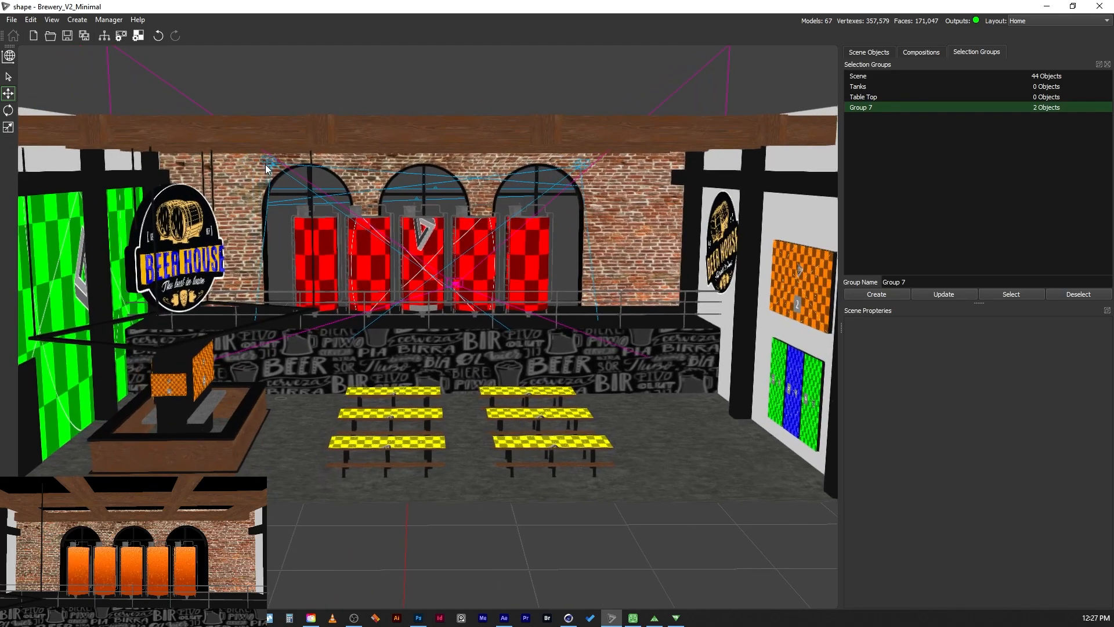
Select Projector 2 from the Scene Objects list
left_click(868, 51)
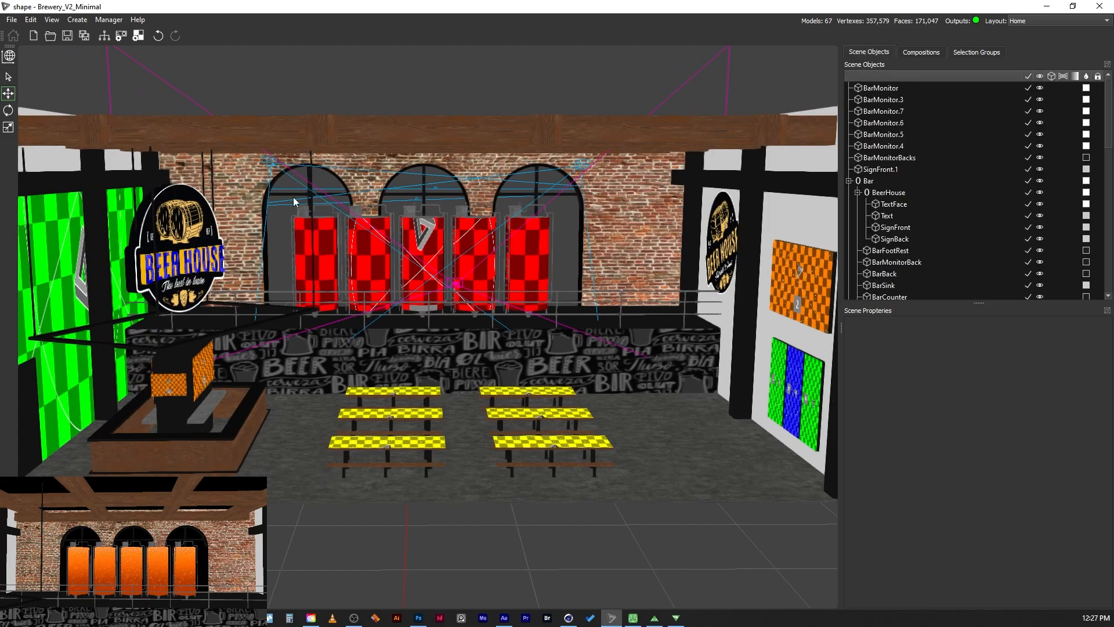
left_click(881, 285)
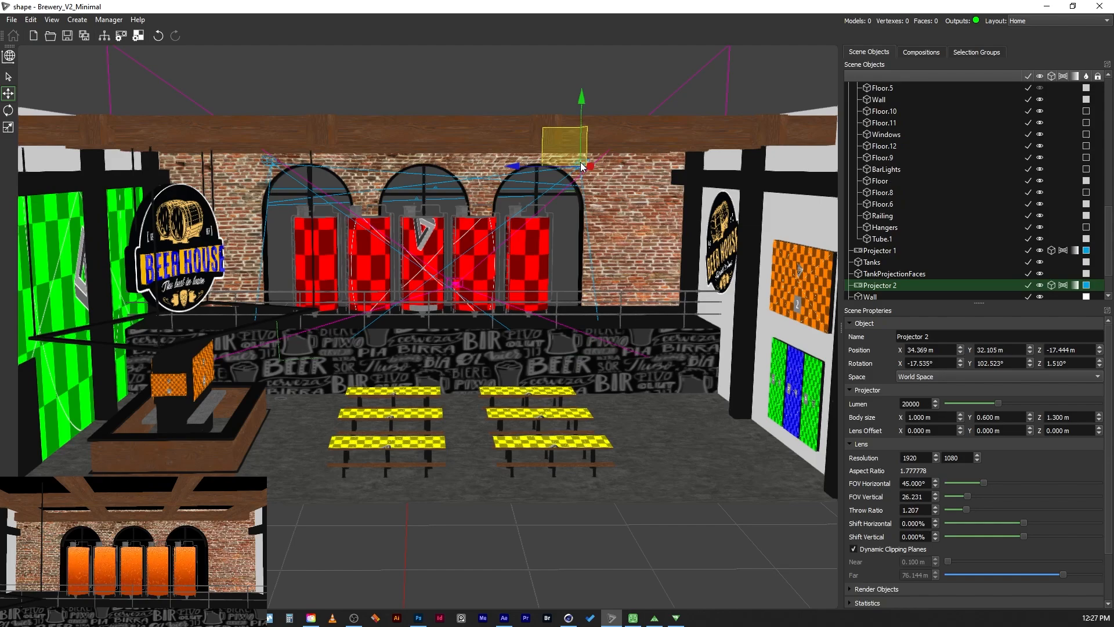
mouse_move(522, 145)
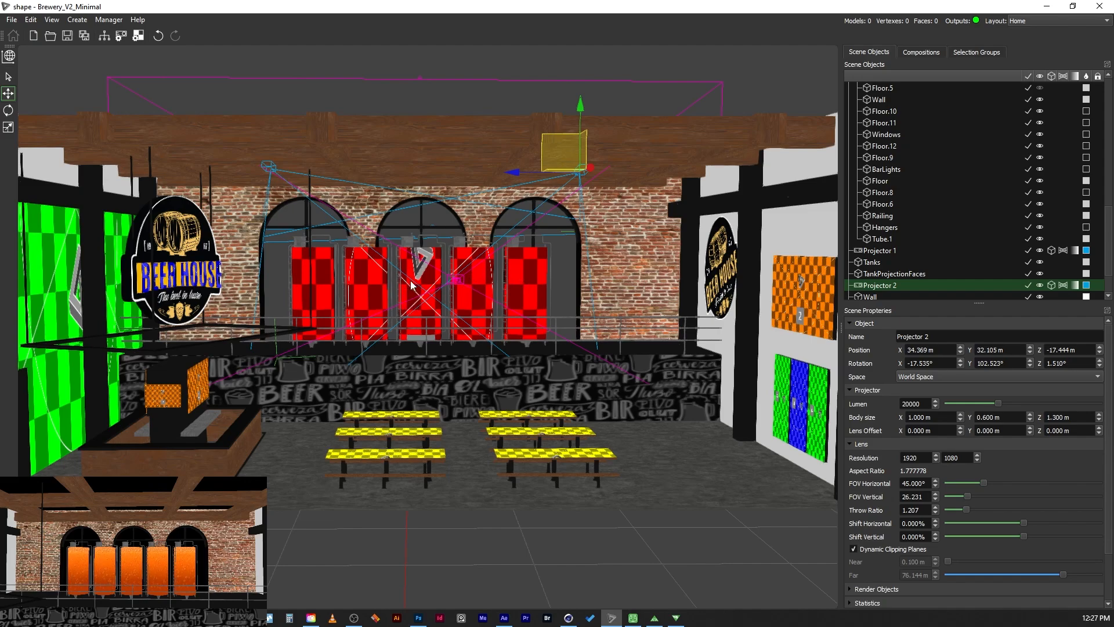
mouse_move(468, 283)
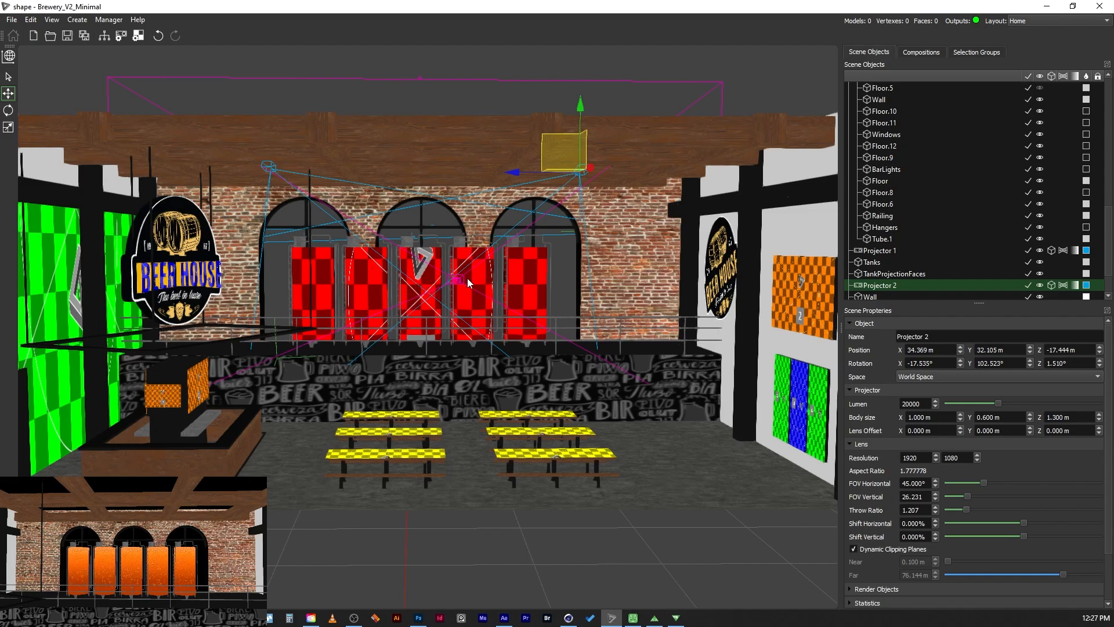
mouse_move(686, 23)
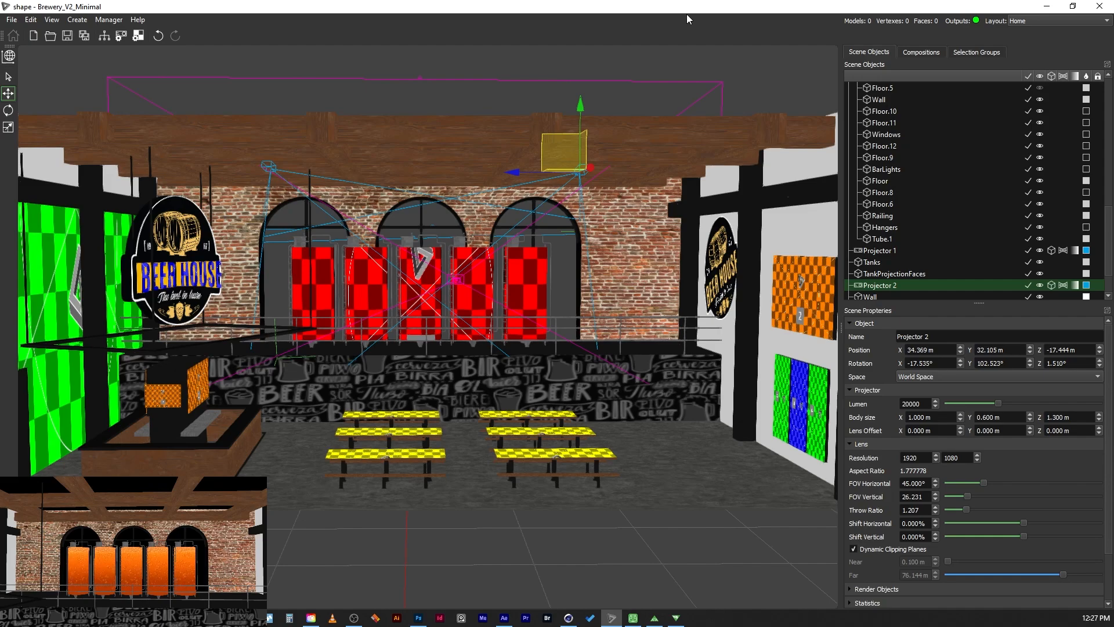
mouse_move(999, 83)
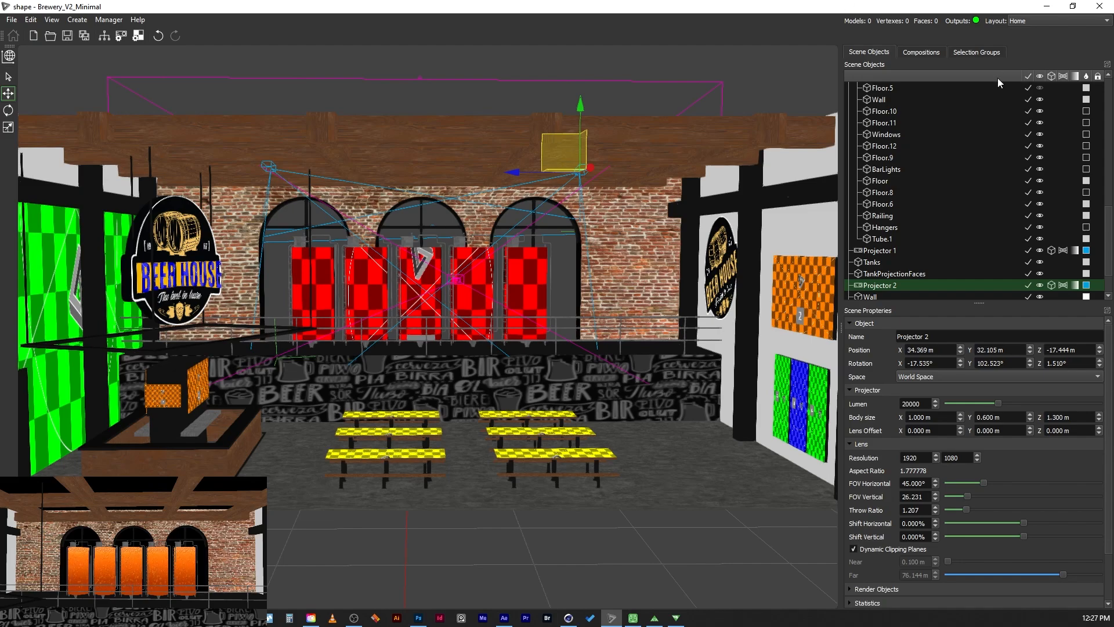
Choose Case Study from the Layout dropdown
left_click(1017, 20)
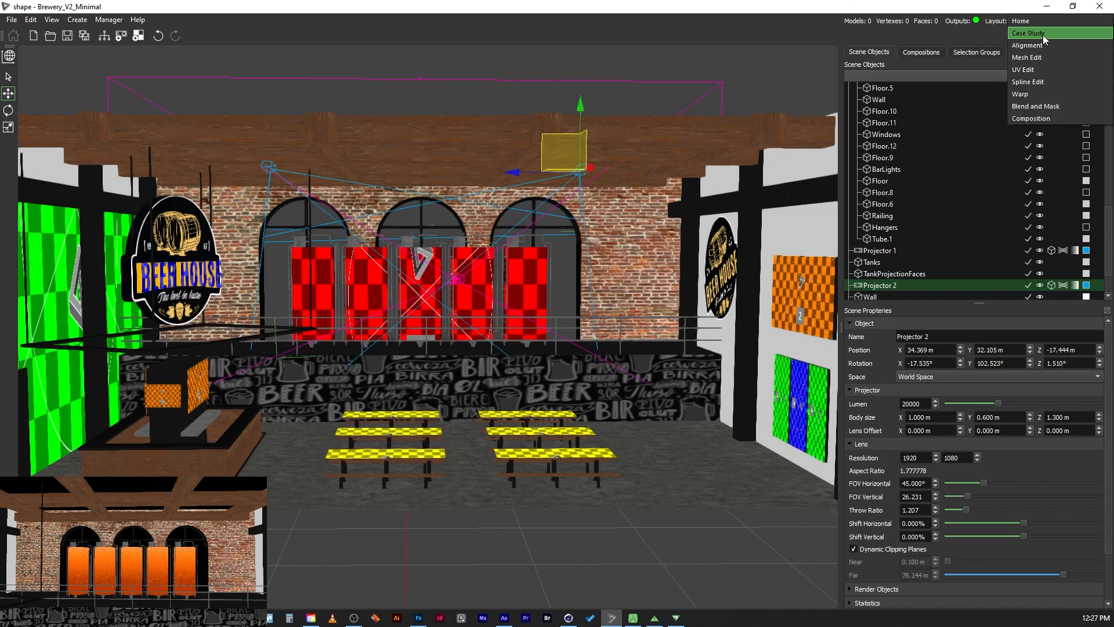
left_click(1026, 32)
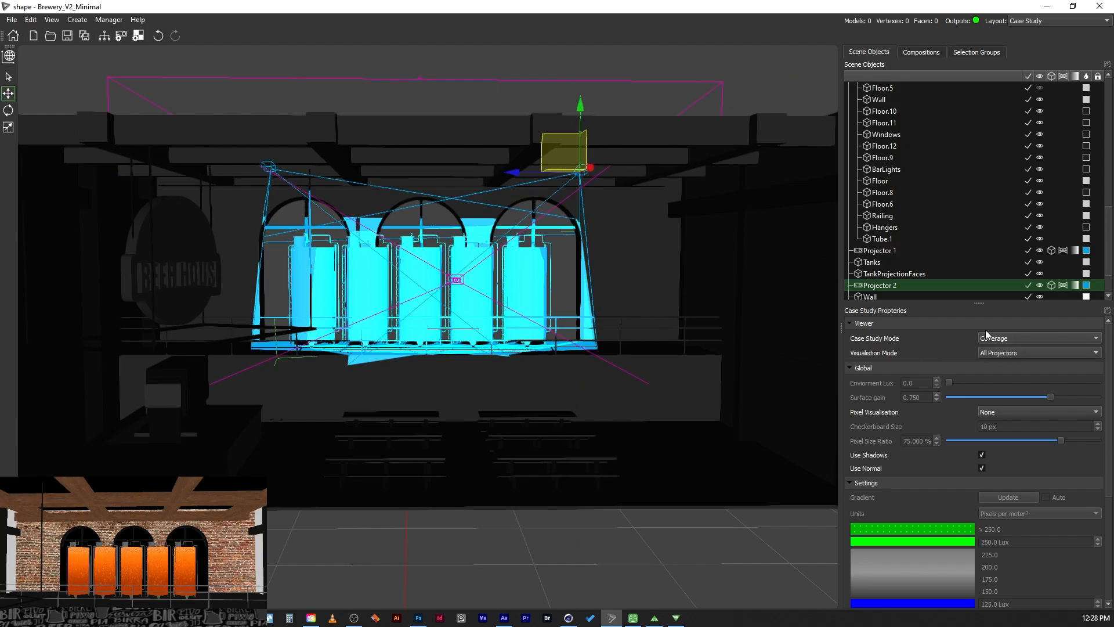
mouse_move(763, 310)
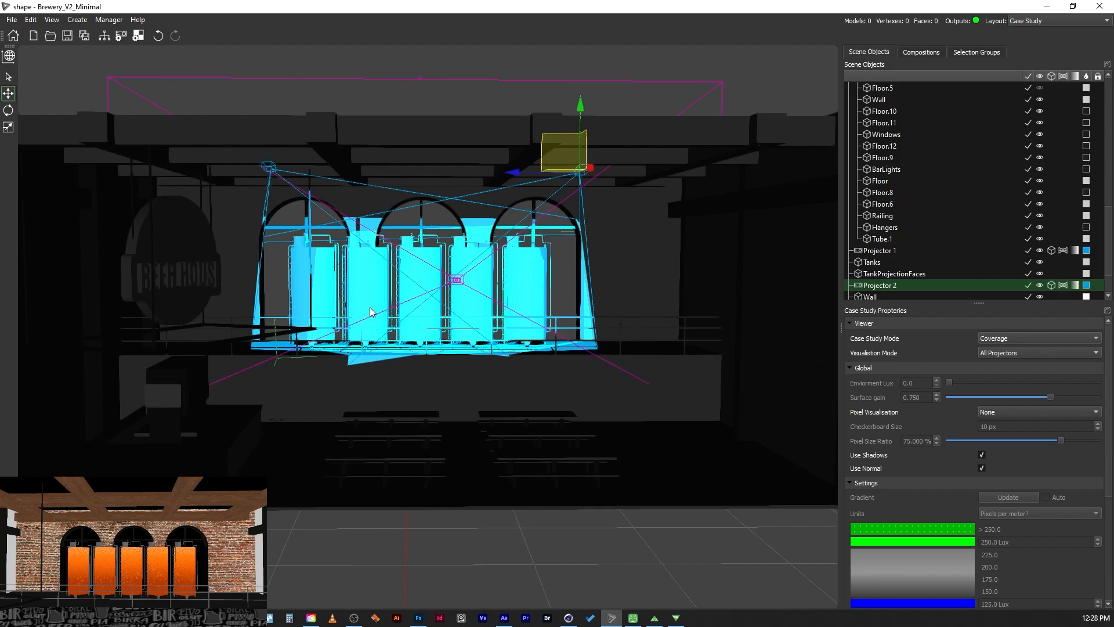
Delete Projector 2 via its right-click menu and confirm the deletion
left_click_drag(370, 311, 323, 307)
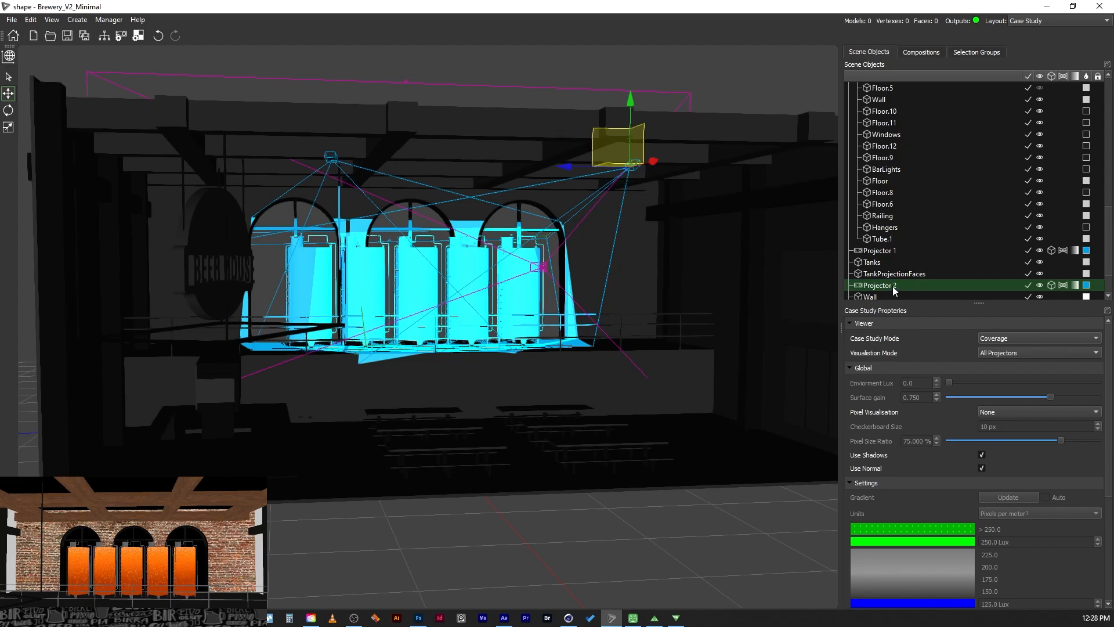
right_click(879, 285)
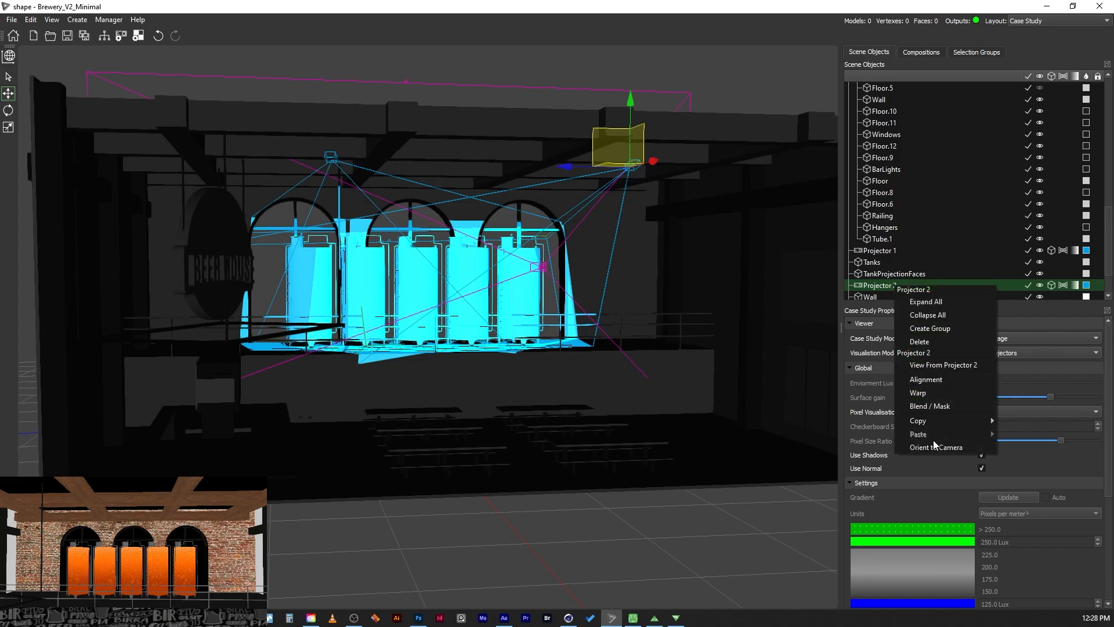
left_click(919, 342)
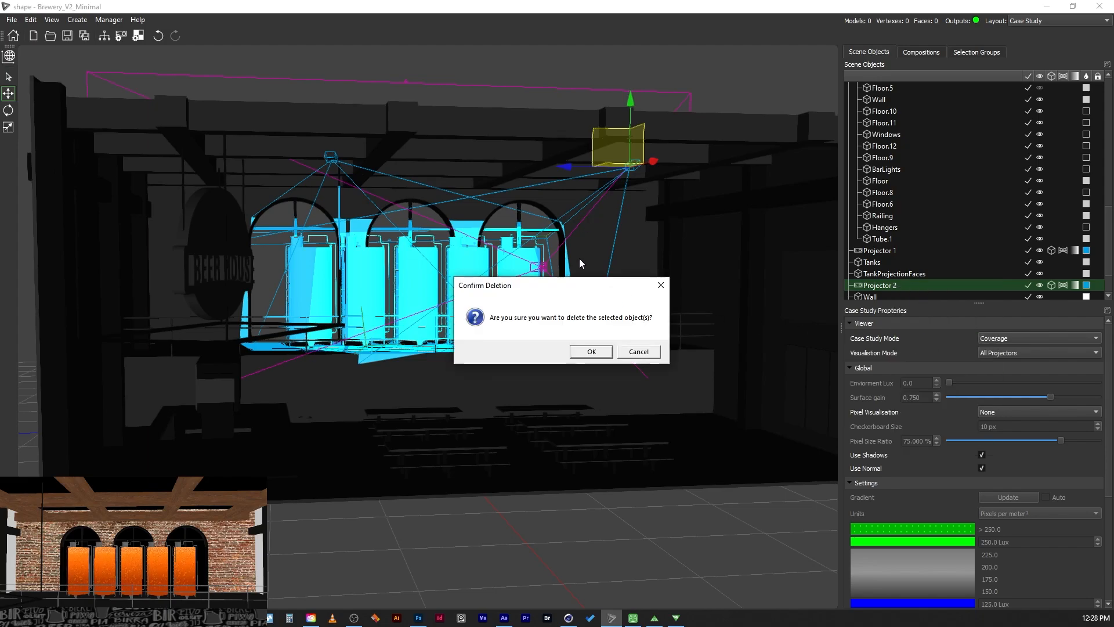
left_click(590, 351)
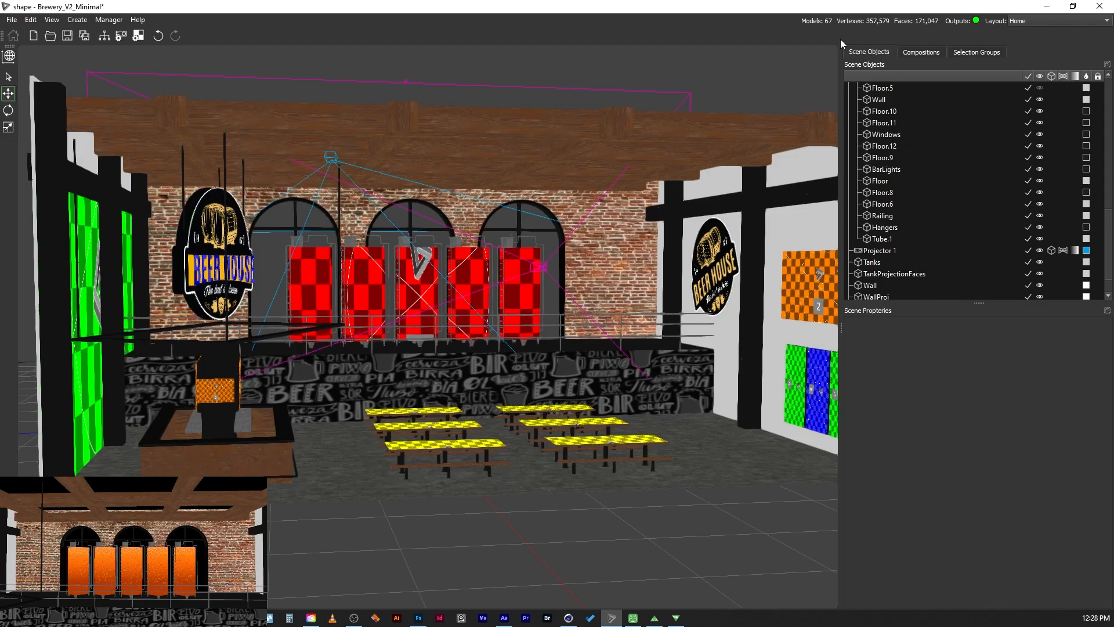
left_click(1019, 21)
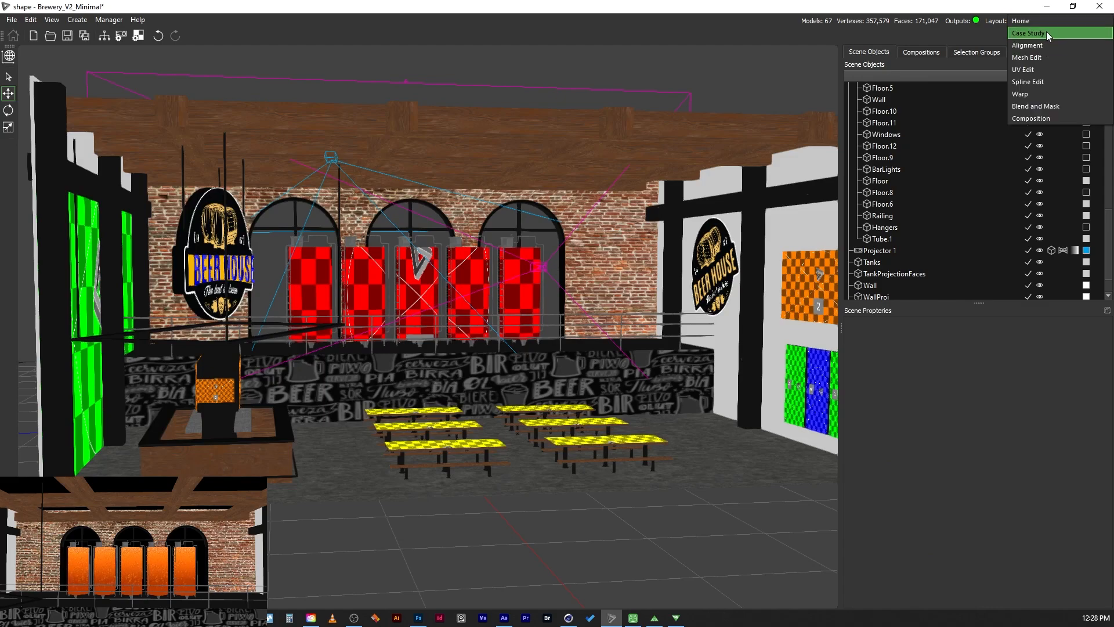
Return to the Case Study layout and select Projector 1 to see its coverage across the five tanks
left_click(1029, 32)
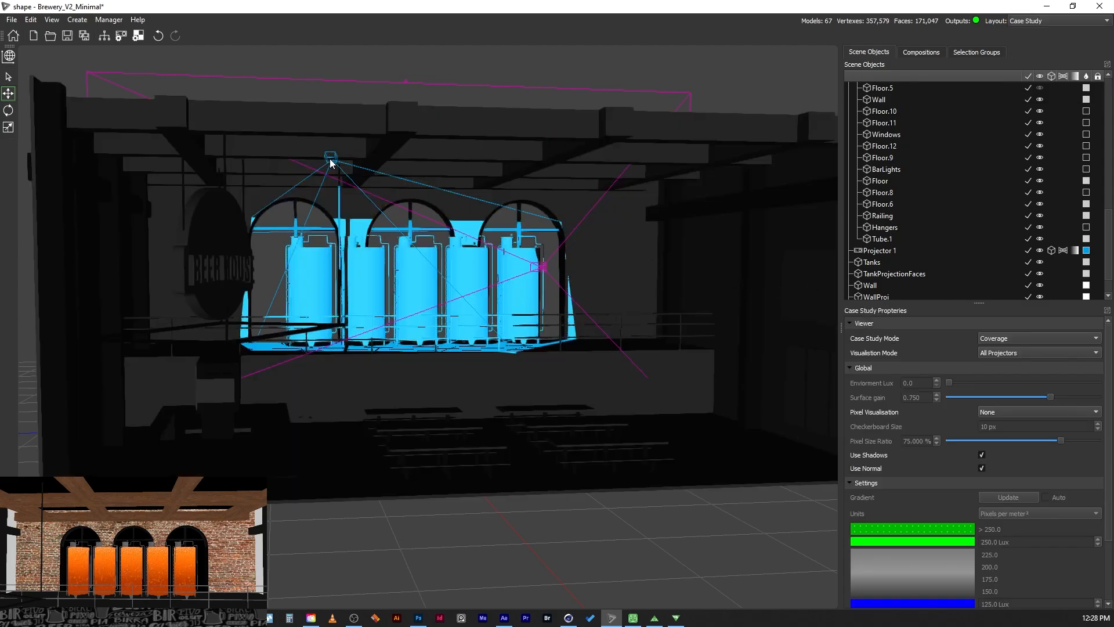
left_click(880, 250)
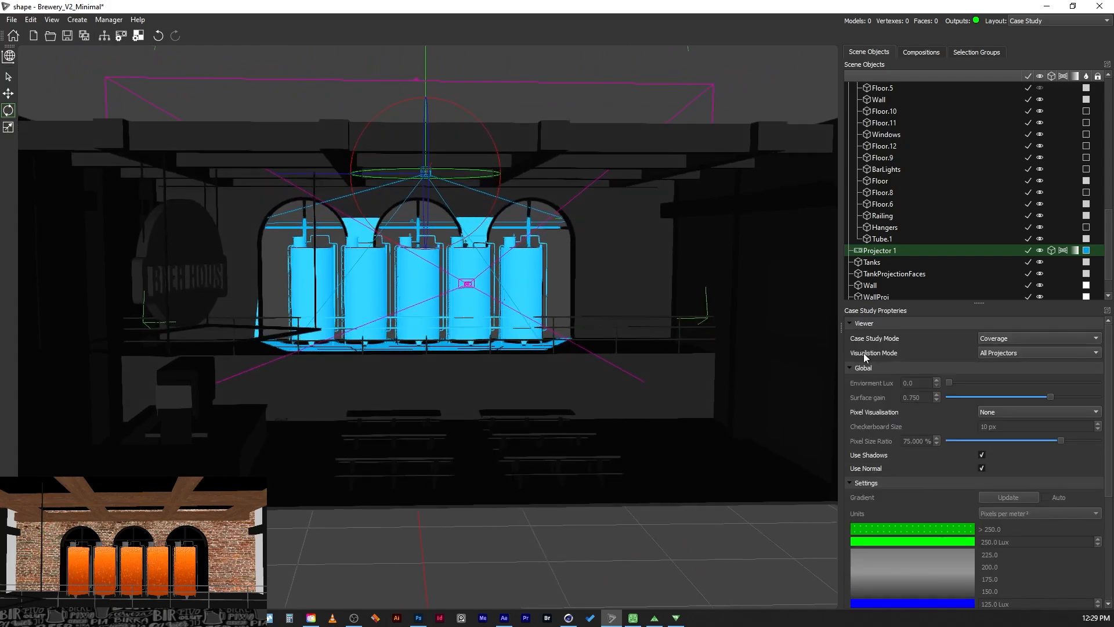
left_click(1038, 338)
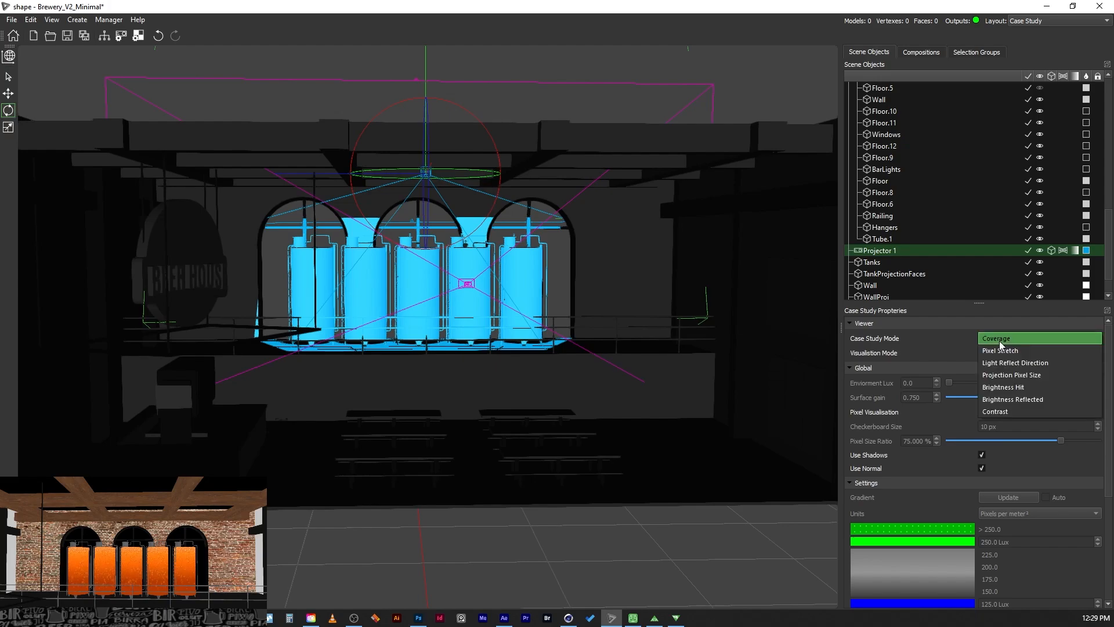
mouse_move(1000, 350)
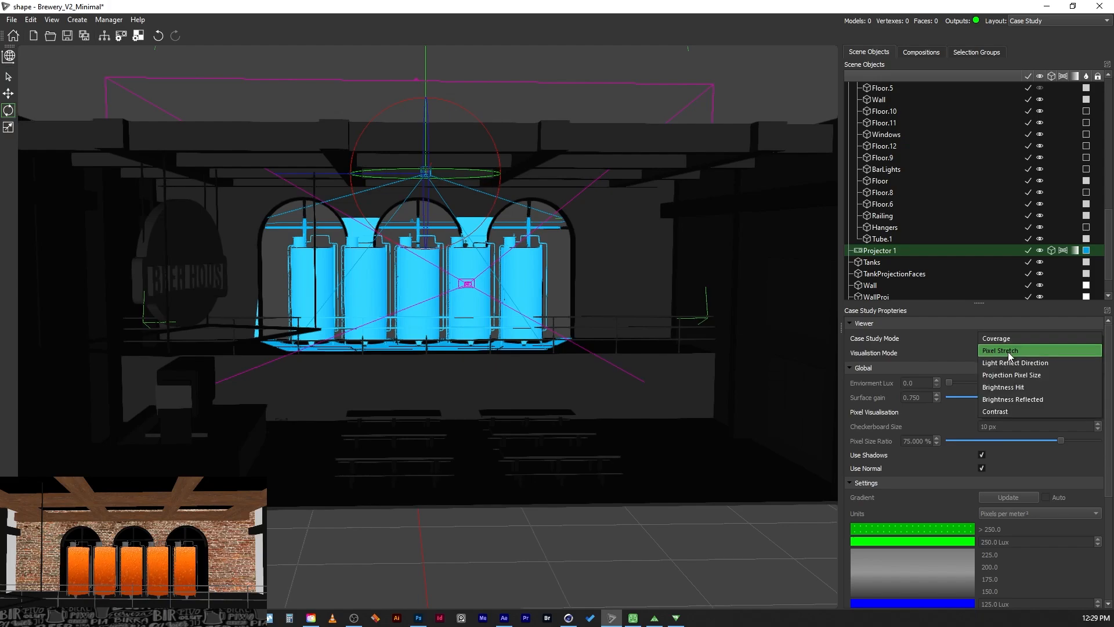
Set Case Study Mode to Pixel Stretch, then browse the other case study modes
left_click(1000, 350)
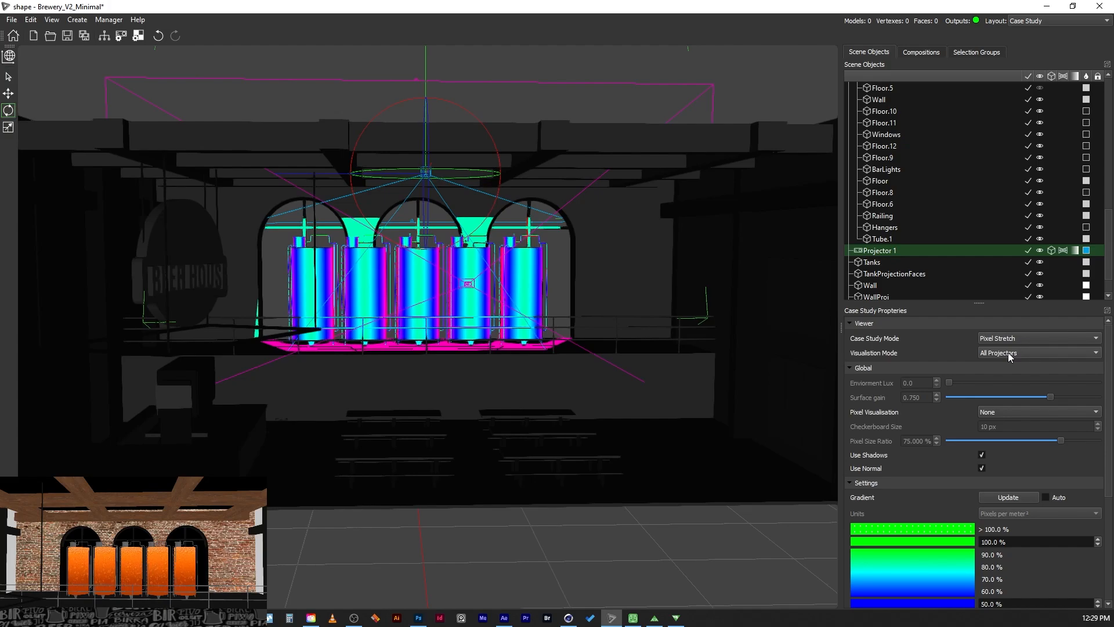
mouse_move(874, 469)
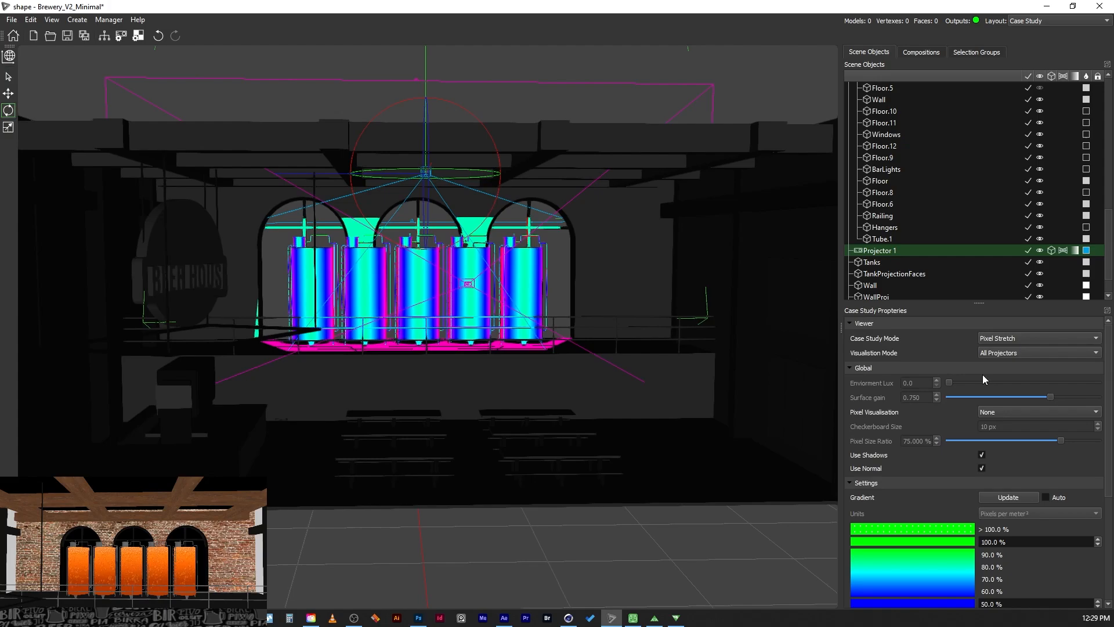
left_click(1037, 352)
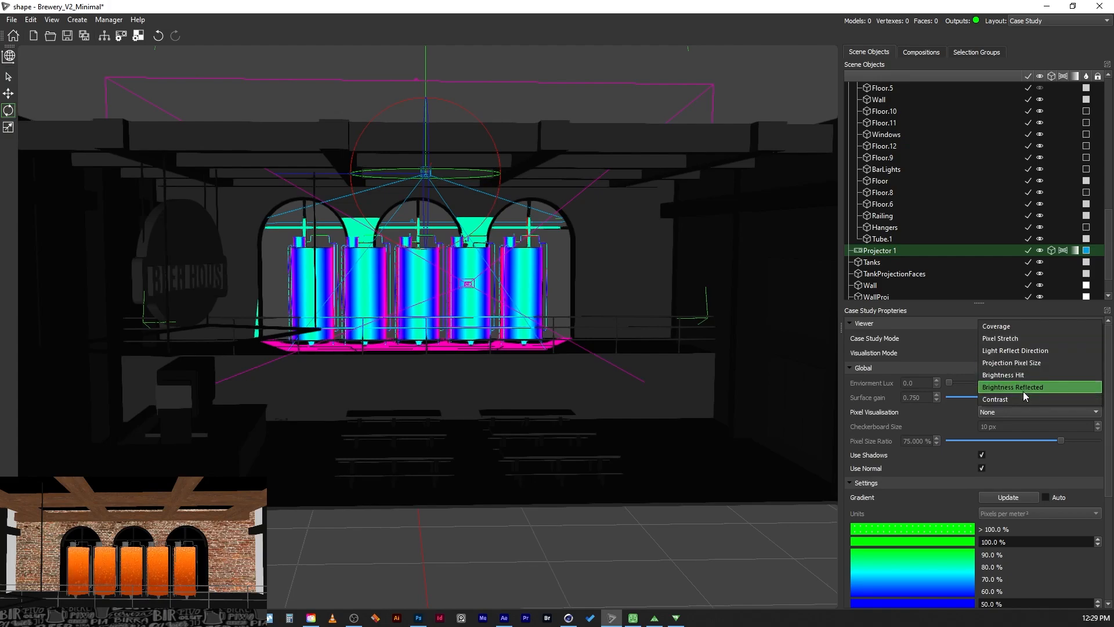
mouse_move(1016, 374)
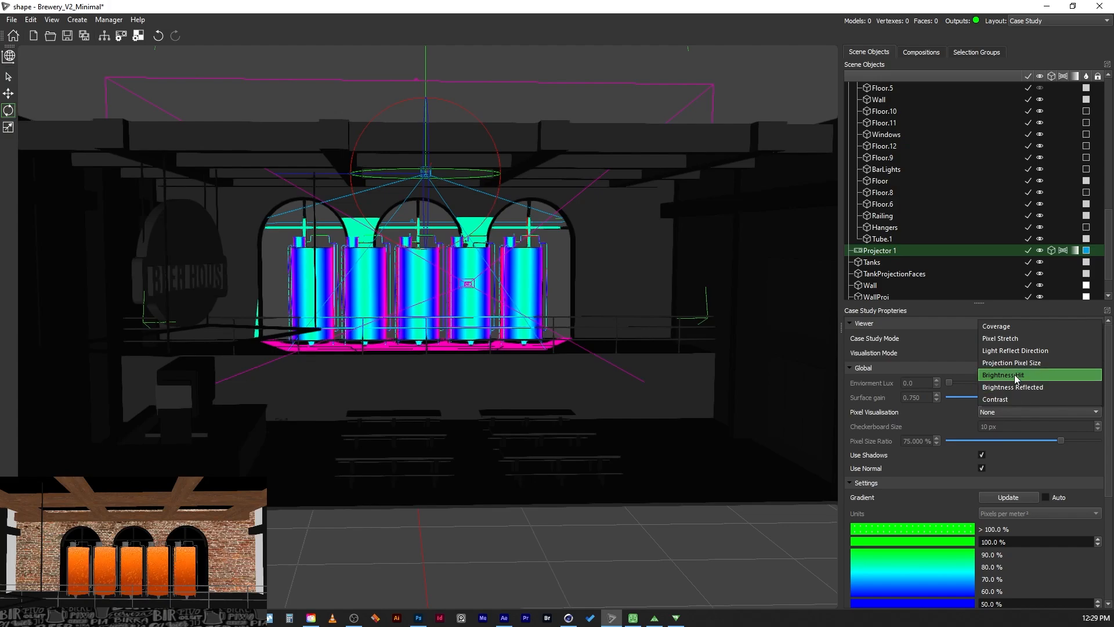
mouse_move(1010, 362)
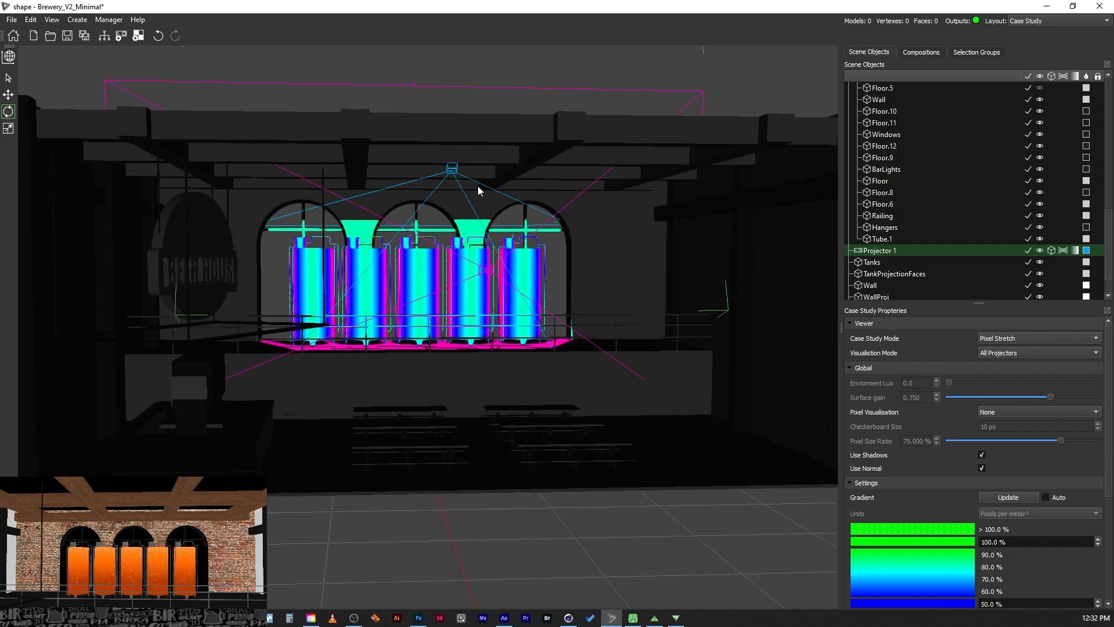
mouse_move(495, 210)
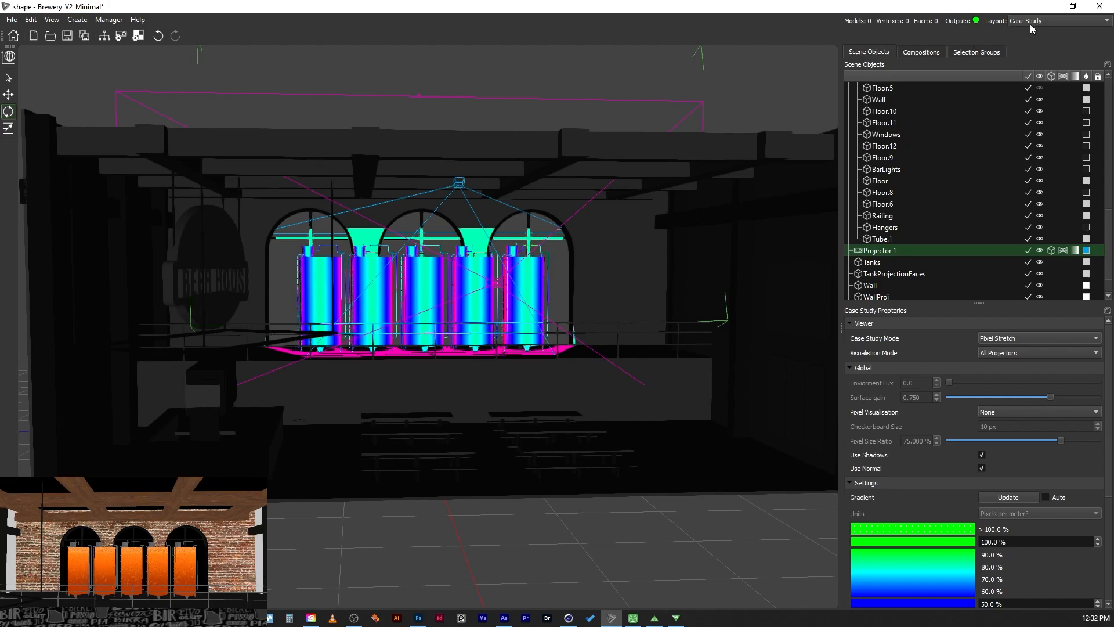
Pick Alignment from the Layout dropdown, creating Alignment Sample 1 over a white wireframe scene
left_click(1055, 20)
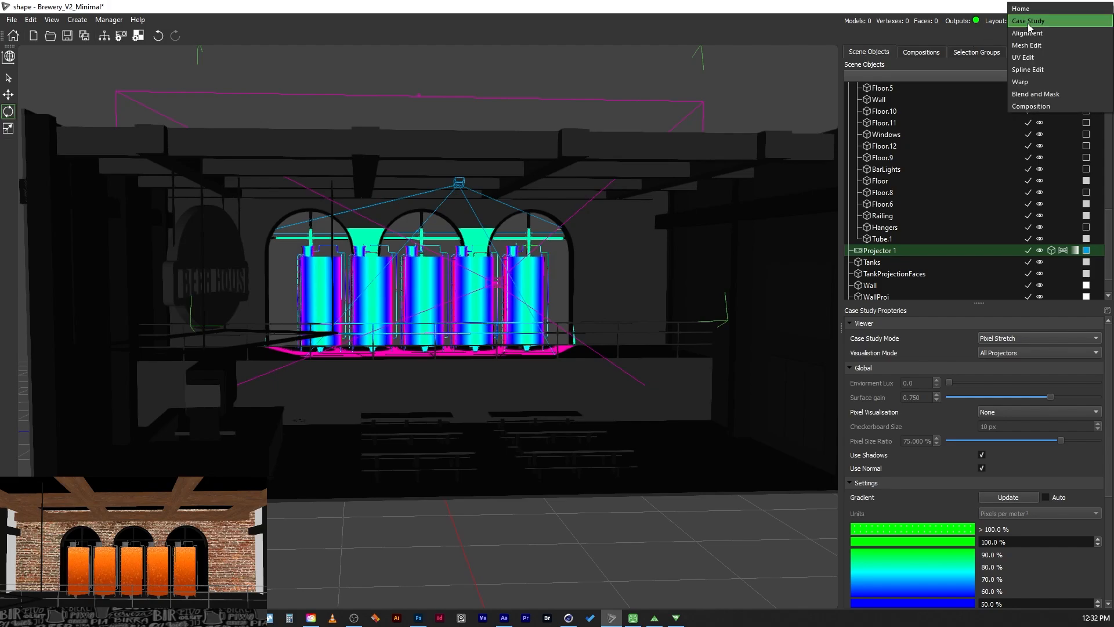
mouse_move(1027, 33)
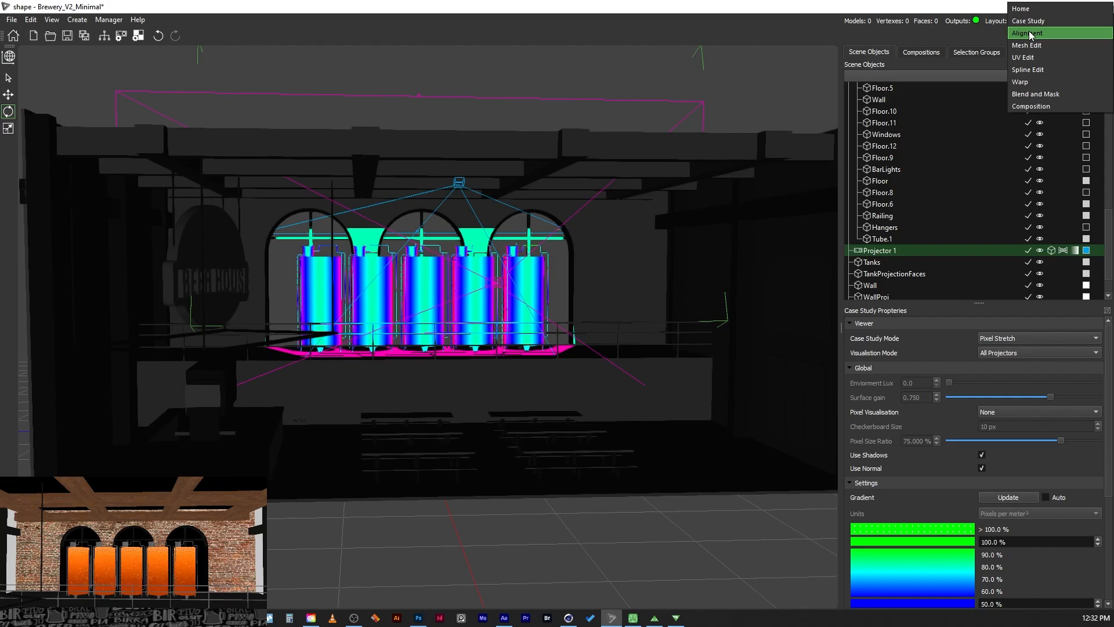
left_click(1027, 32)
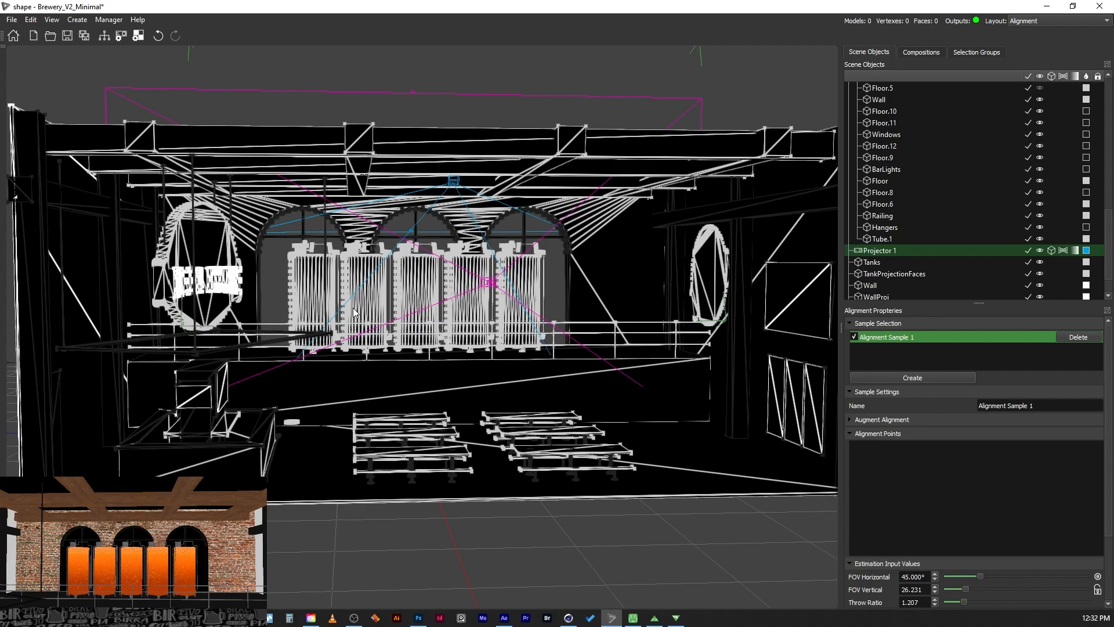
mouse_move(402, 256)
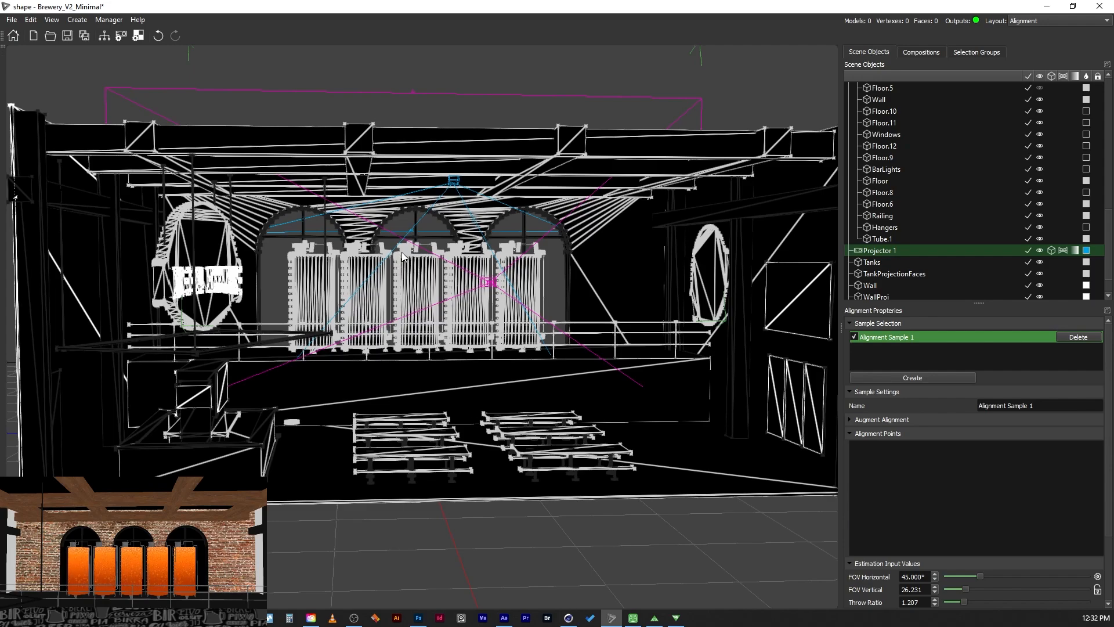
mouse_move(694, 205)
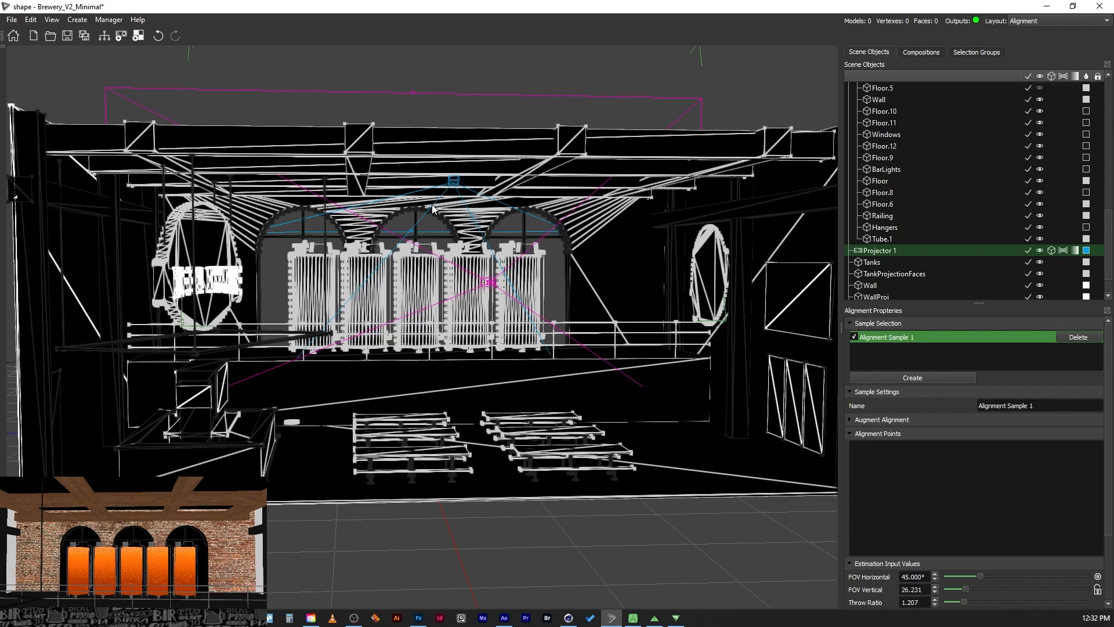
mouse_move(899, 285)
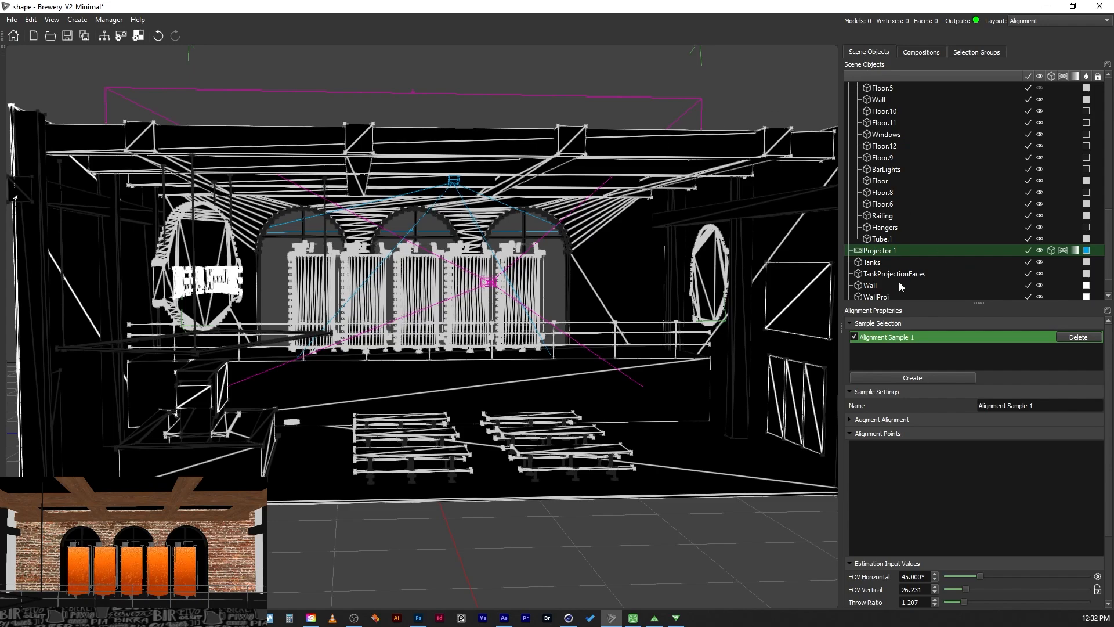
mouse_move(826, 241)
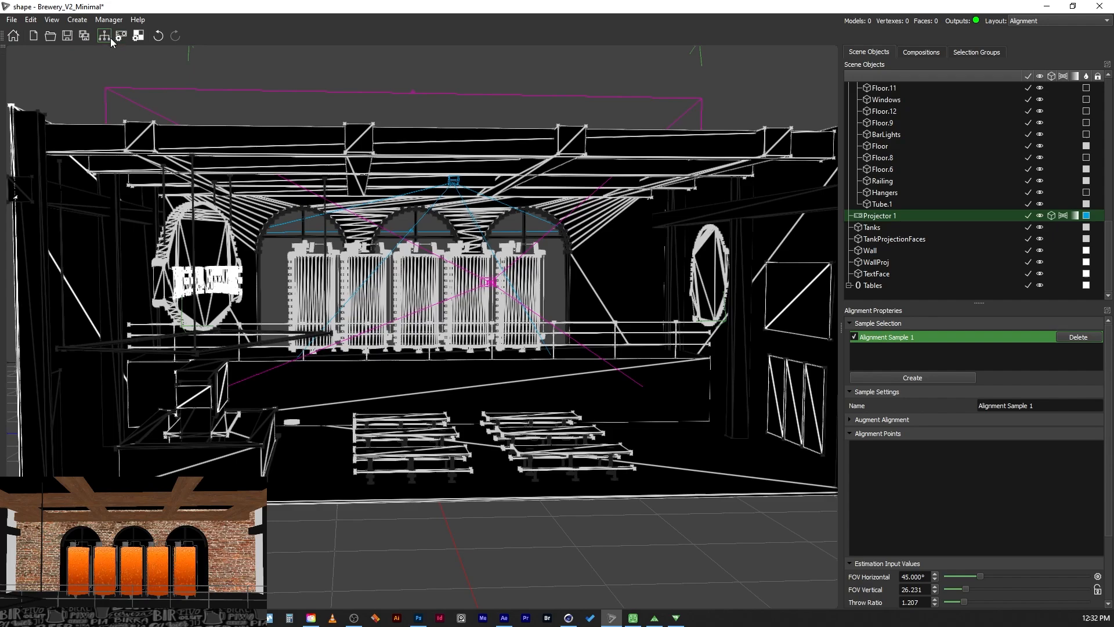
mouse_move(104, 35)
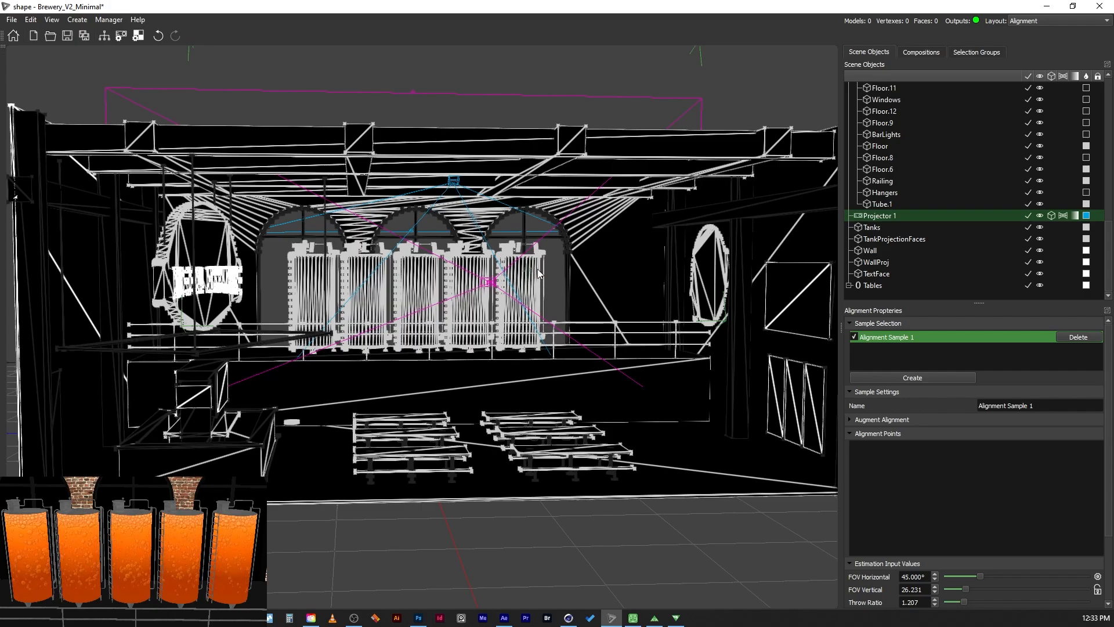
Zoom in on the tanks toward the rightmost tank's top-right rim vertex
scroll("down", 3)
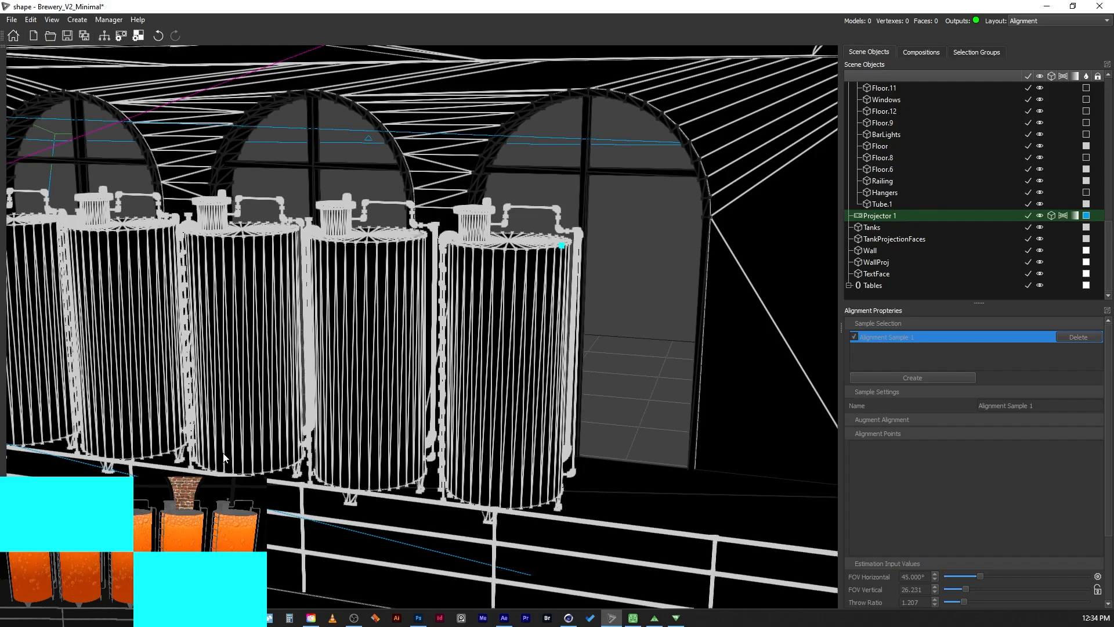
mouse_move(276, 511)
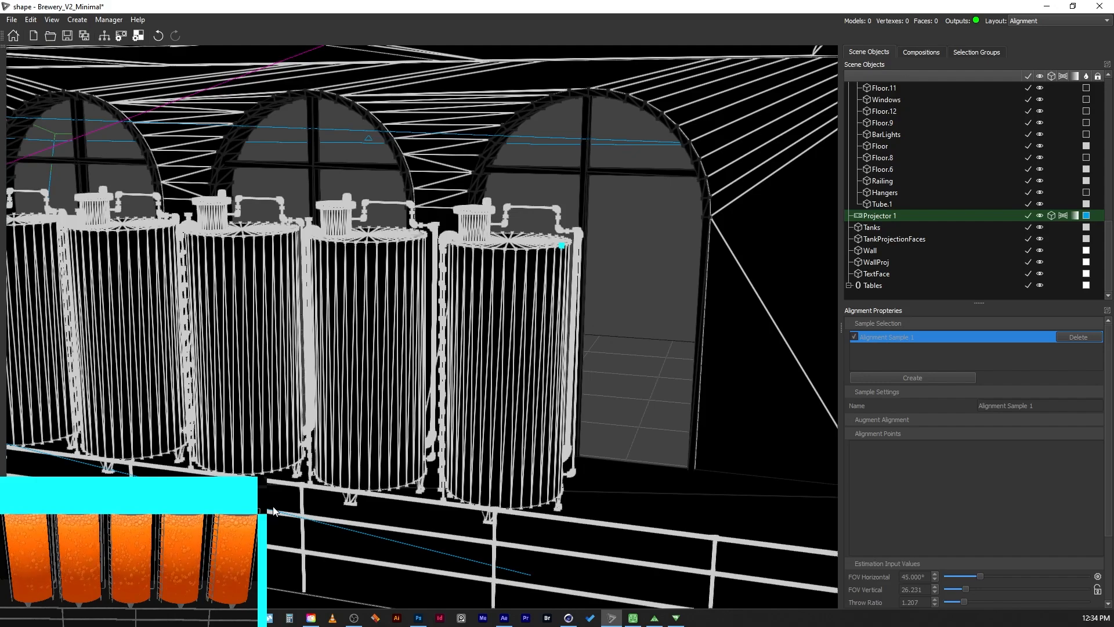
Add alignment point 20 at the rightmost tank's rim vertex, then orbit to view from above
left_click(561, 245)
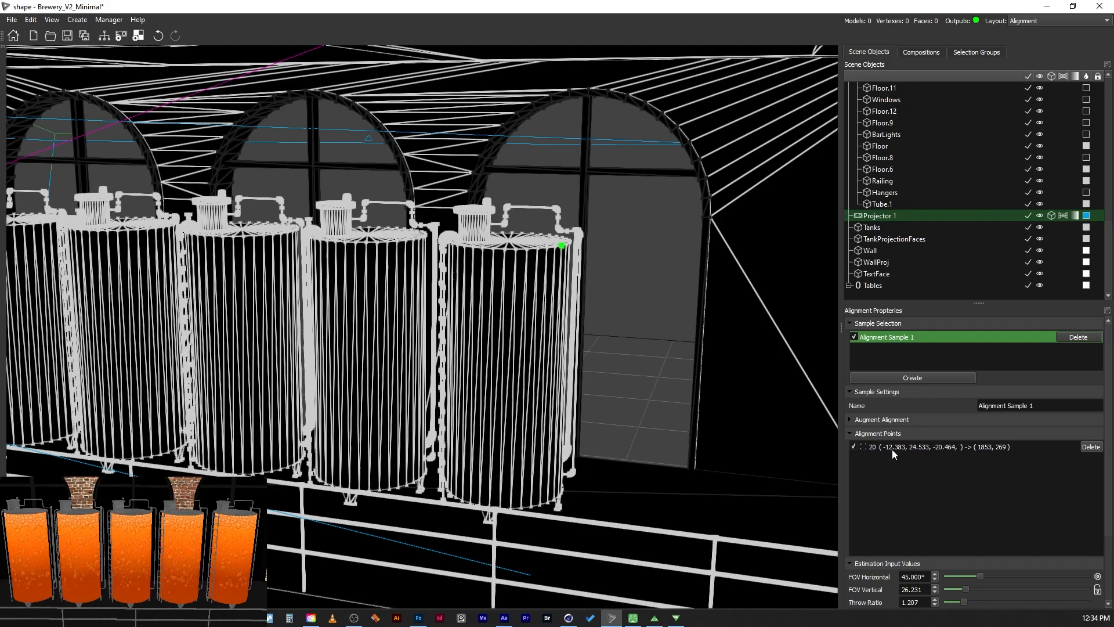
mouse_move(984, 484)
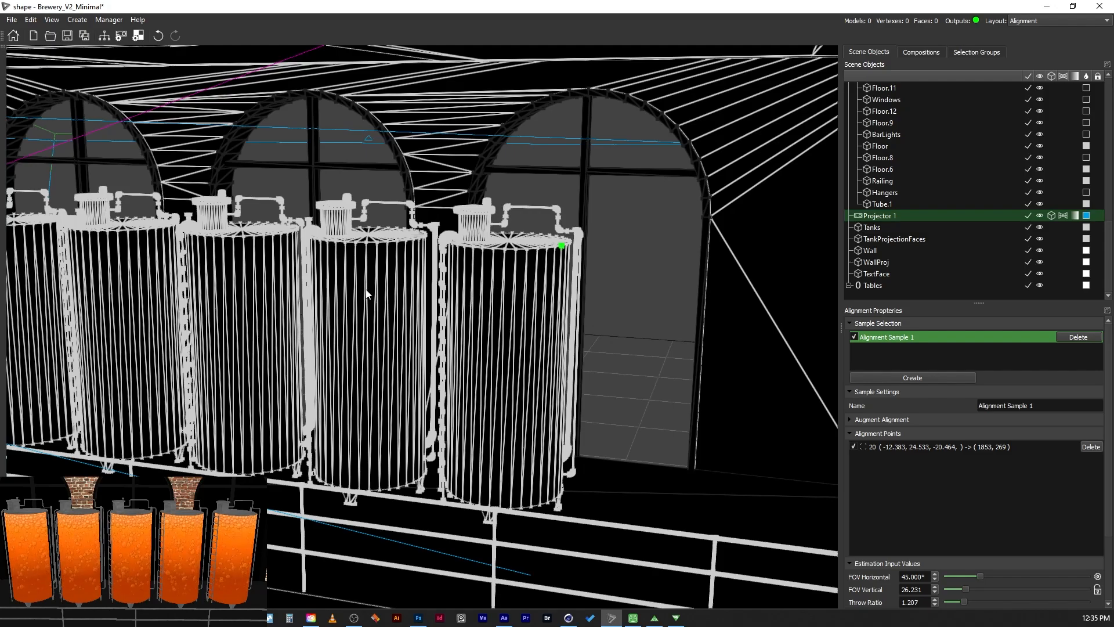
left_click_drag(370, 294, 383, 306)
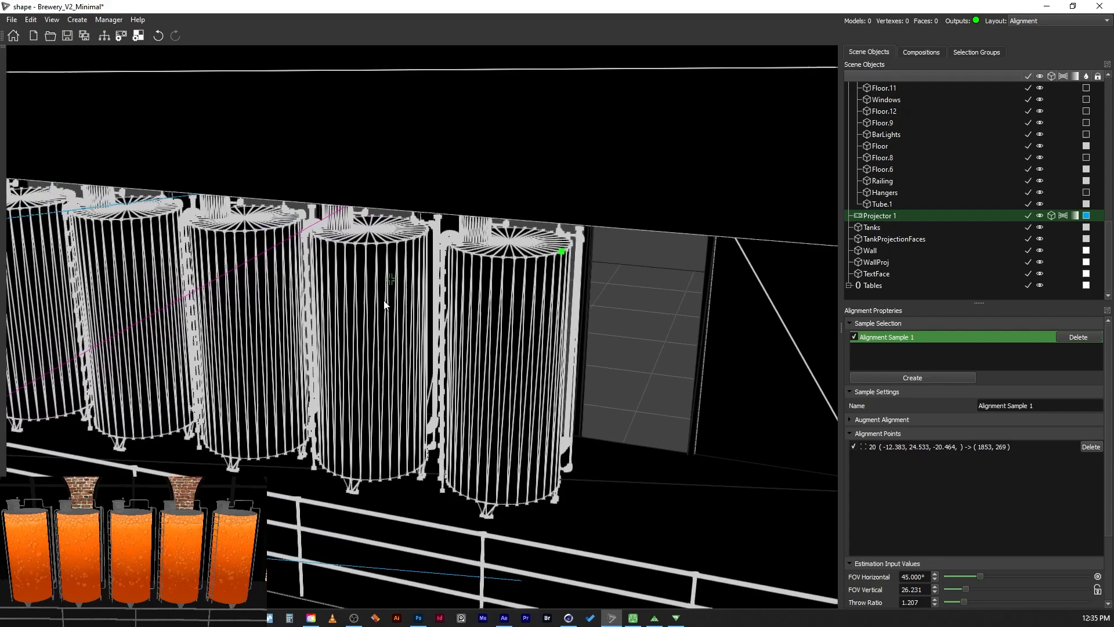